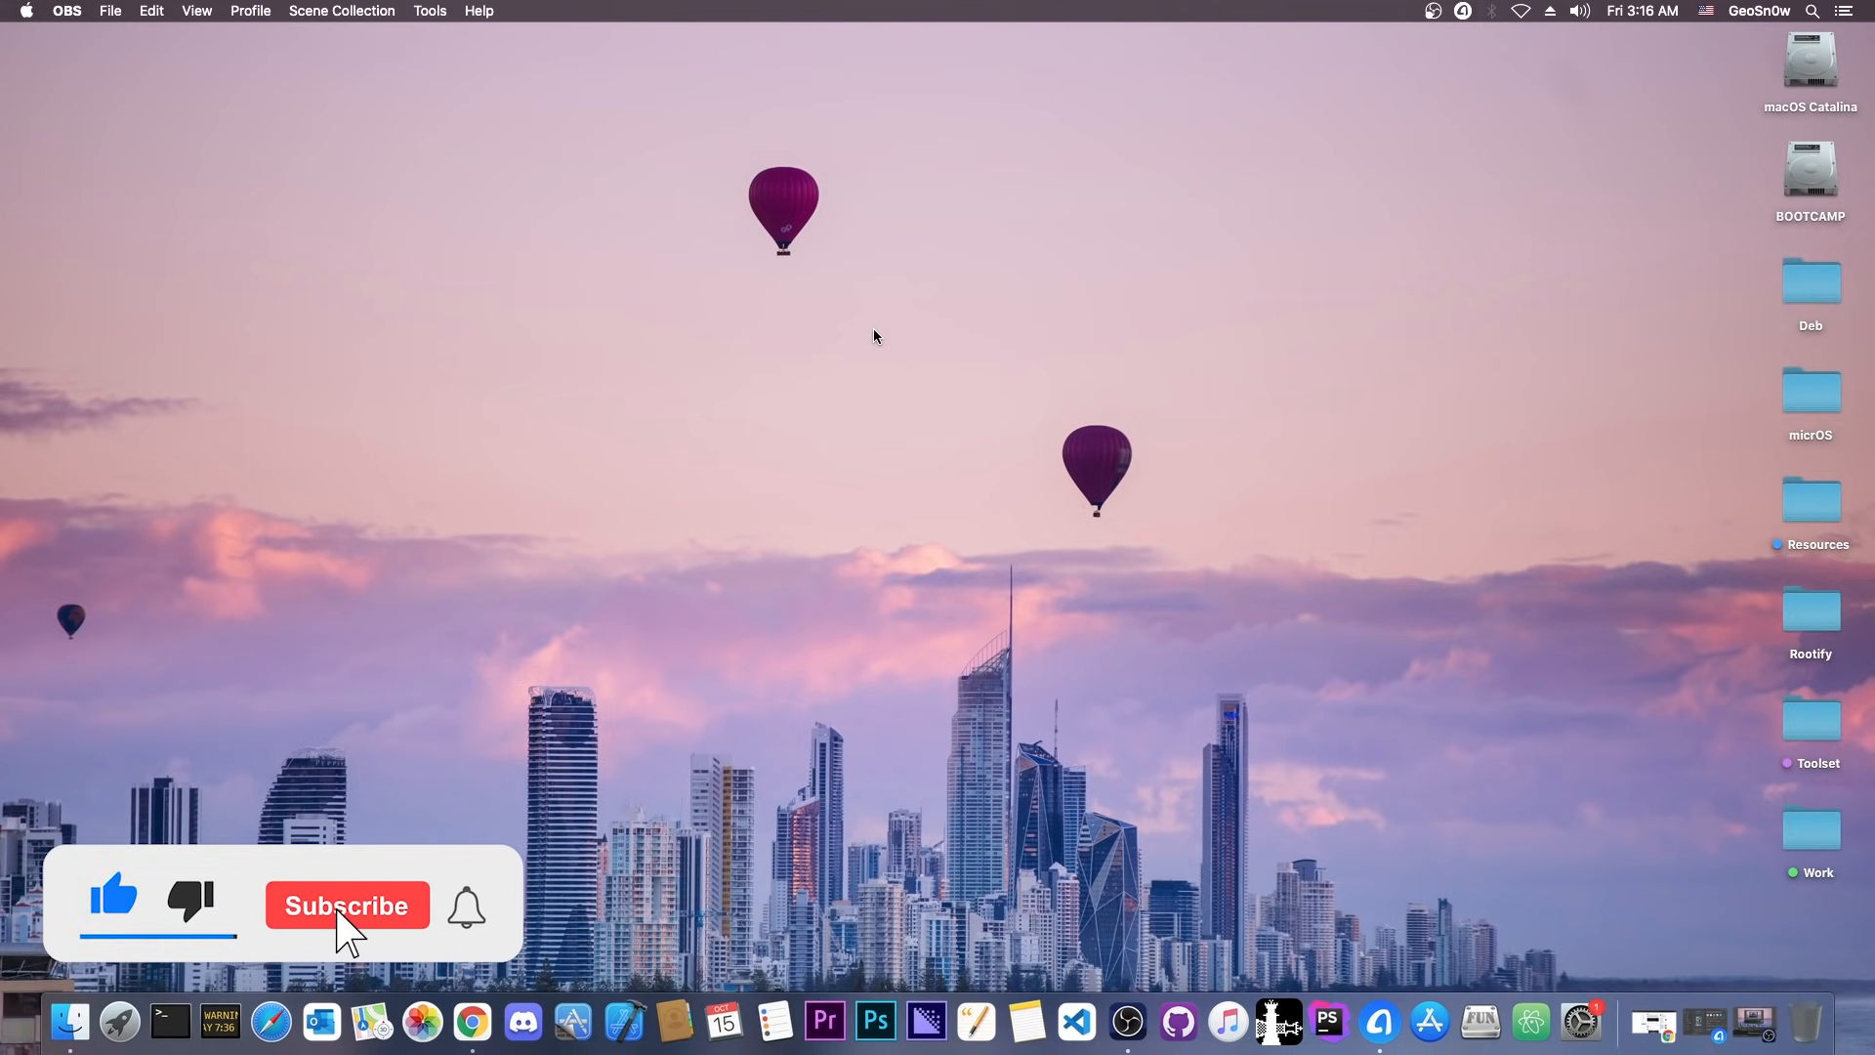
Step: Bring Chrome forward from the Finder desktop to show the IOMFB exploit tweet
left_click(348, 906)
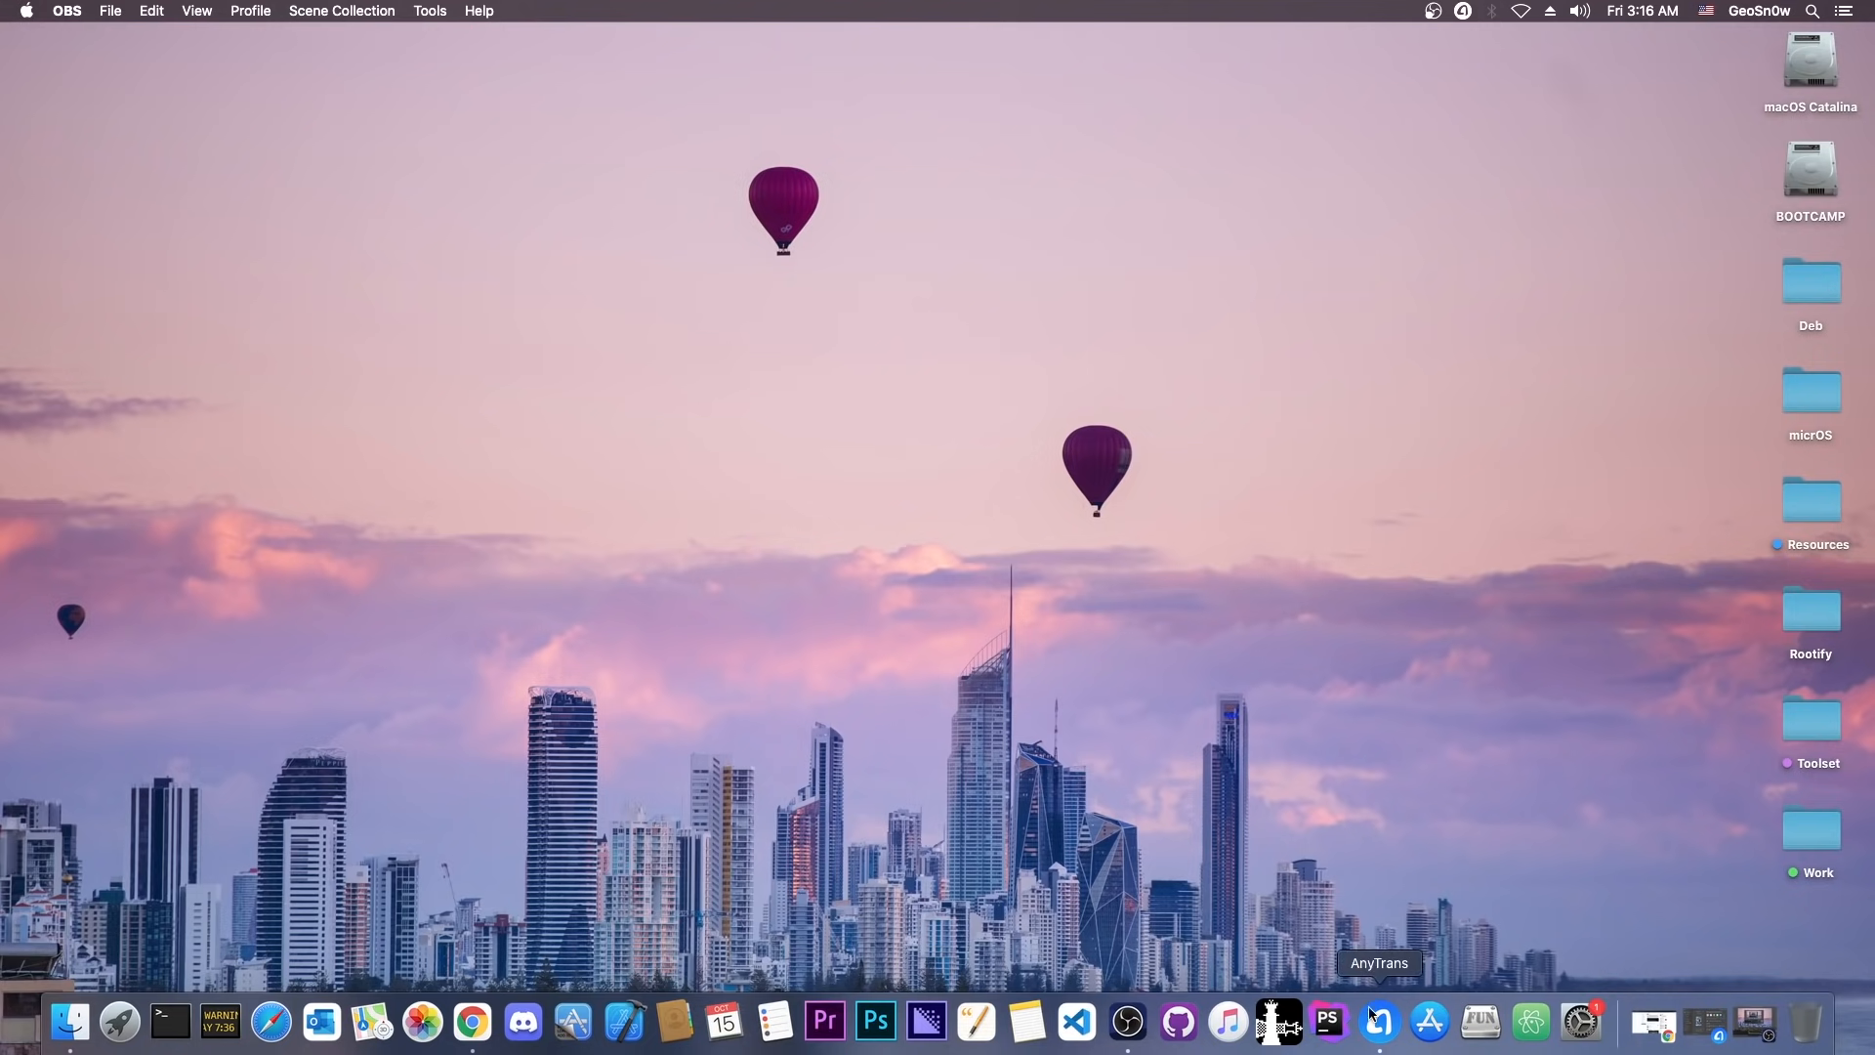
left_click(1383, 1021)
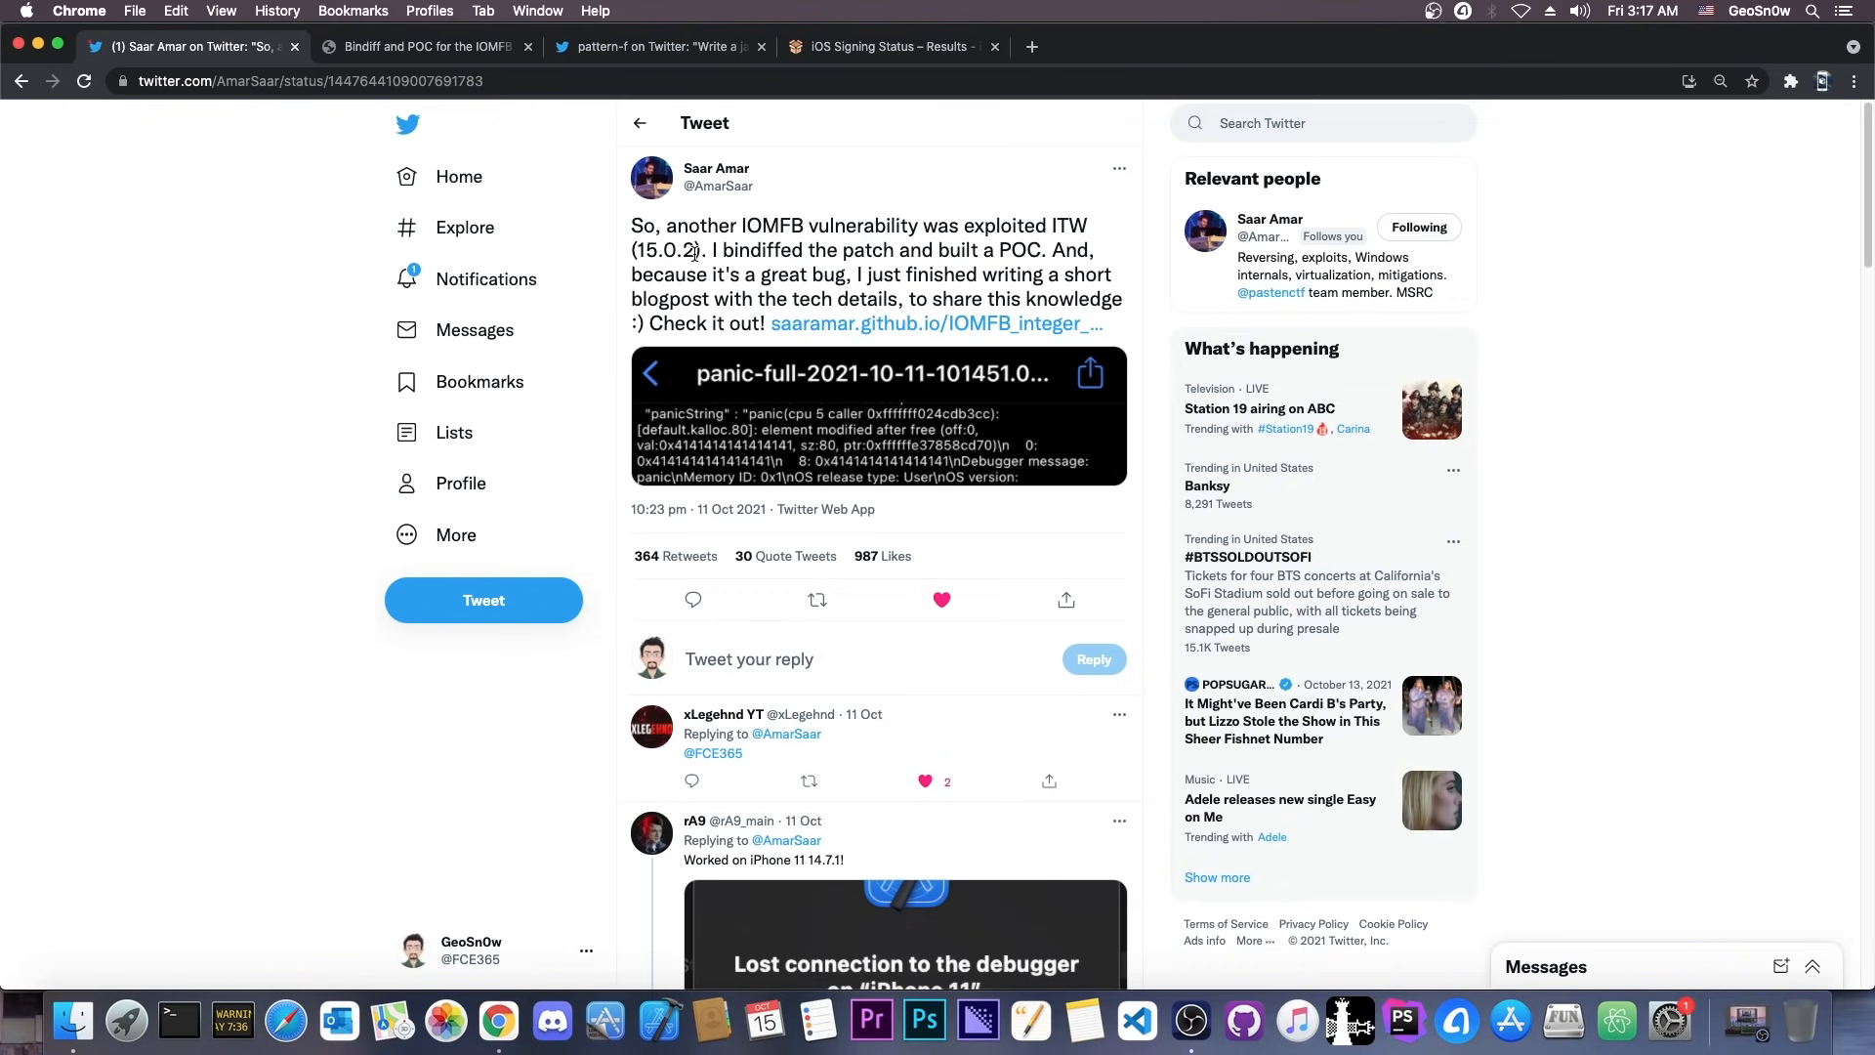
Step: Switch to the pattern-f tweet about the CVE-2021-30883 jailbreak demo on iPhone 11
left_click(656, 47)
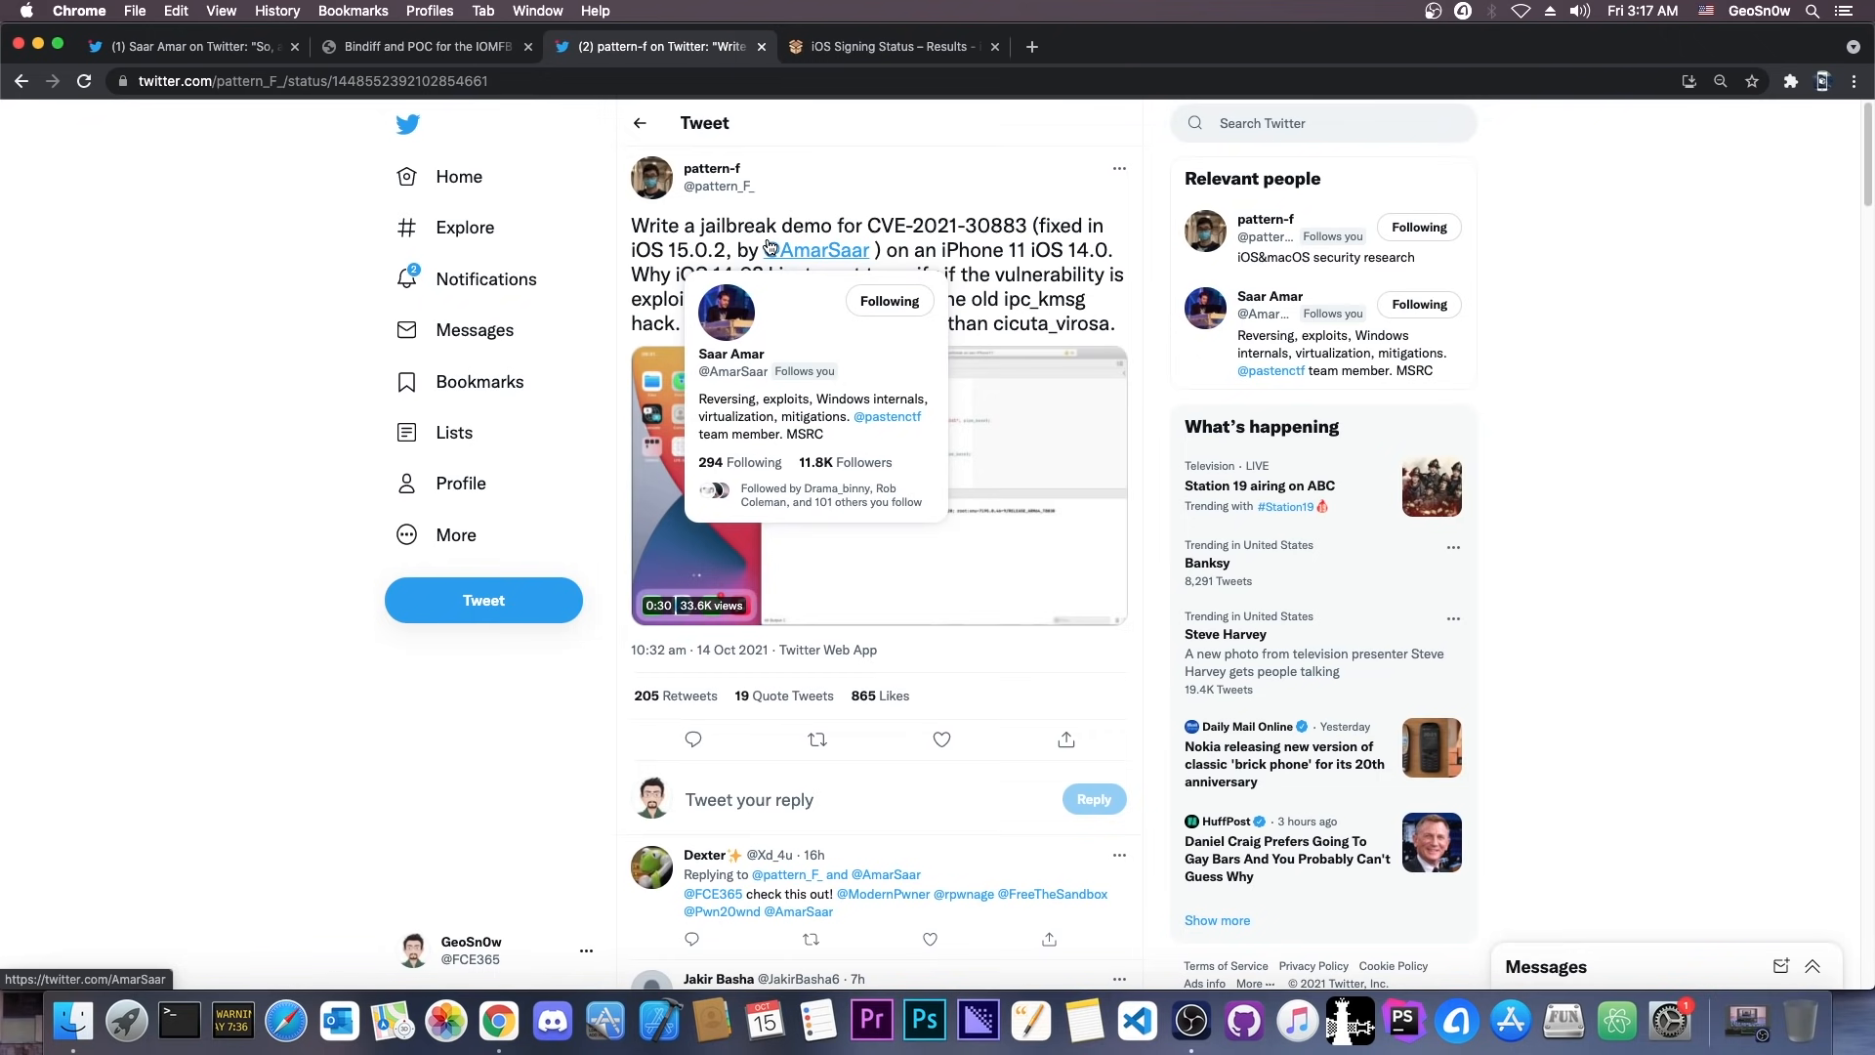
mouse_move(879, 213)
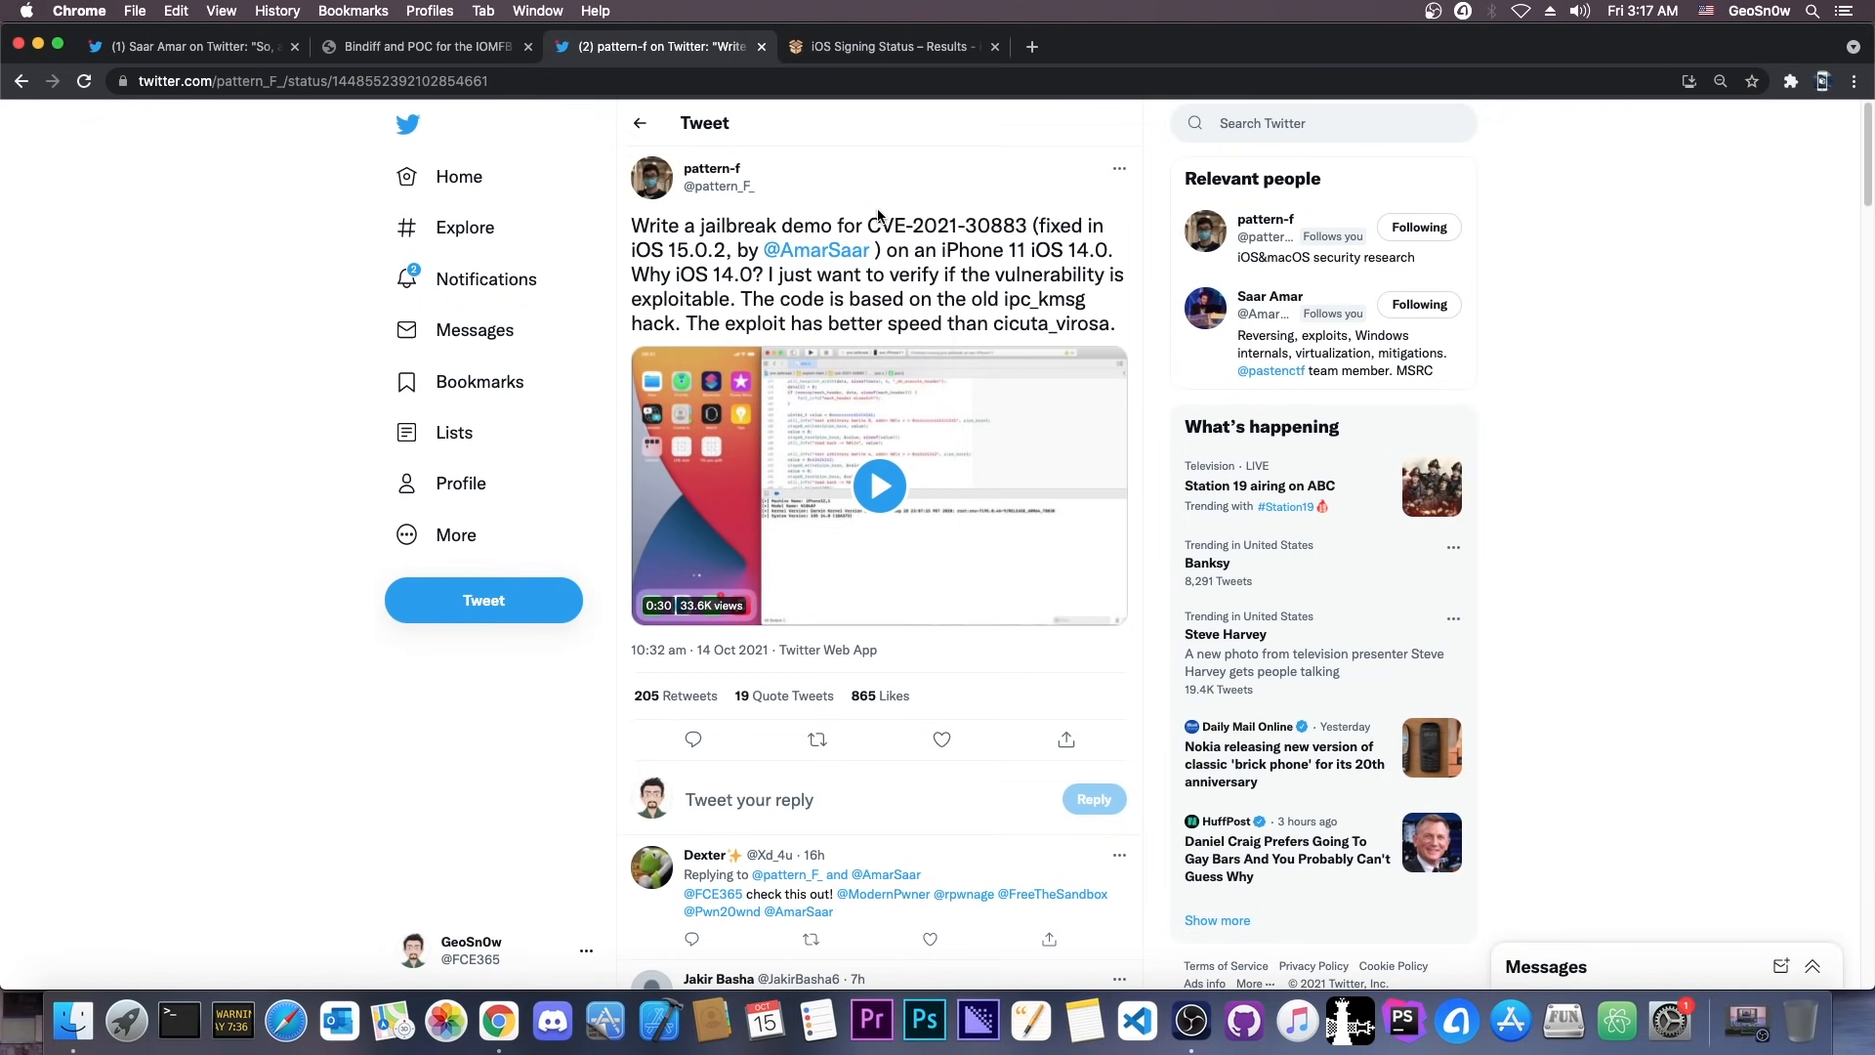
mouse_move(773, 216)
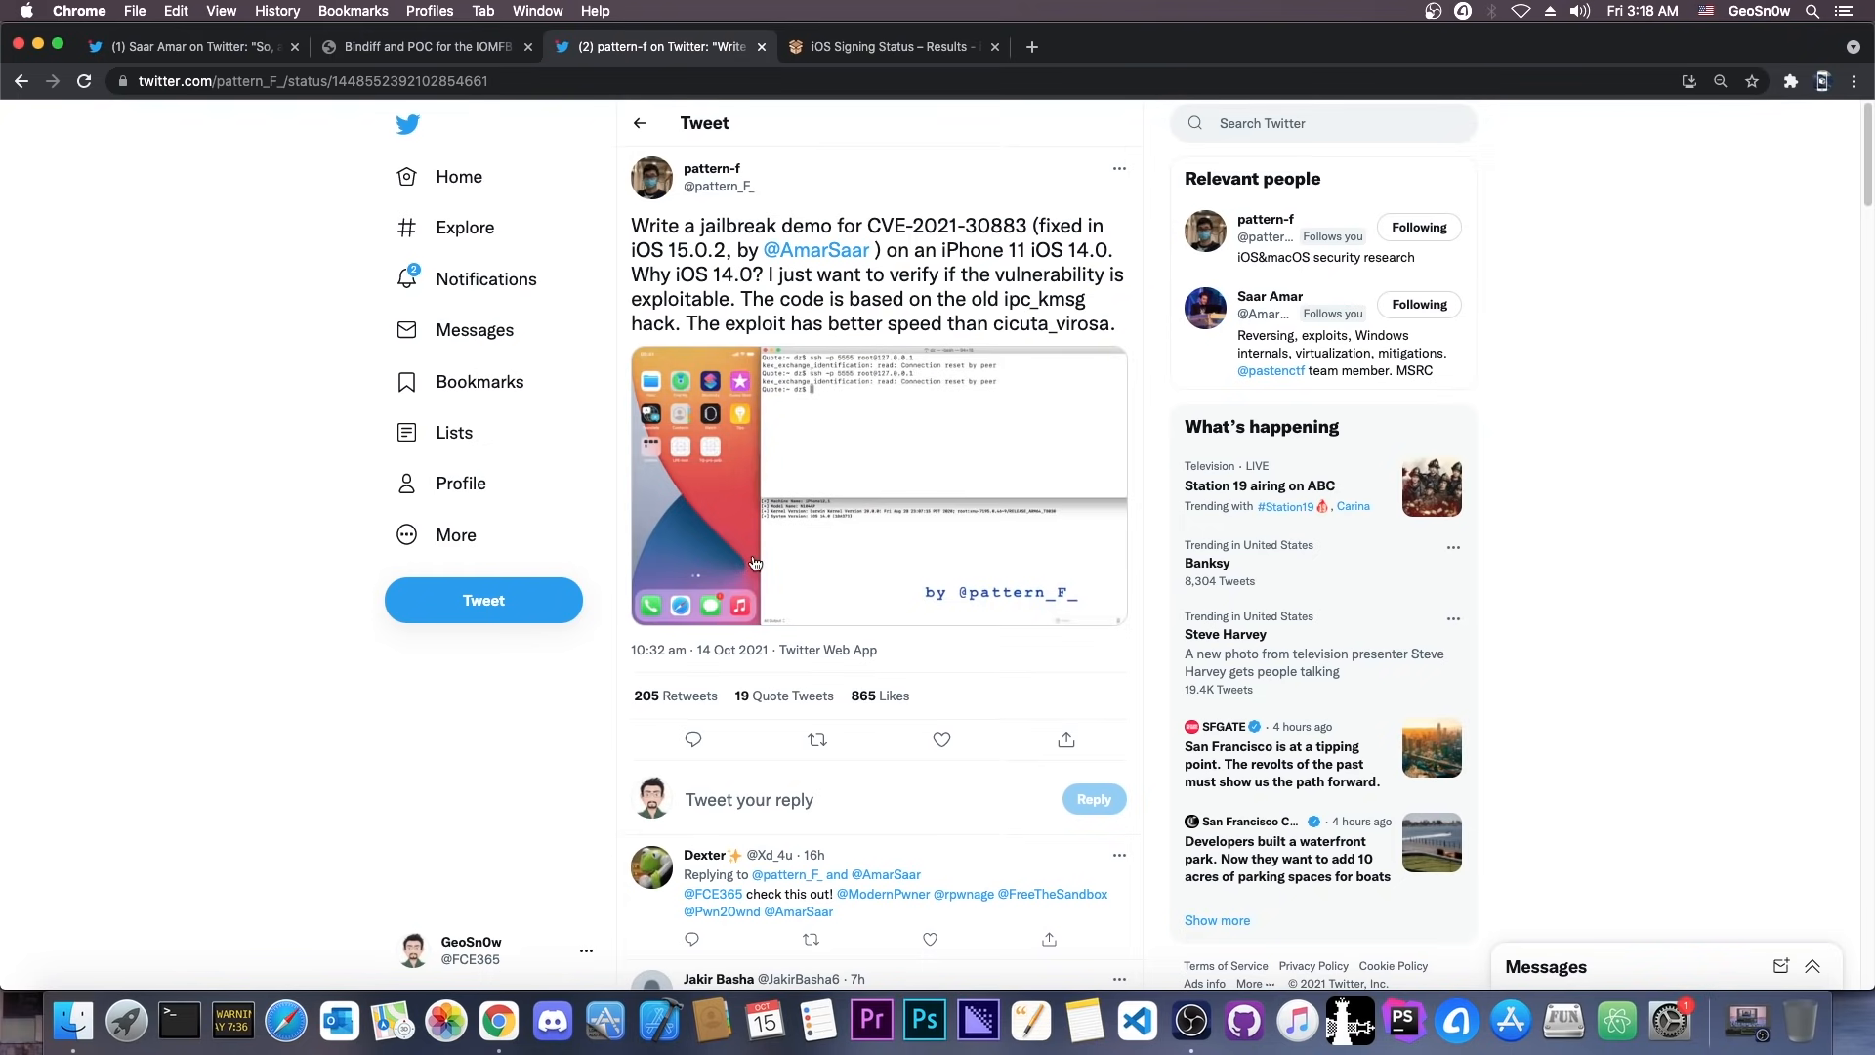
Step: Play the jailbreak demo video full screen nearly to its end, then move to the IOMFB write-up
left_click(756, 562)
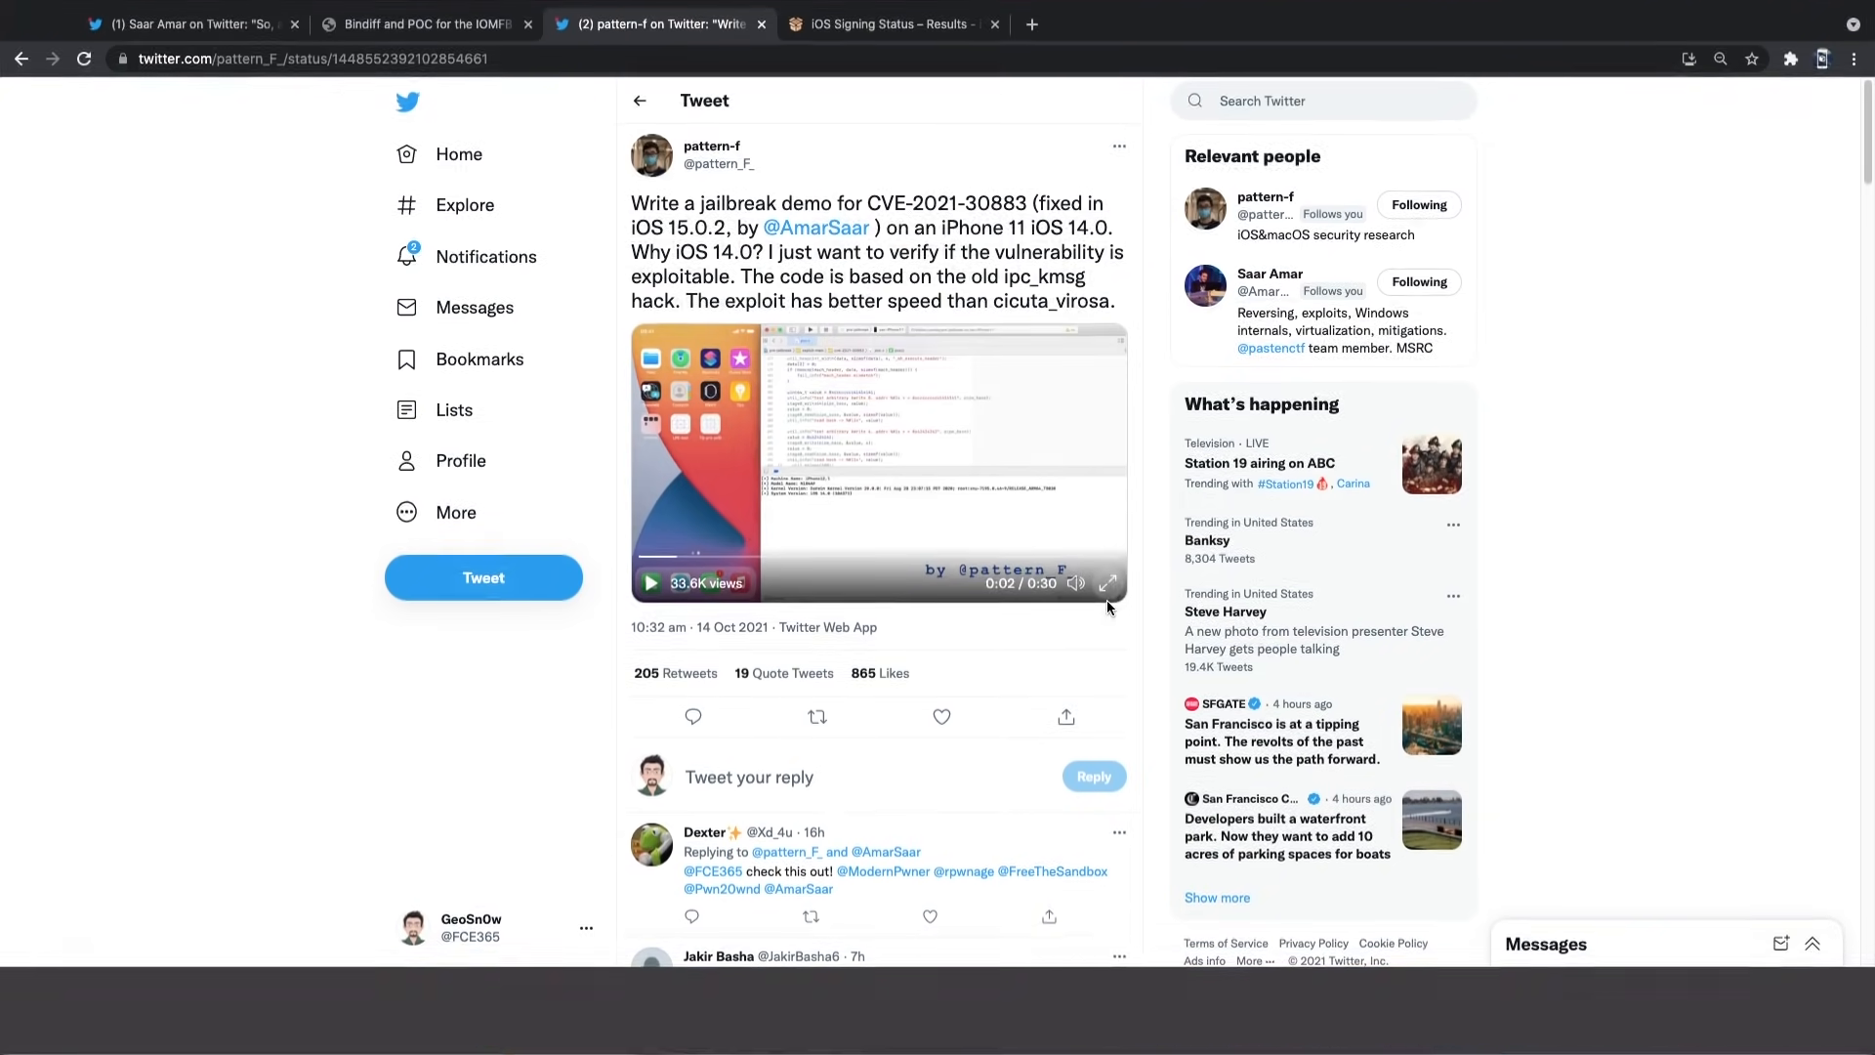
left_click(1111, 582)
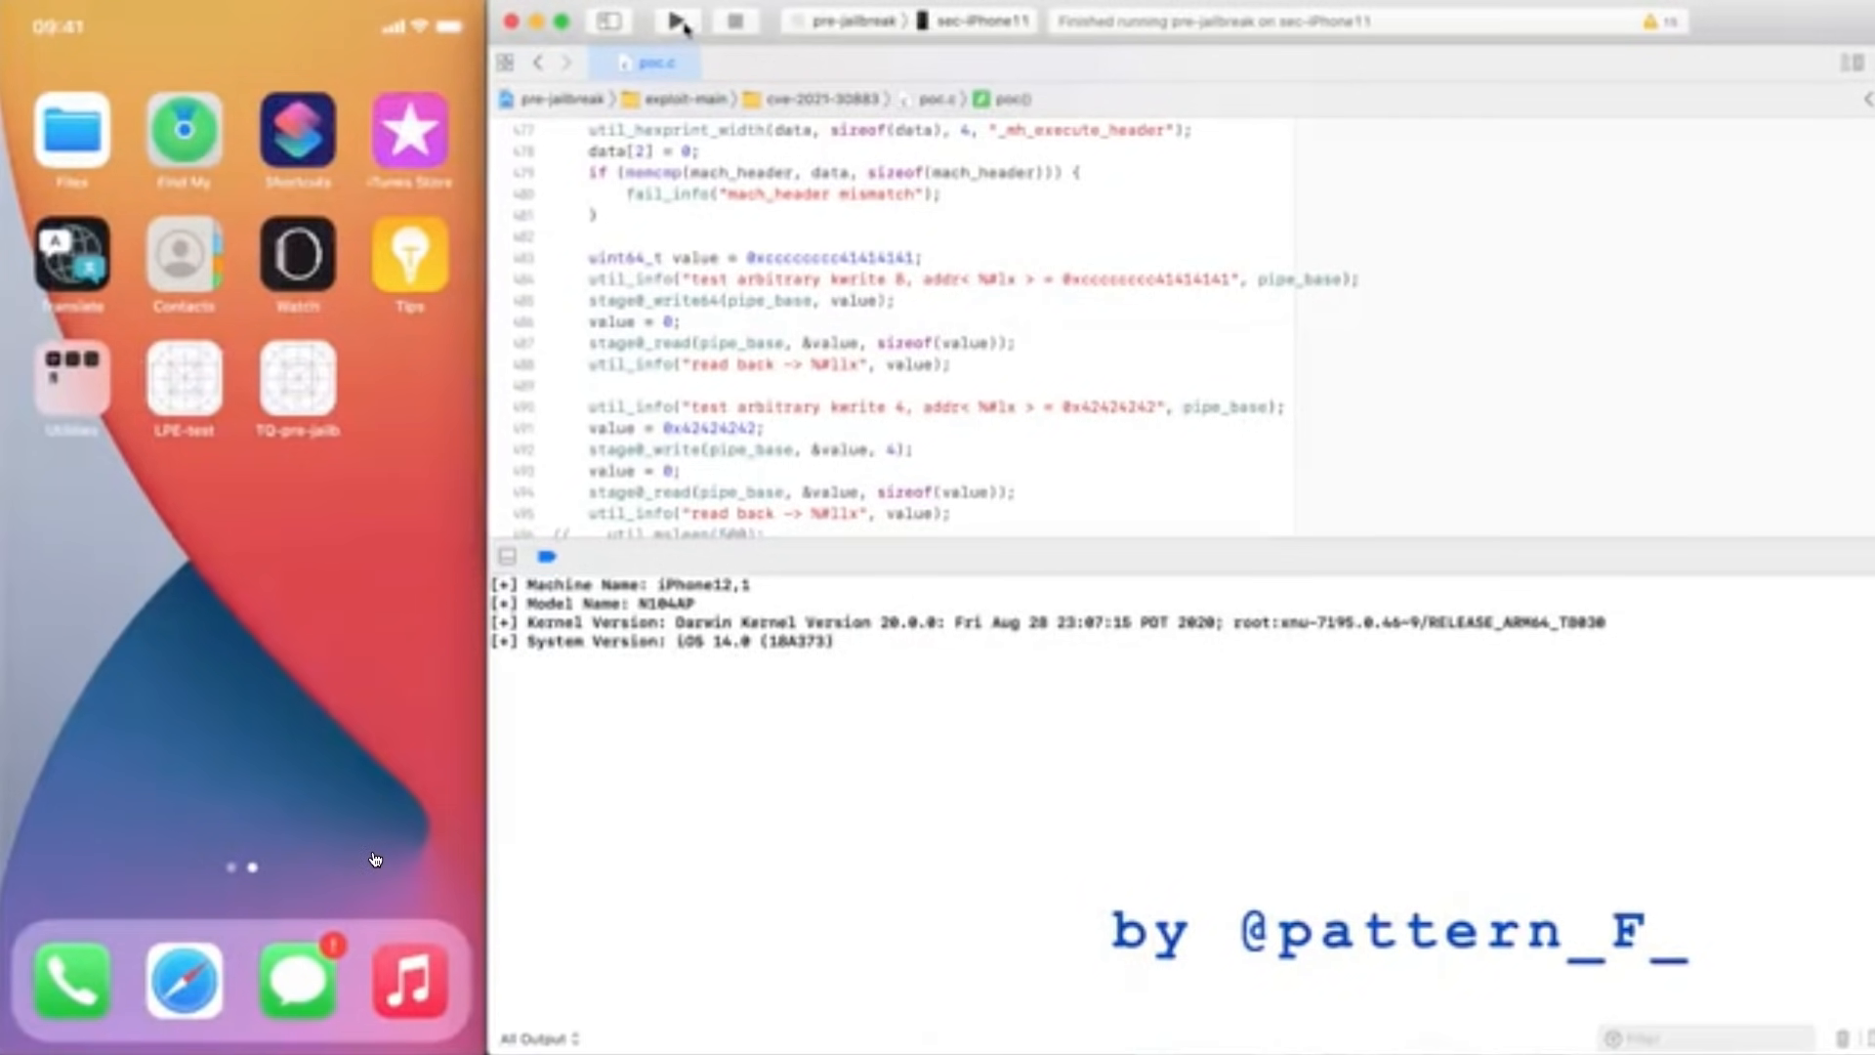
left_click(676, 23)
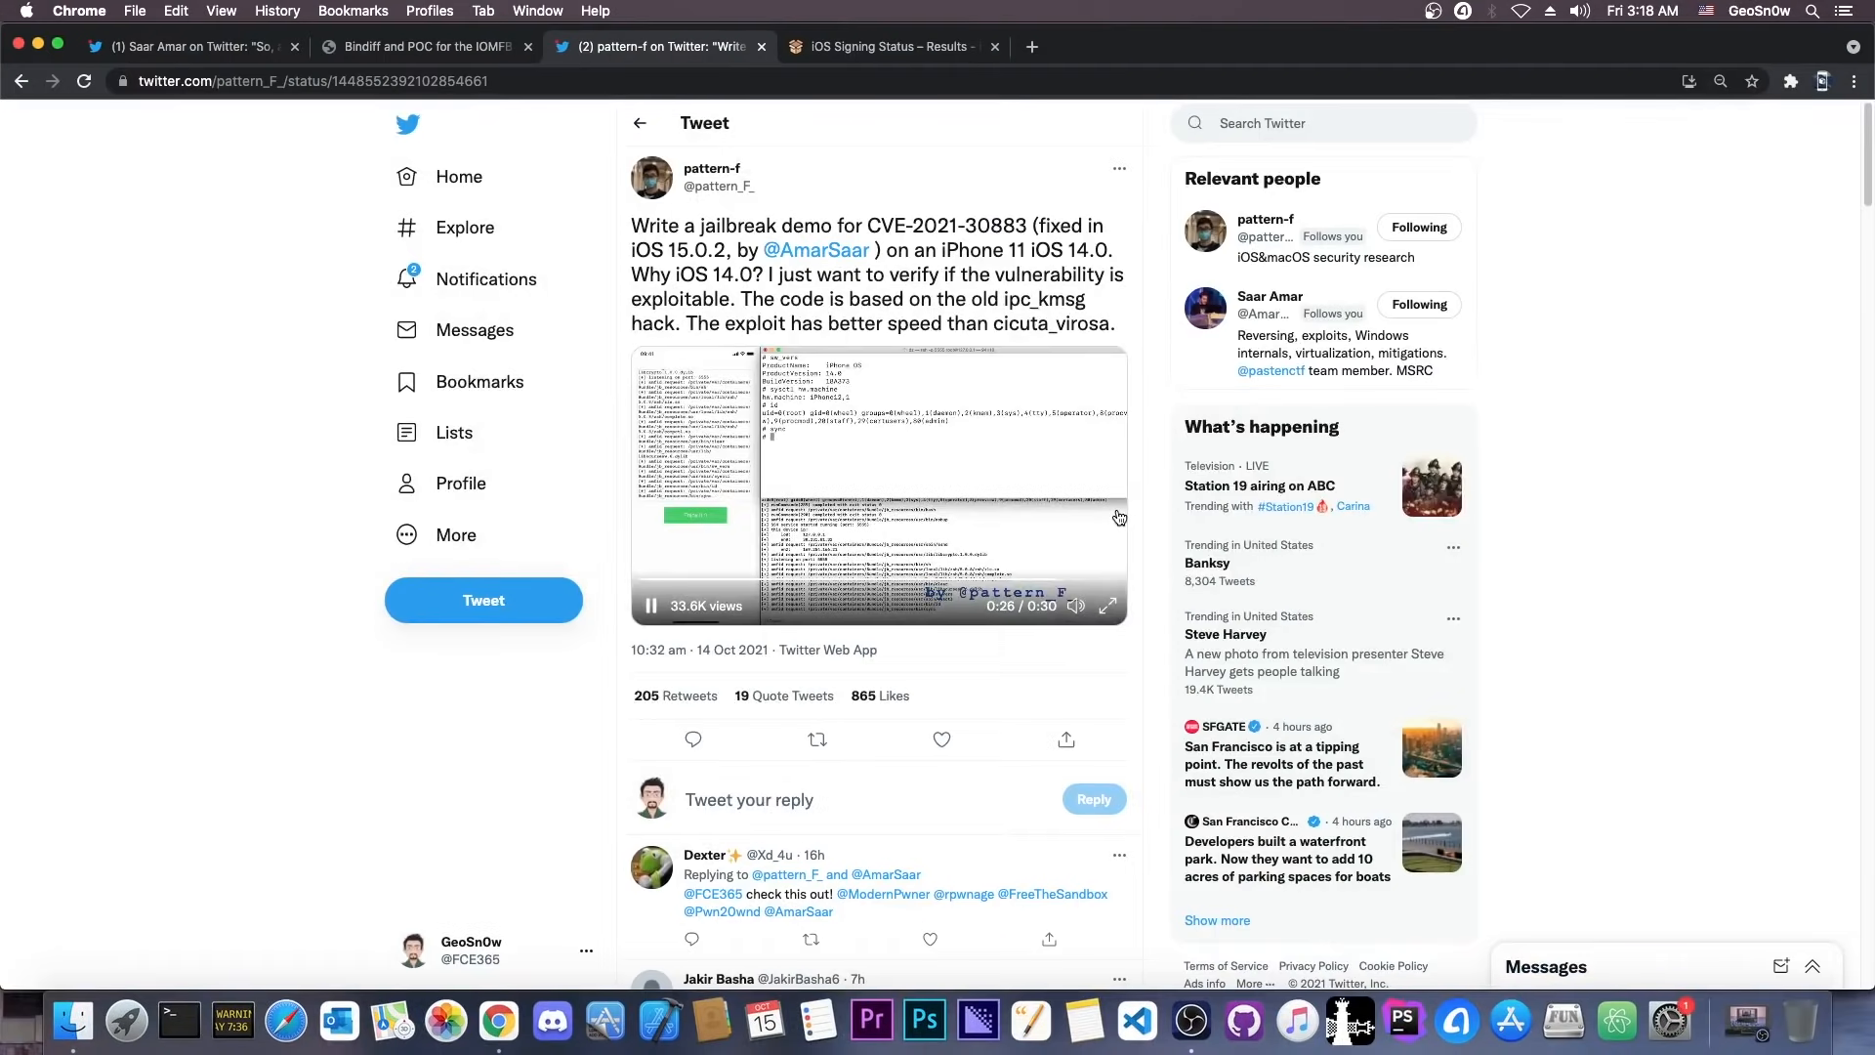
mouse_move(1084, 490)
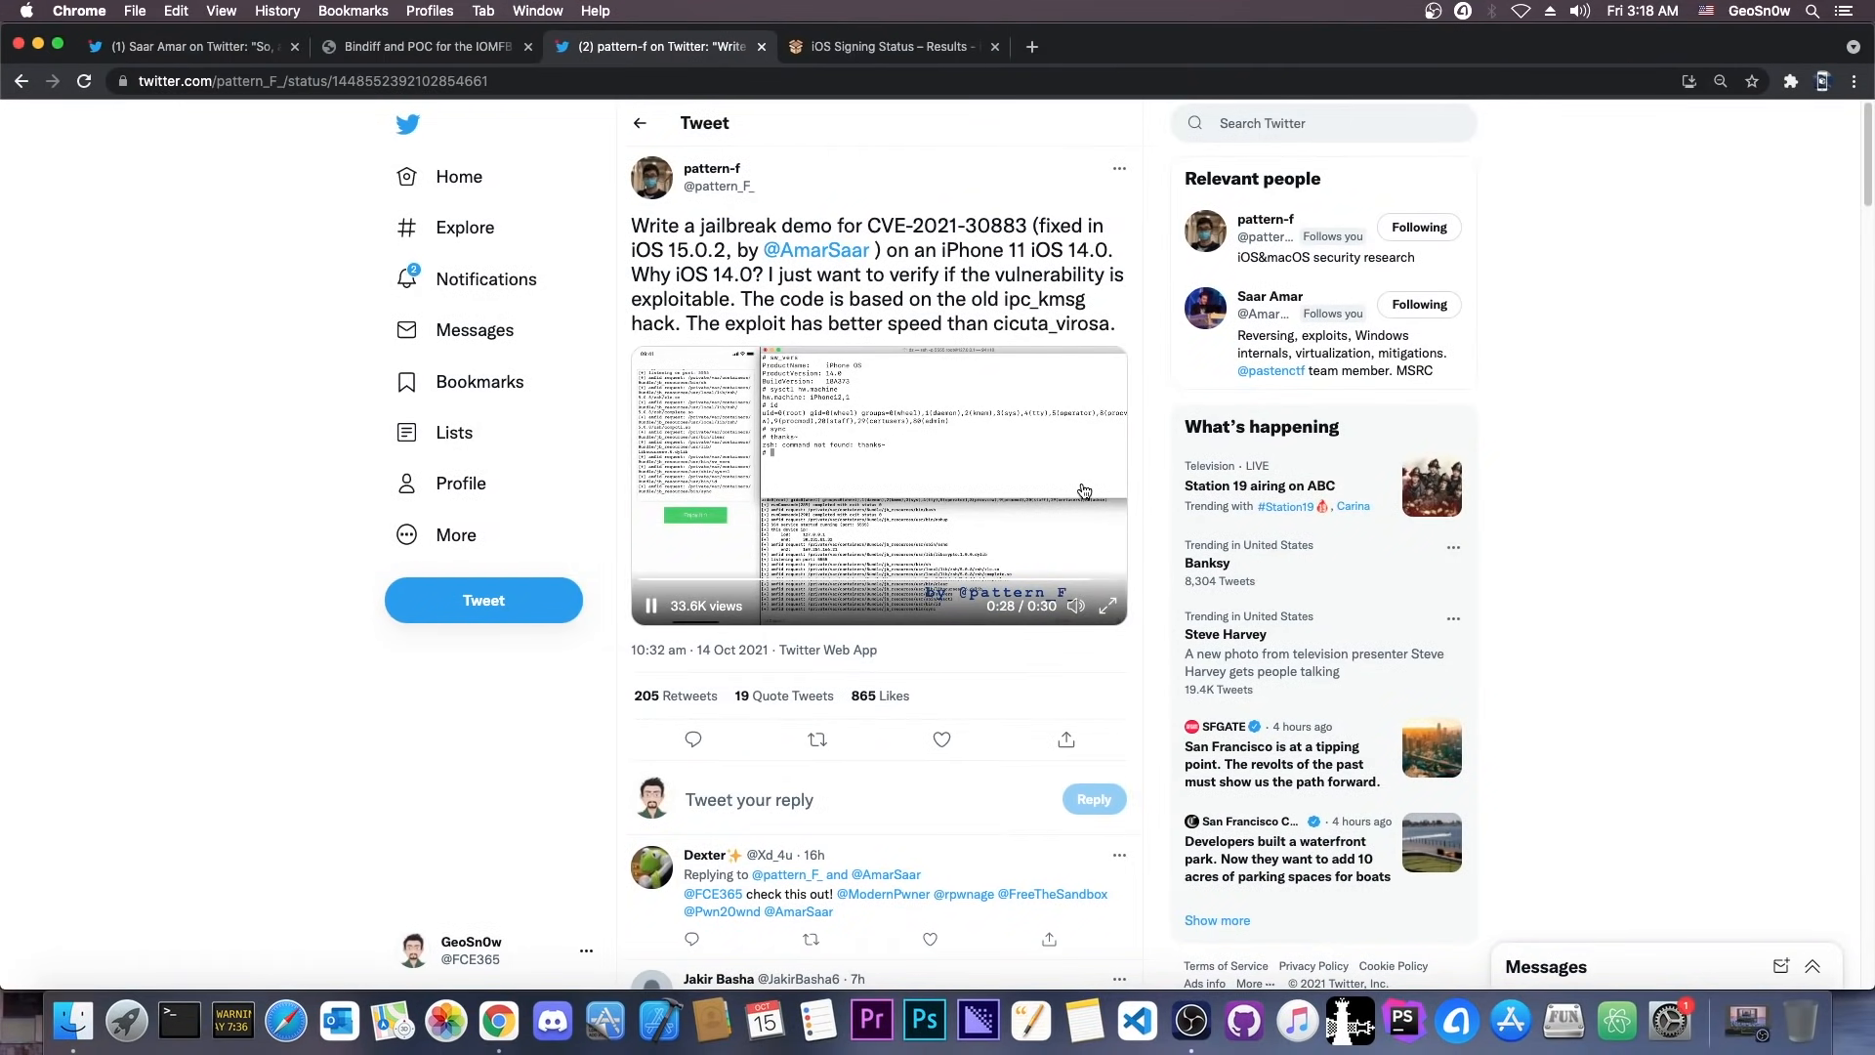
left_click(195, 47)
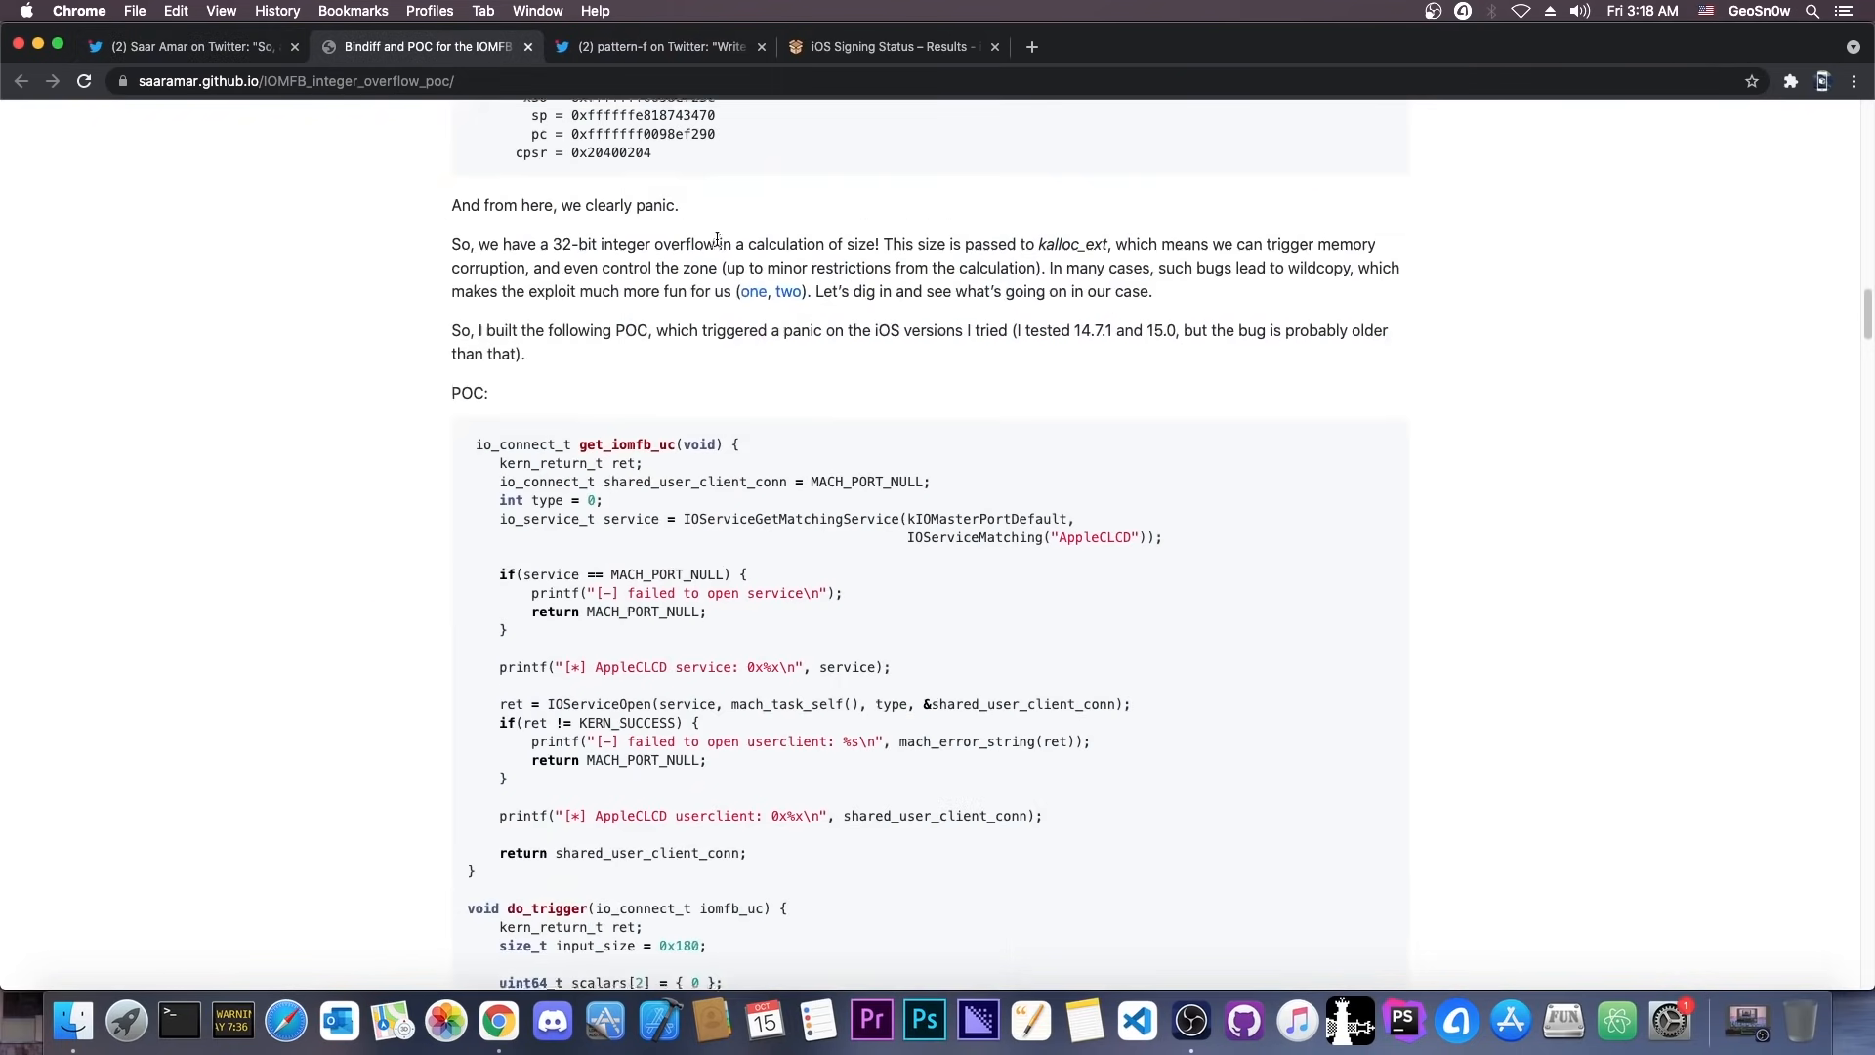
Step: Read the Saar Amar IOMFB POC write-up from its intro, then return to the pattern-f tweet
scroll("up", 3)
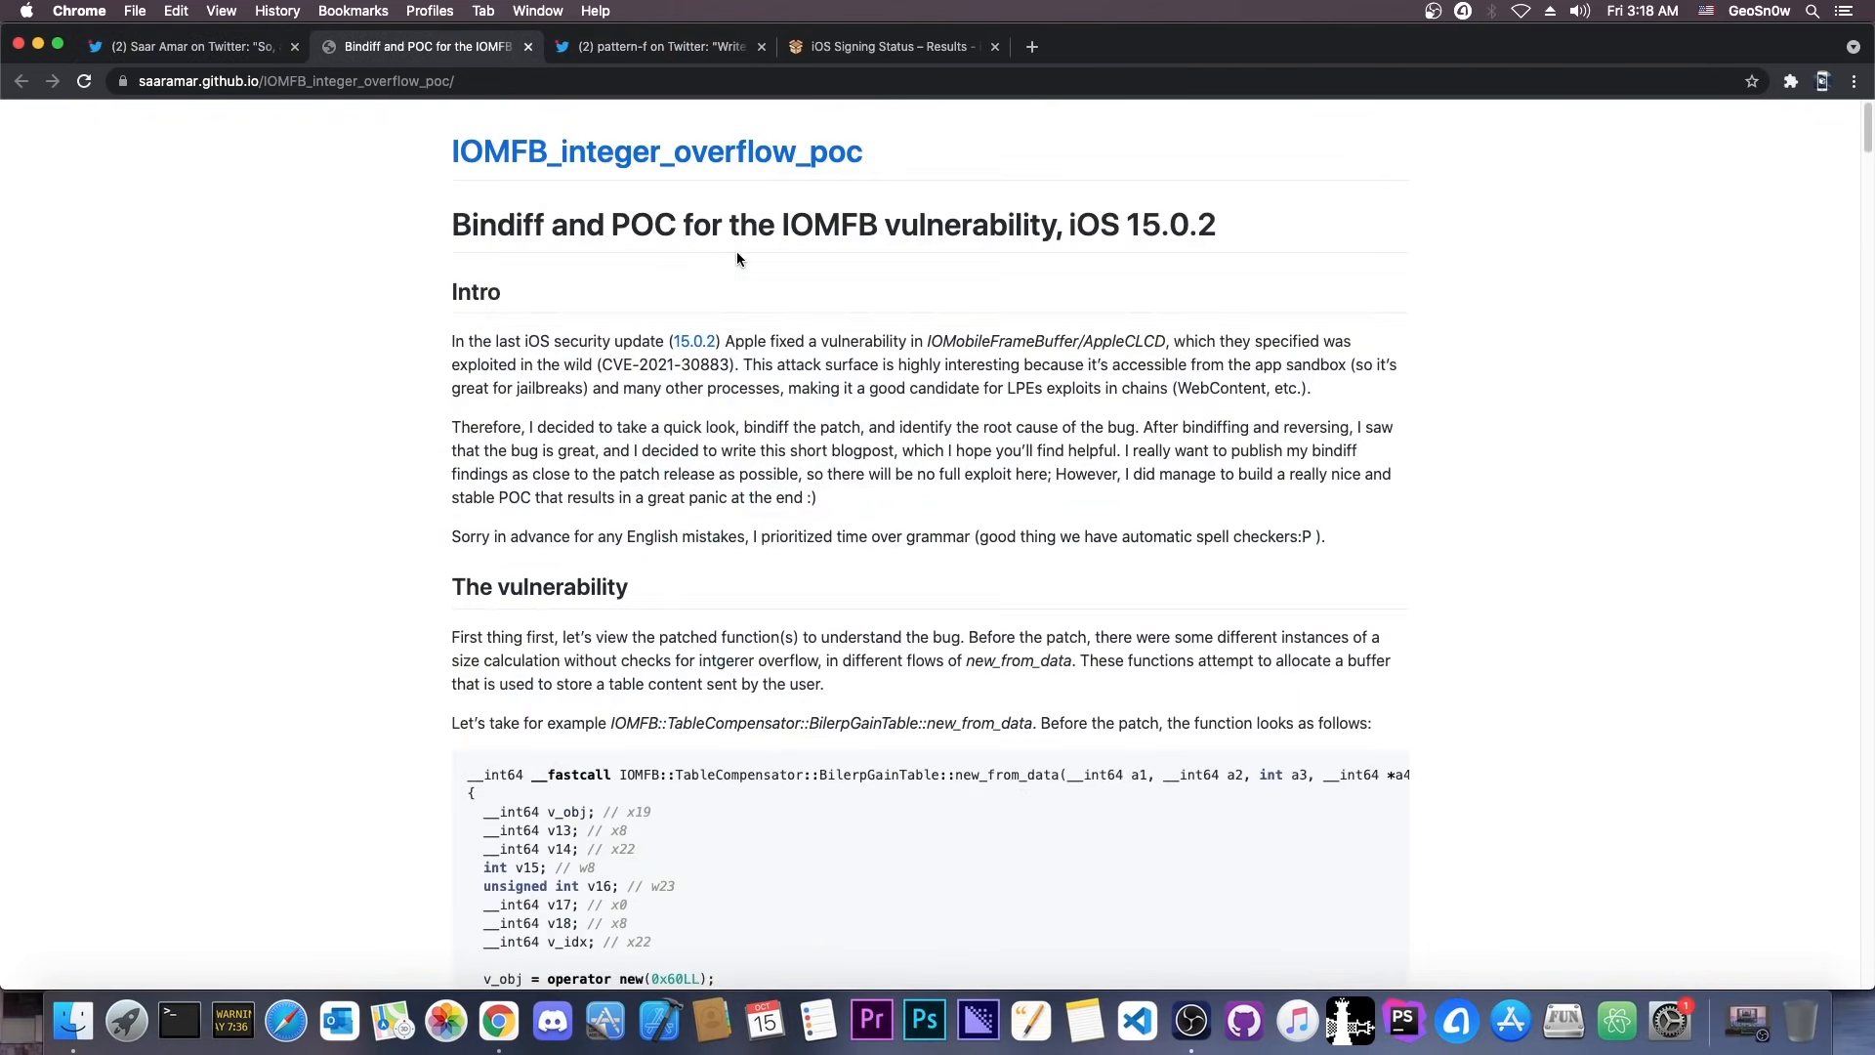
mouse_move(638, 231)
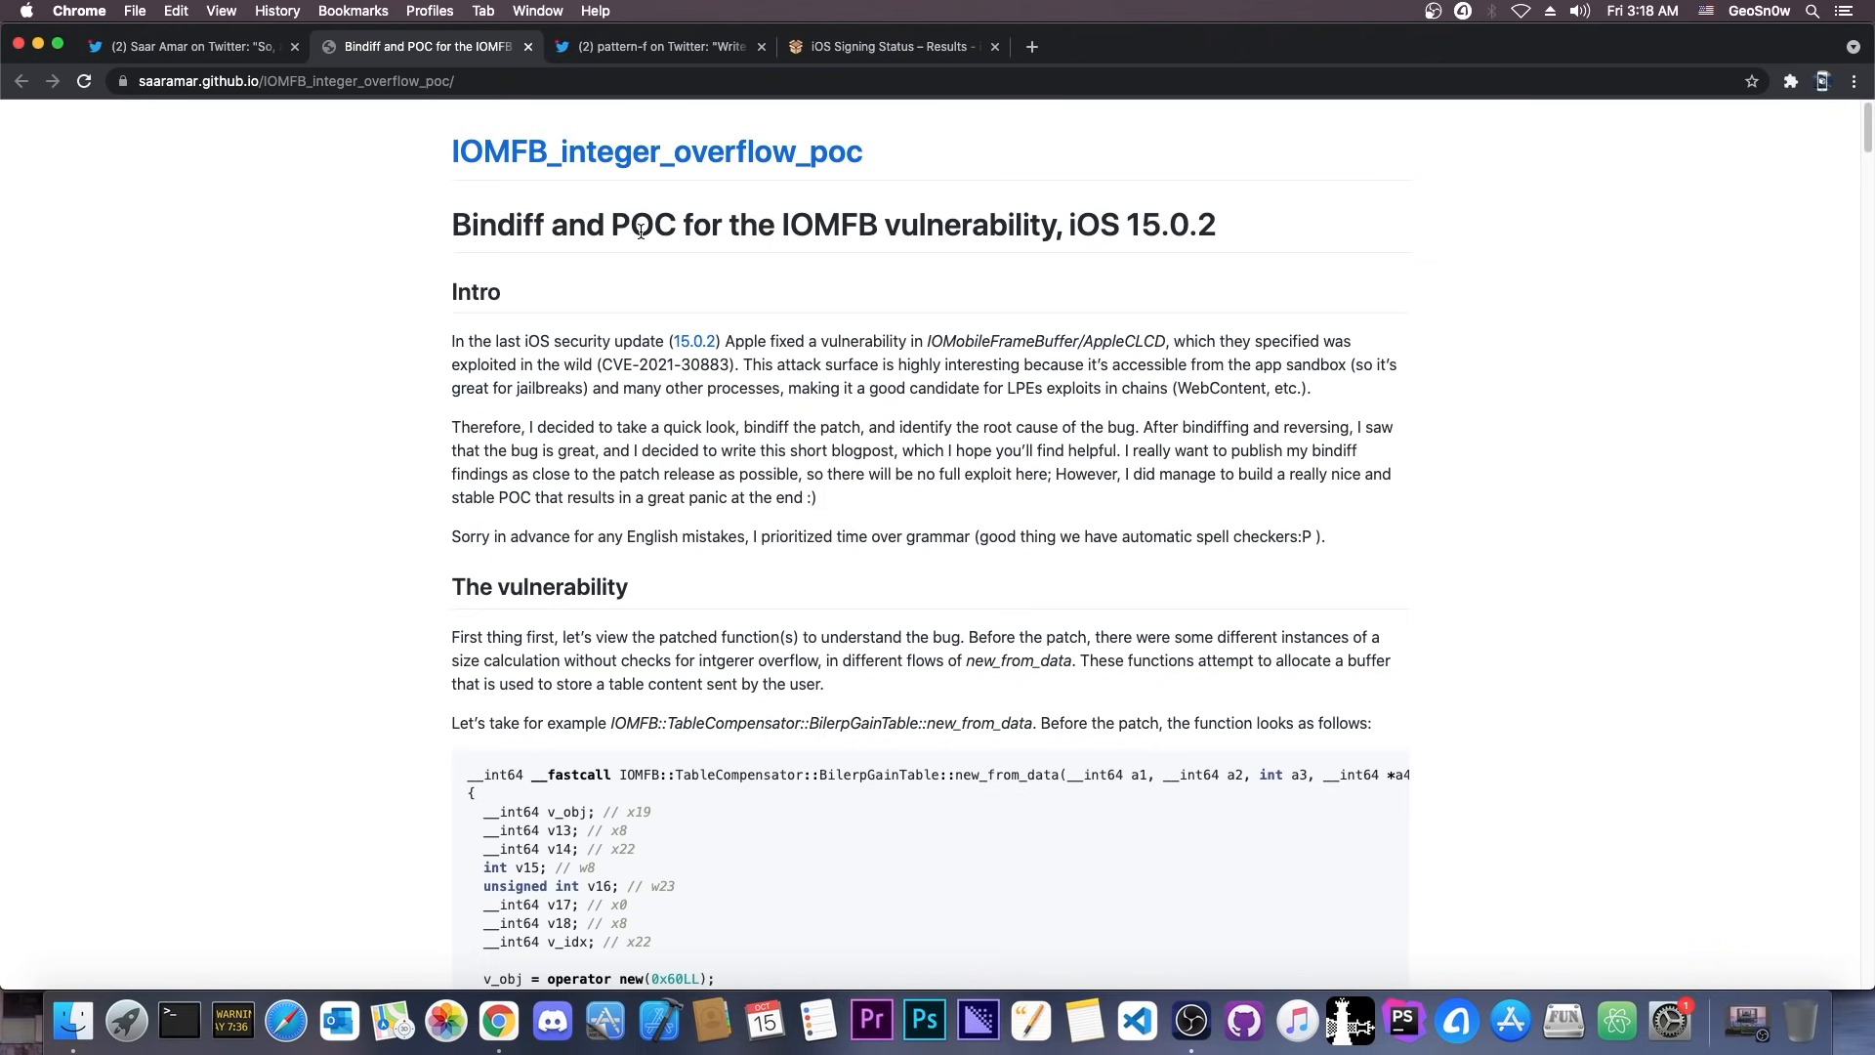
left_click(652, 47)
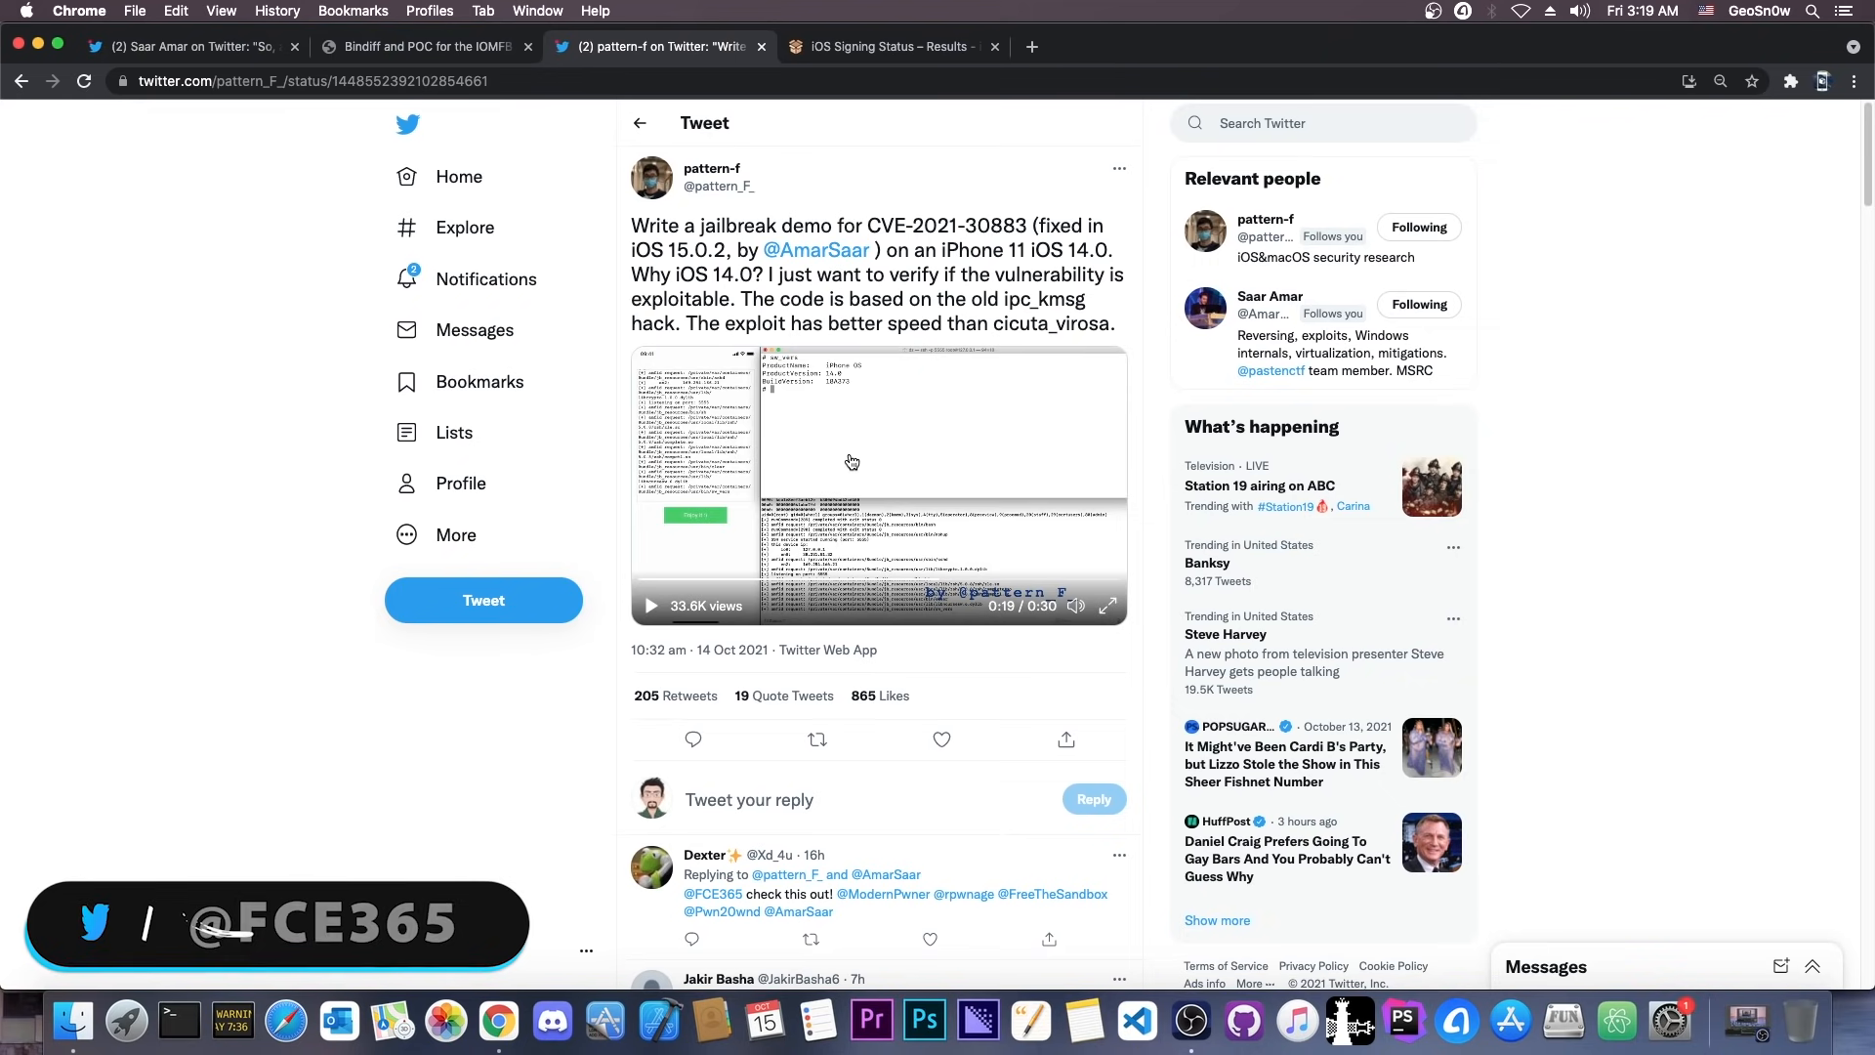
Step: Scroll through iDevice Central's signed and unsigned iOS versions for iPhone12,1
left_click(886, 47)
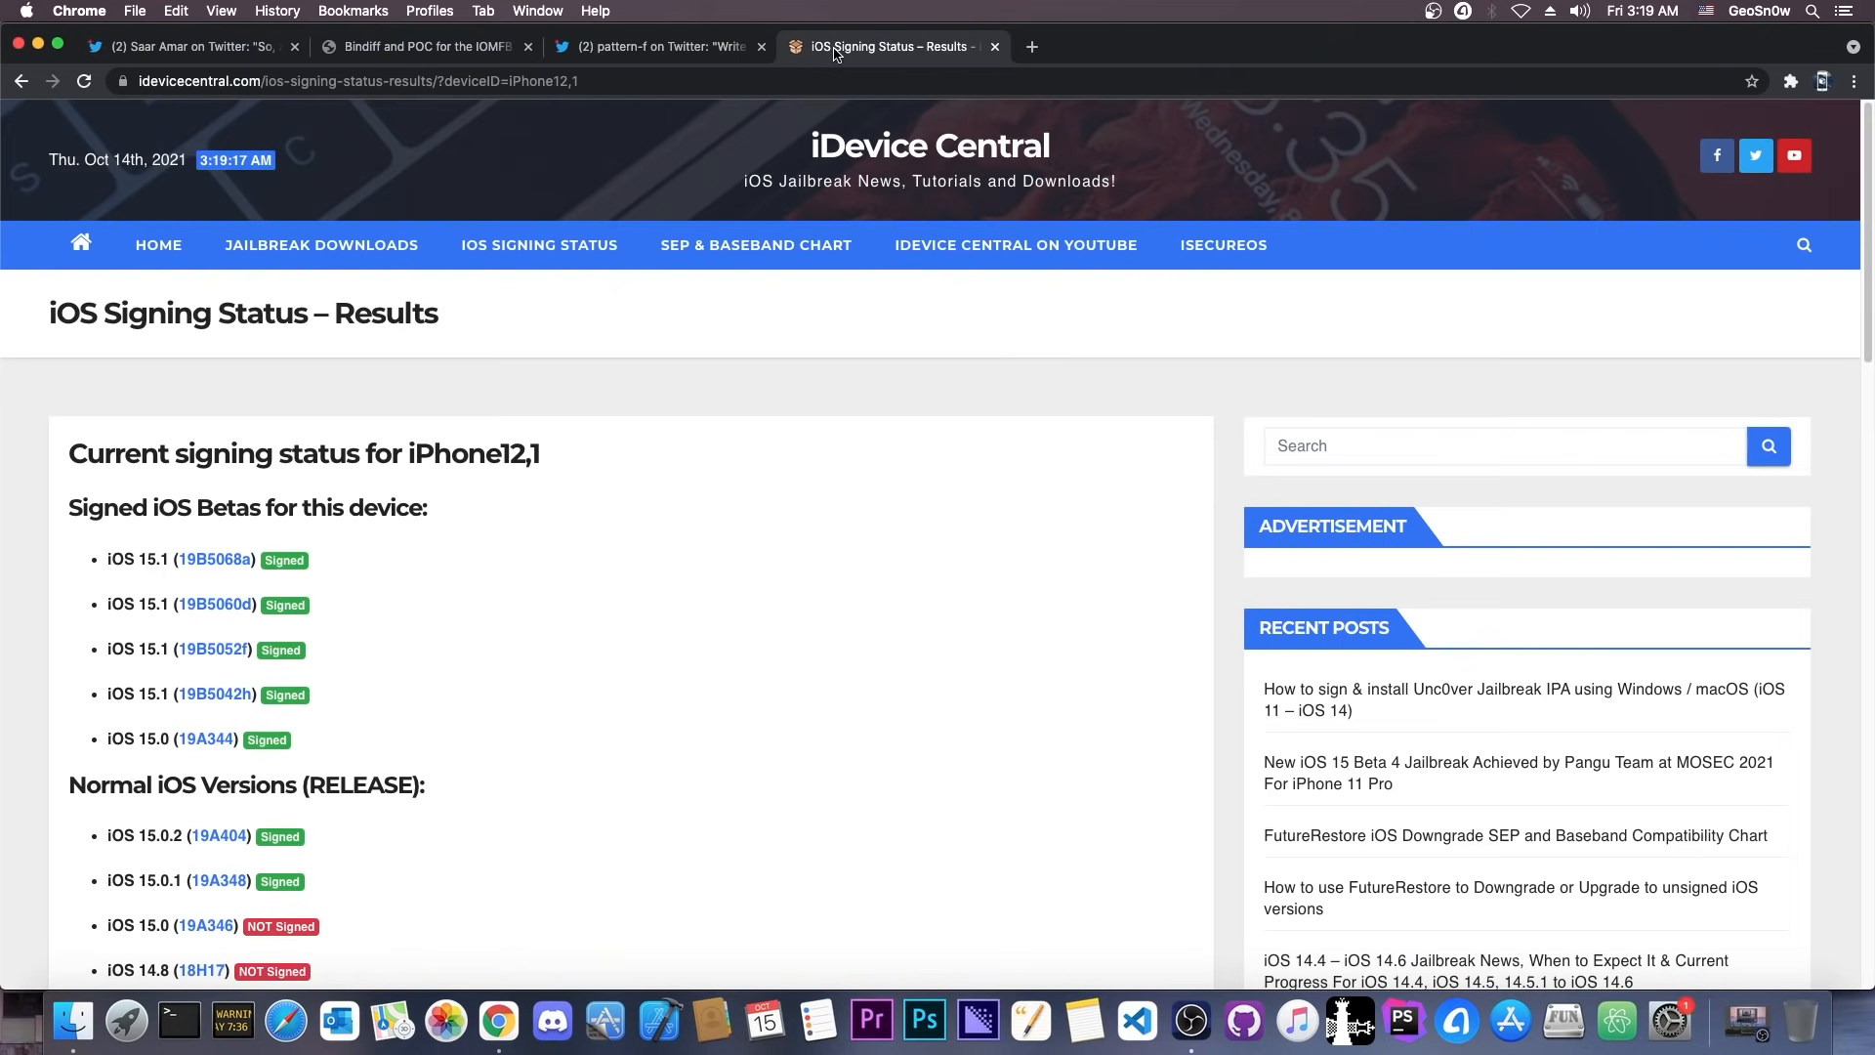
scroll("down", 3)
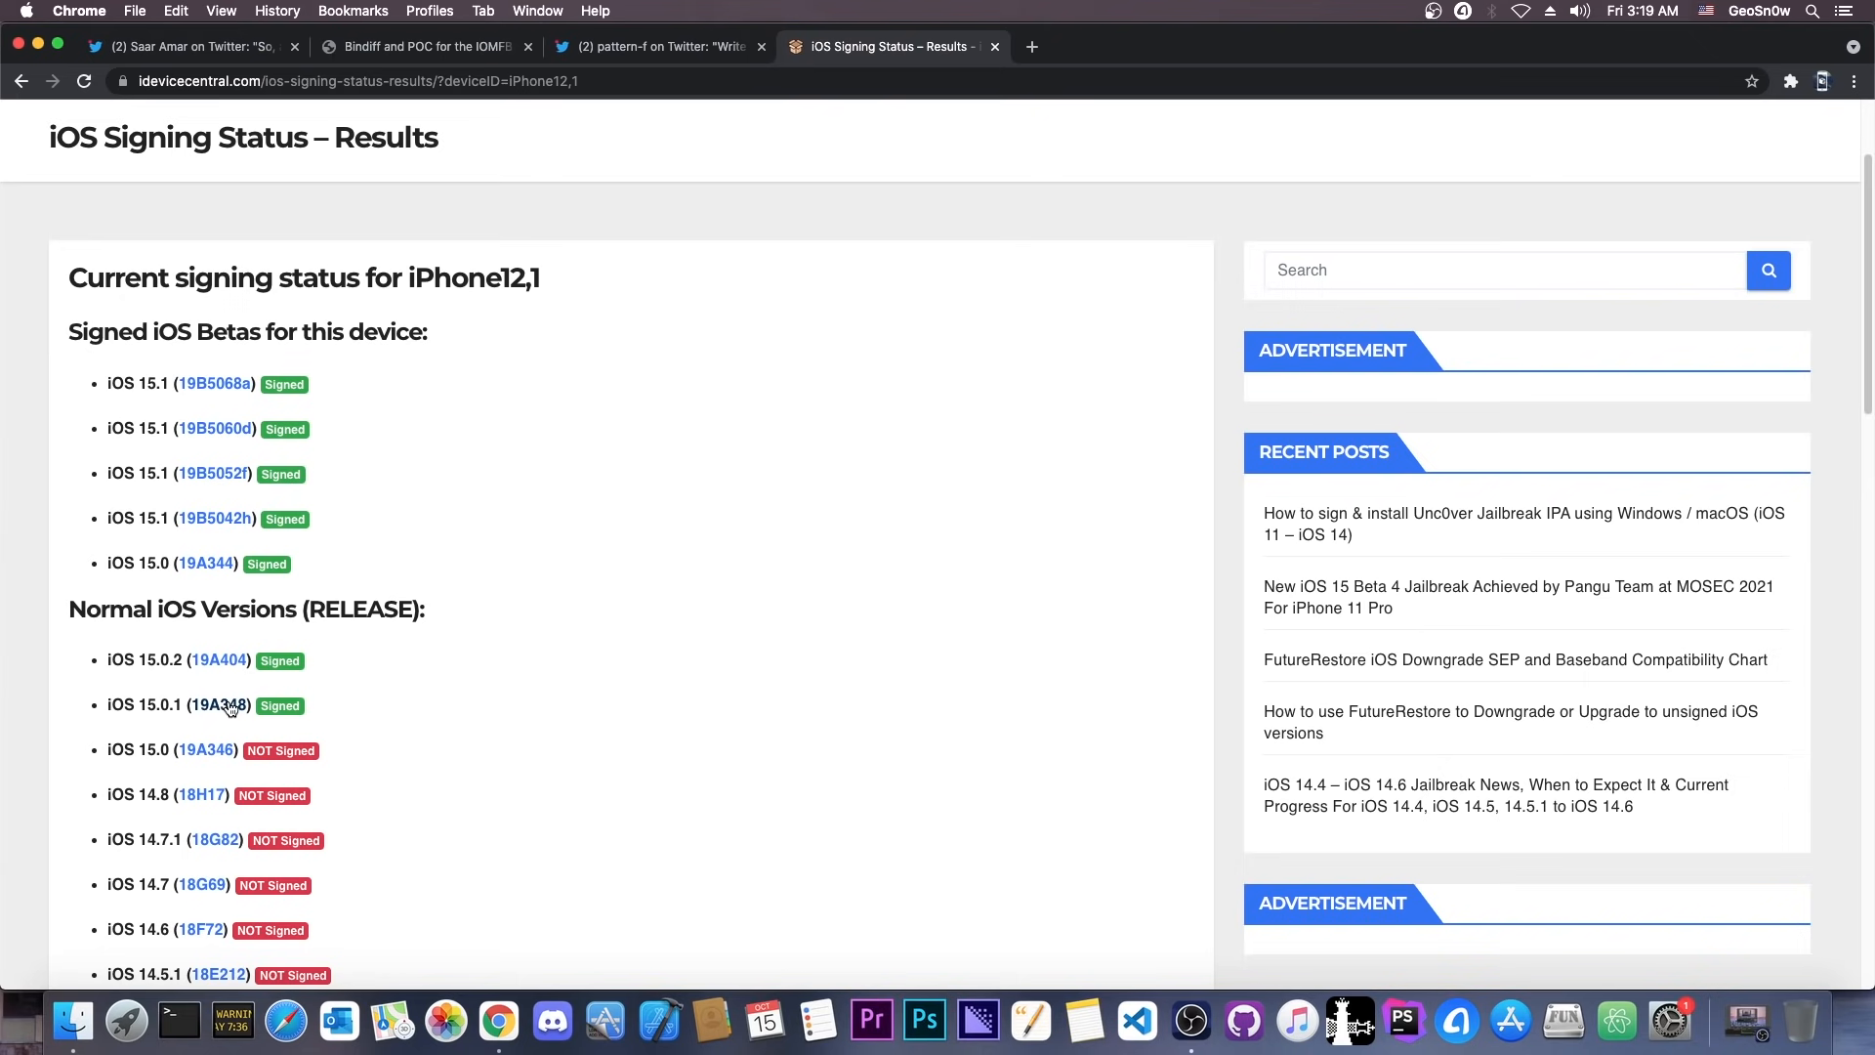
scroll("down", 3)
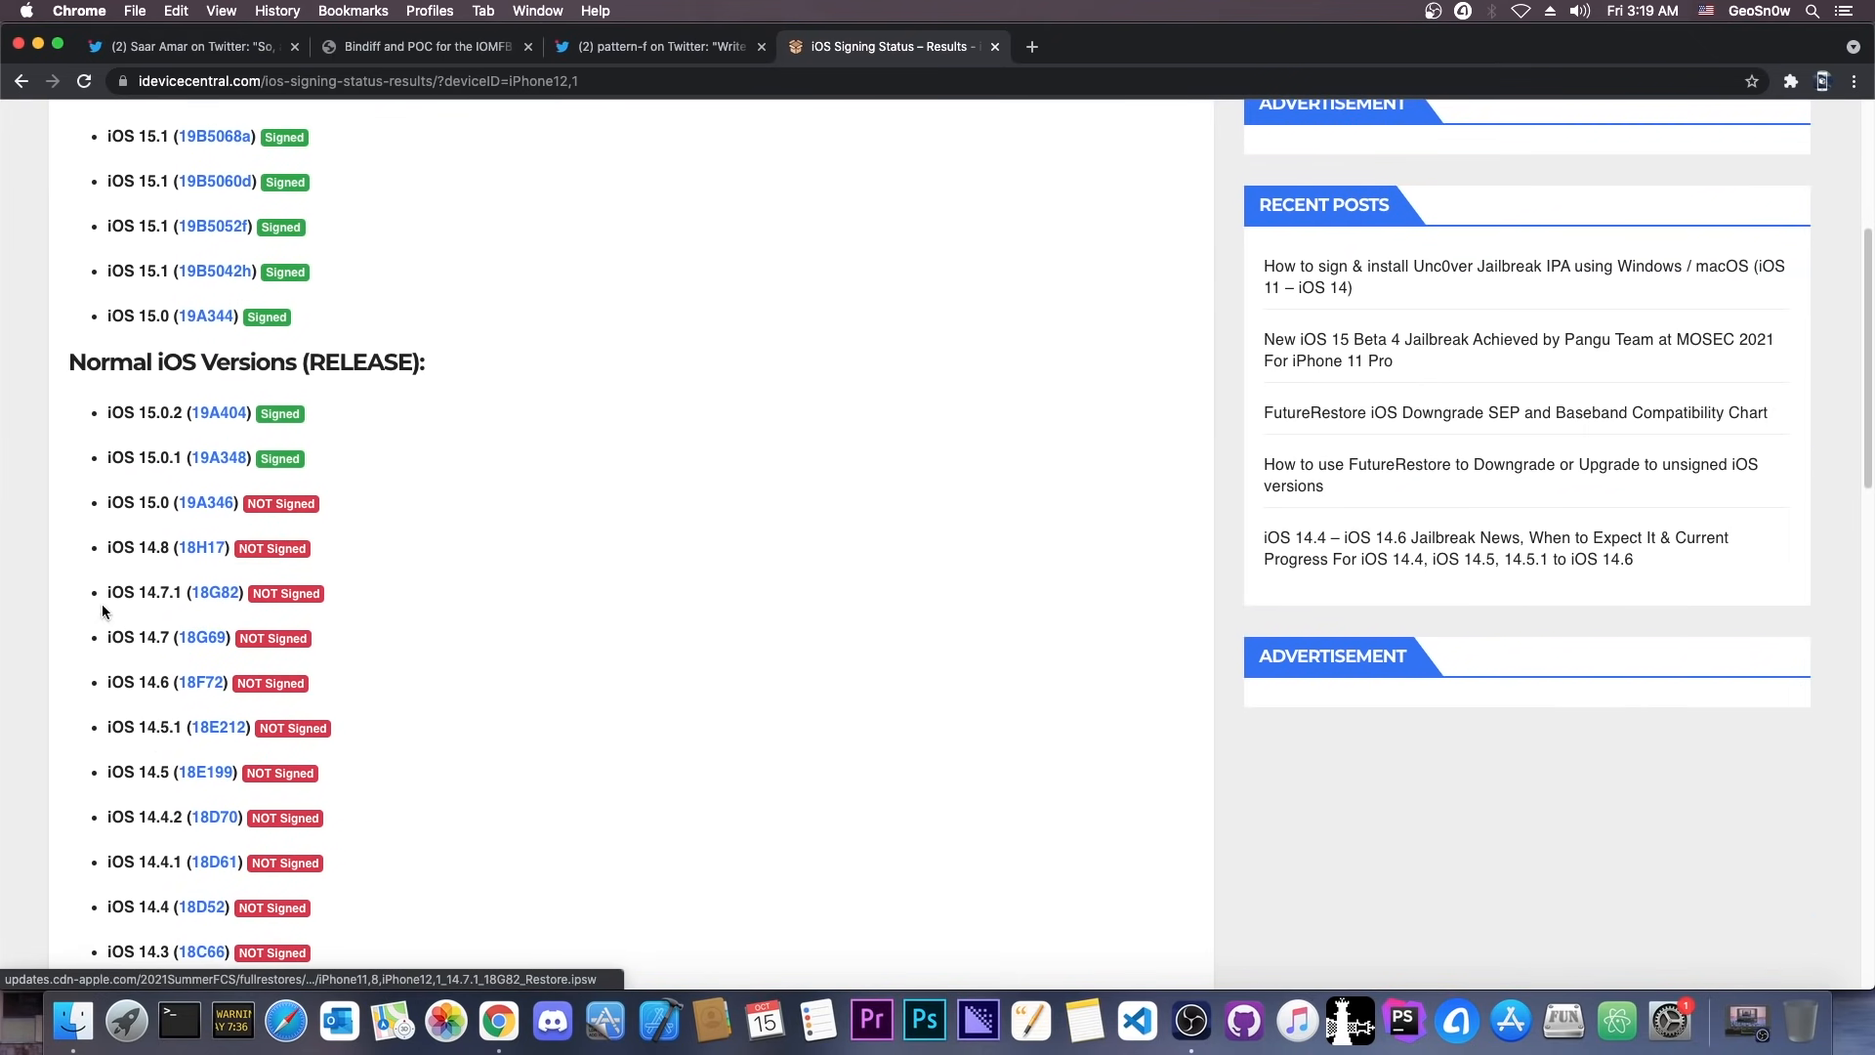
scroll("down", 3)
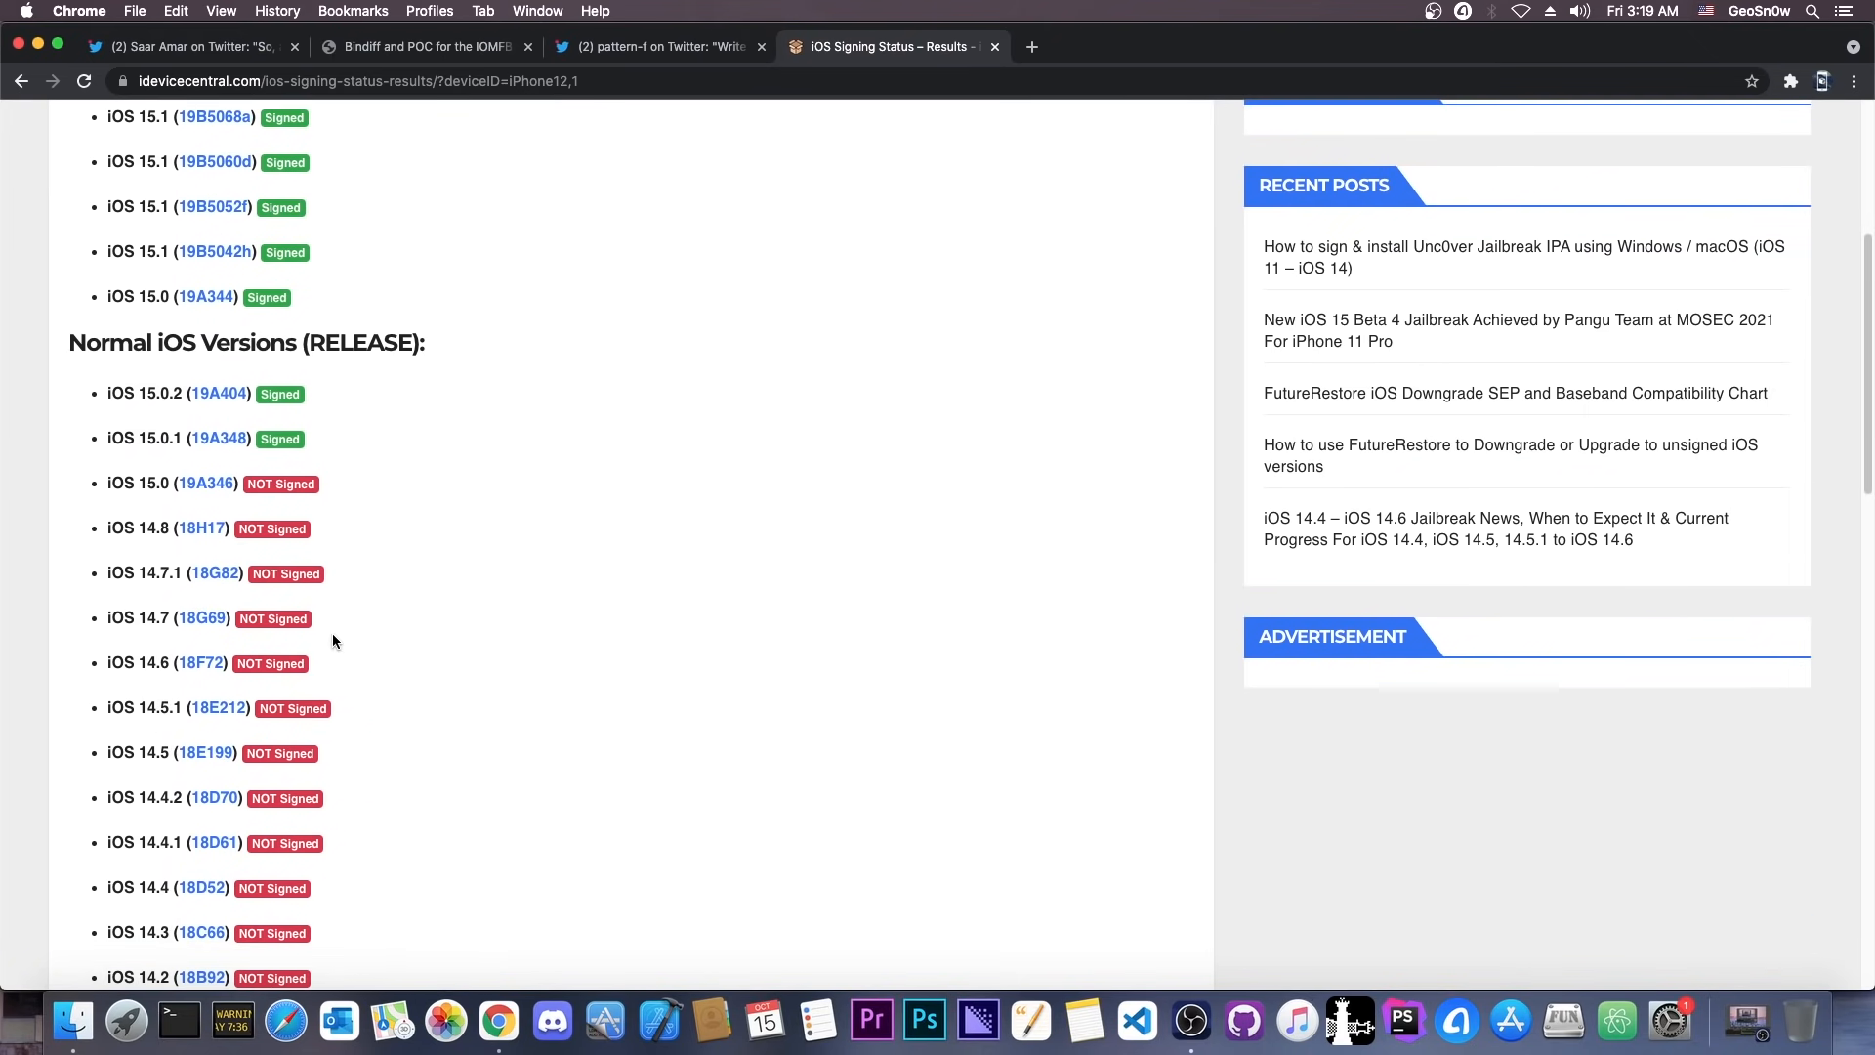
scroll("down", 3)
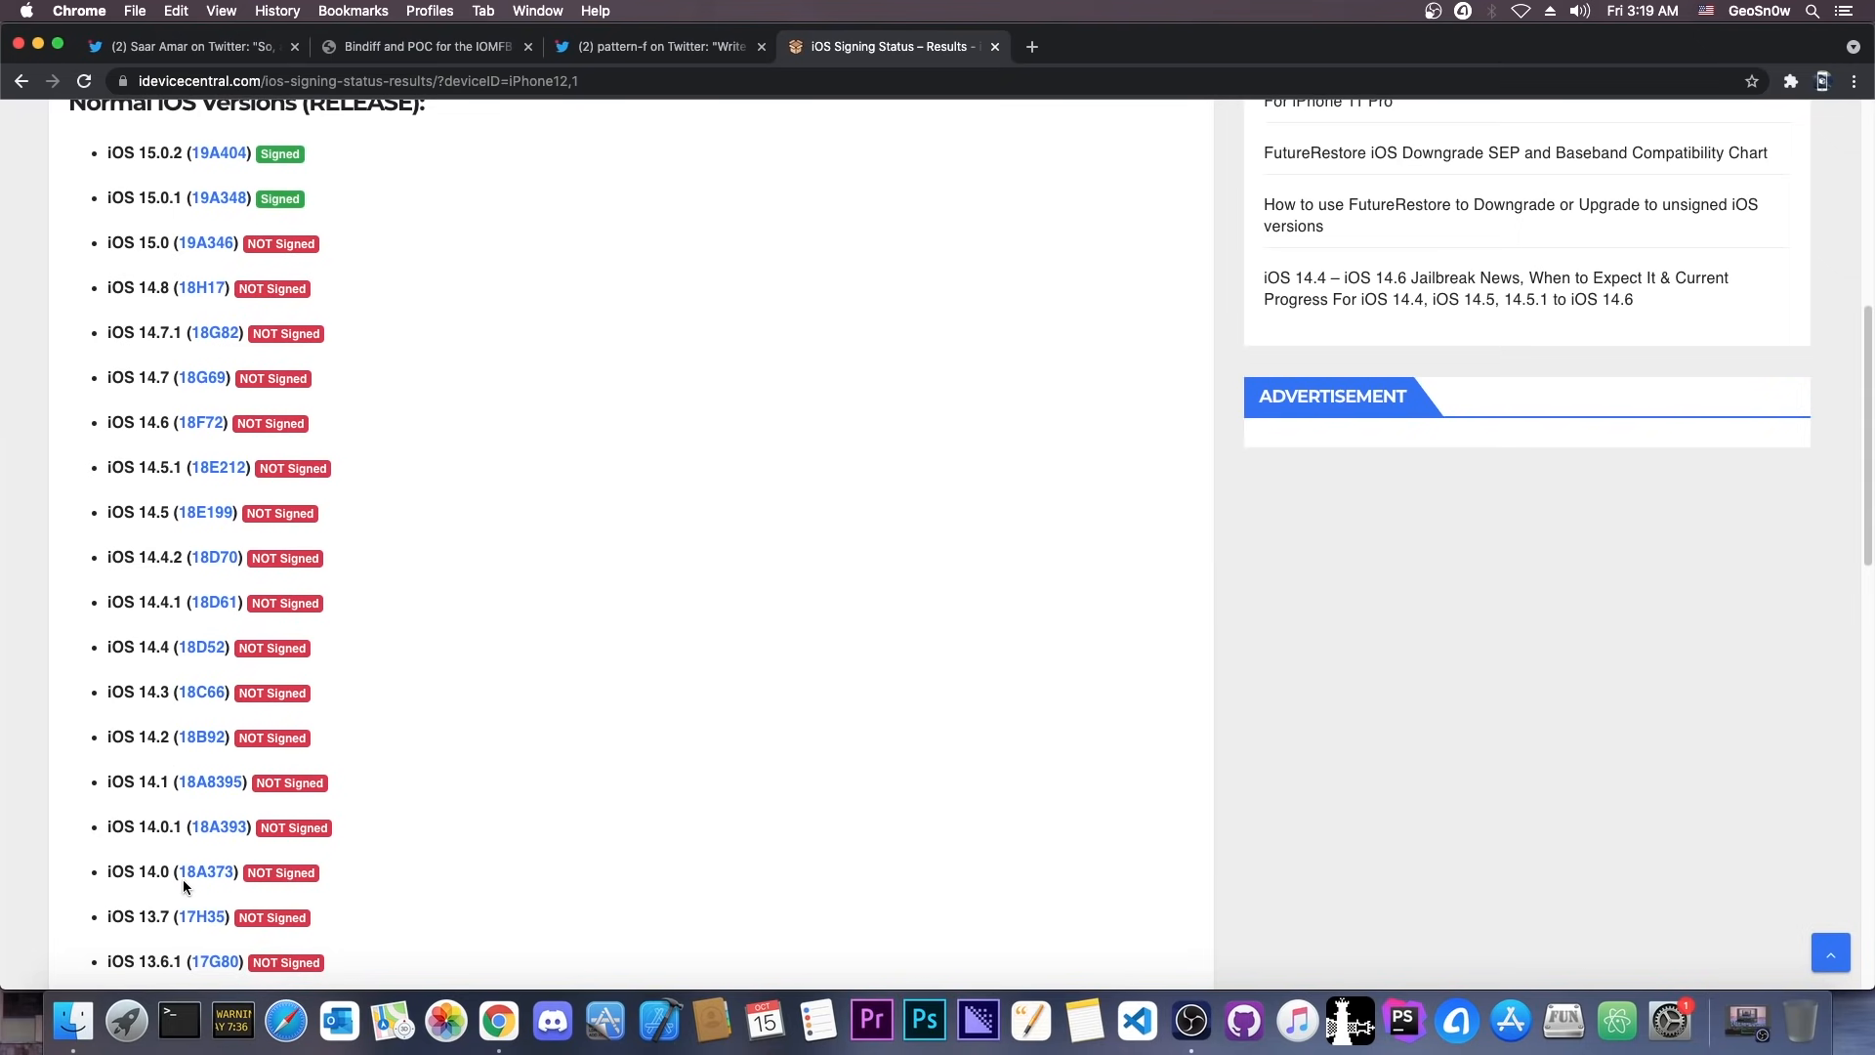
Step: Return to the pattern-f jailbreak demo tweet and scroll through its replies
left_click(656, 47)
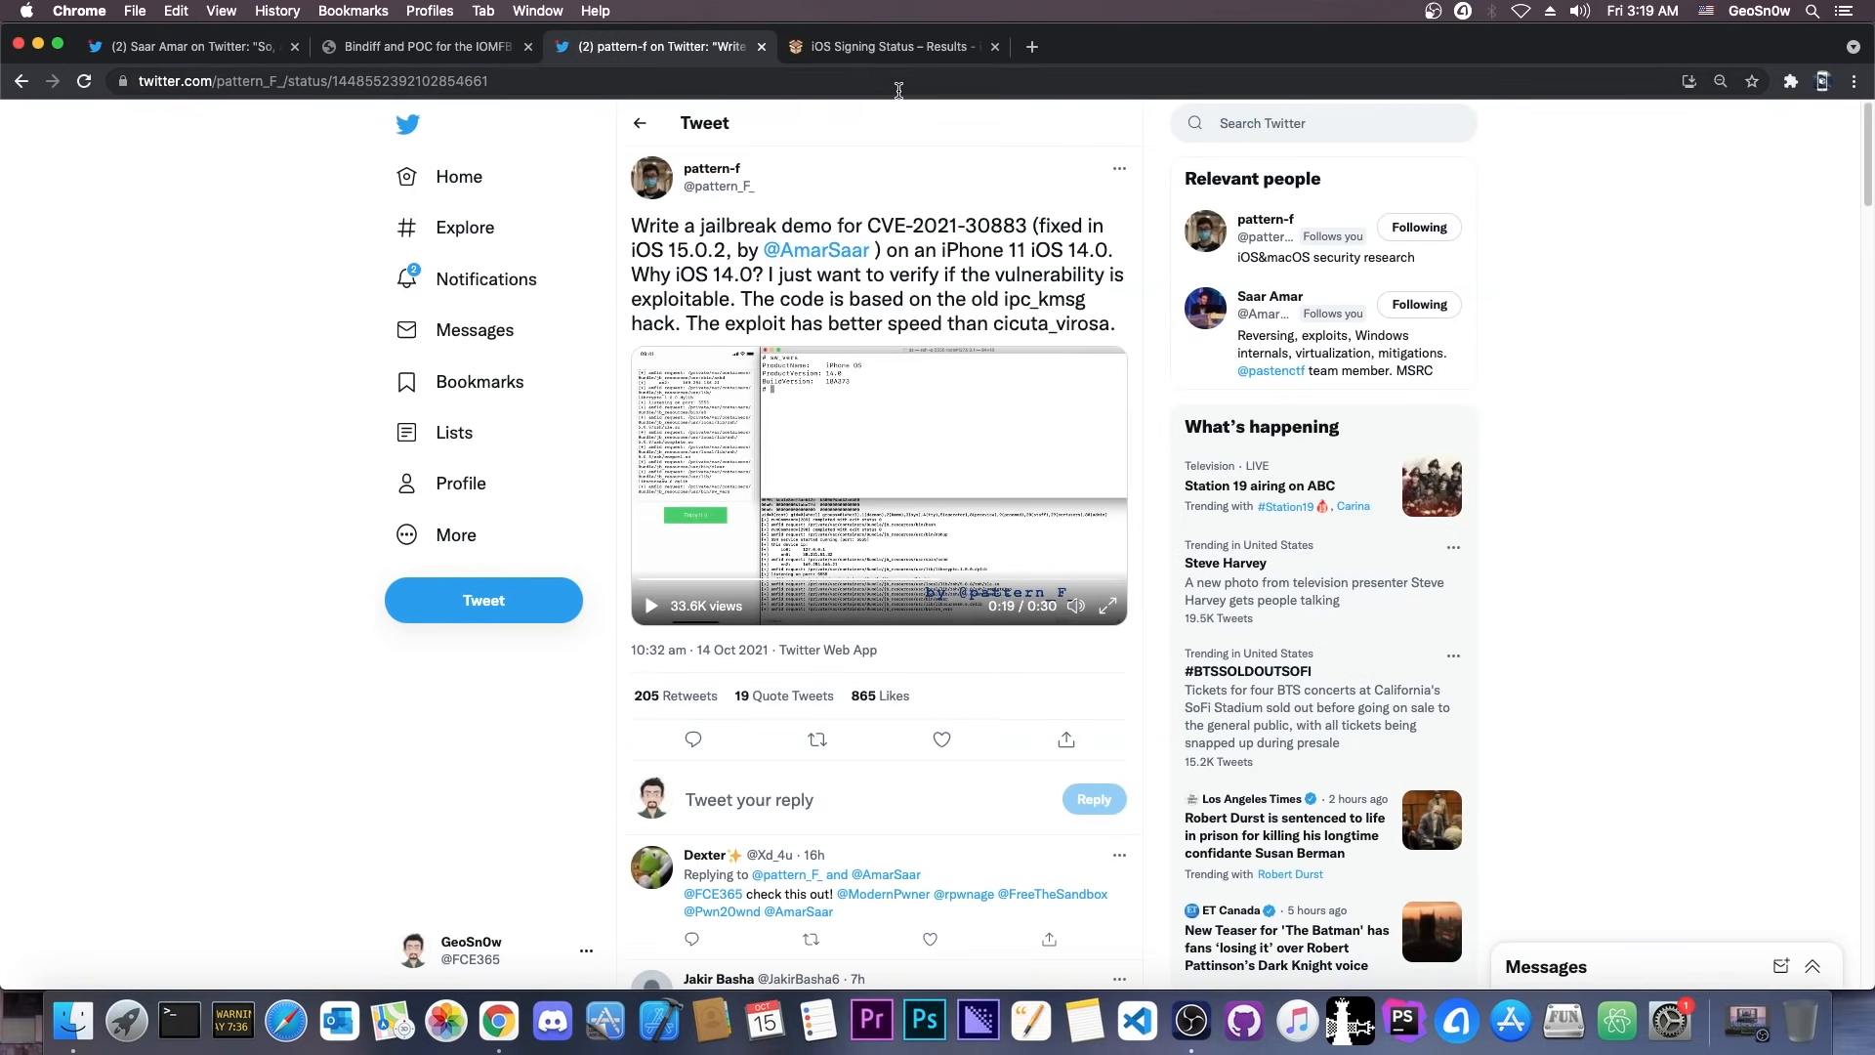
scroll("down", 3)
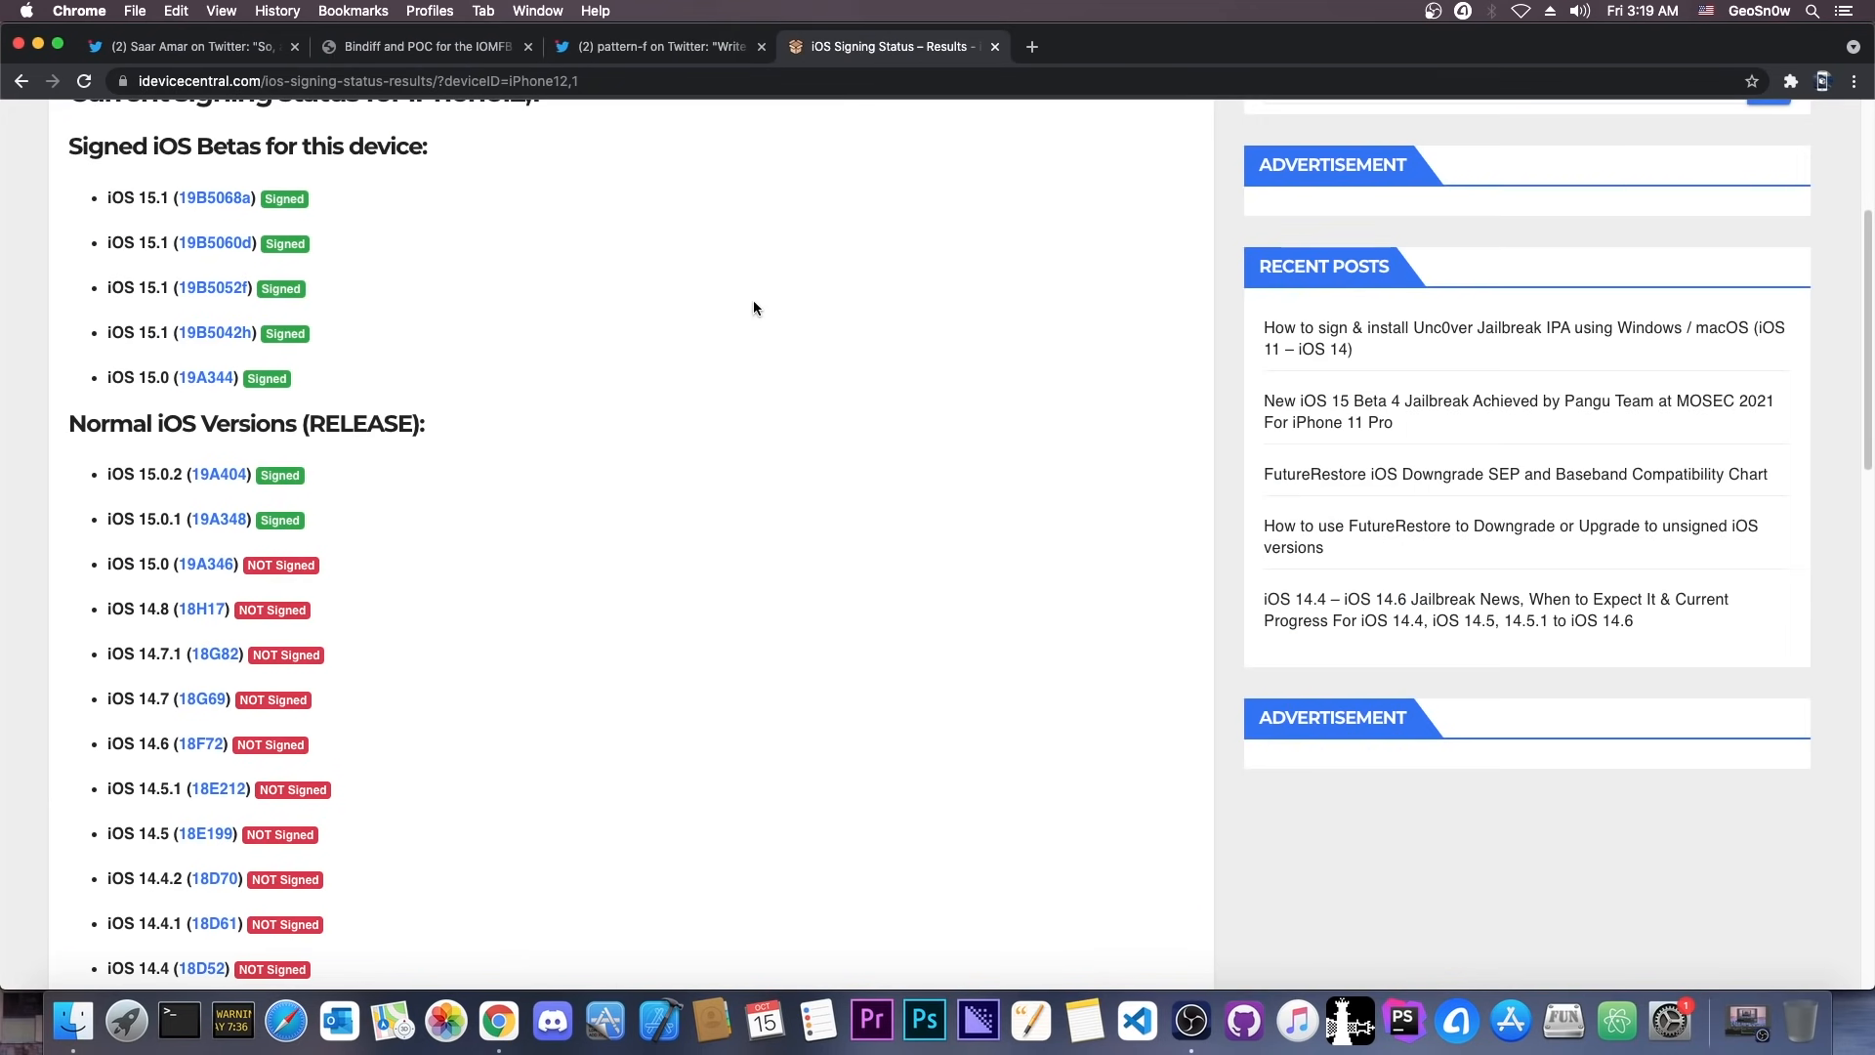
mouse_move(676, 437)
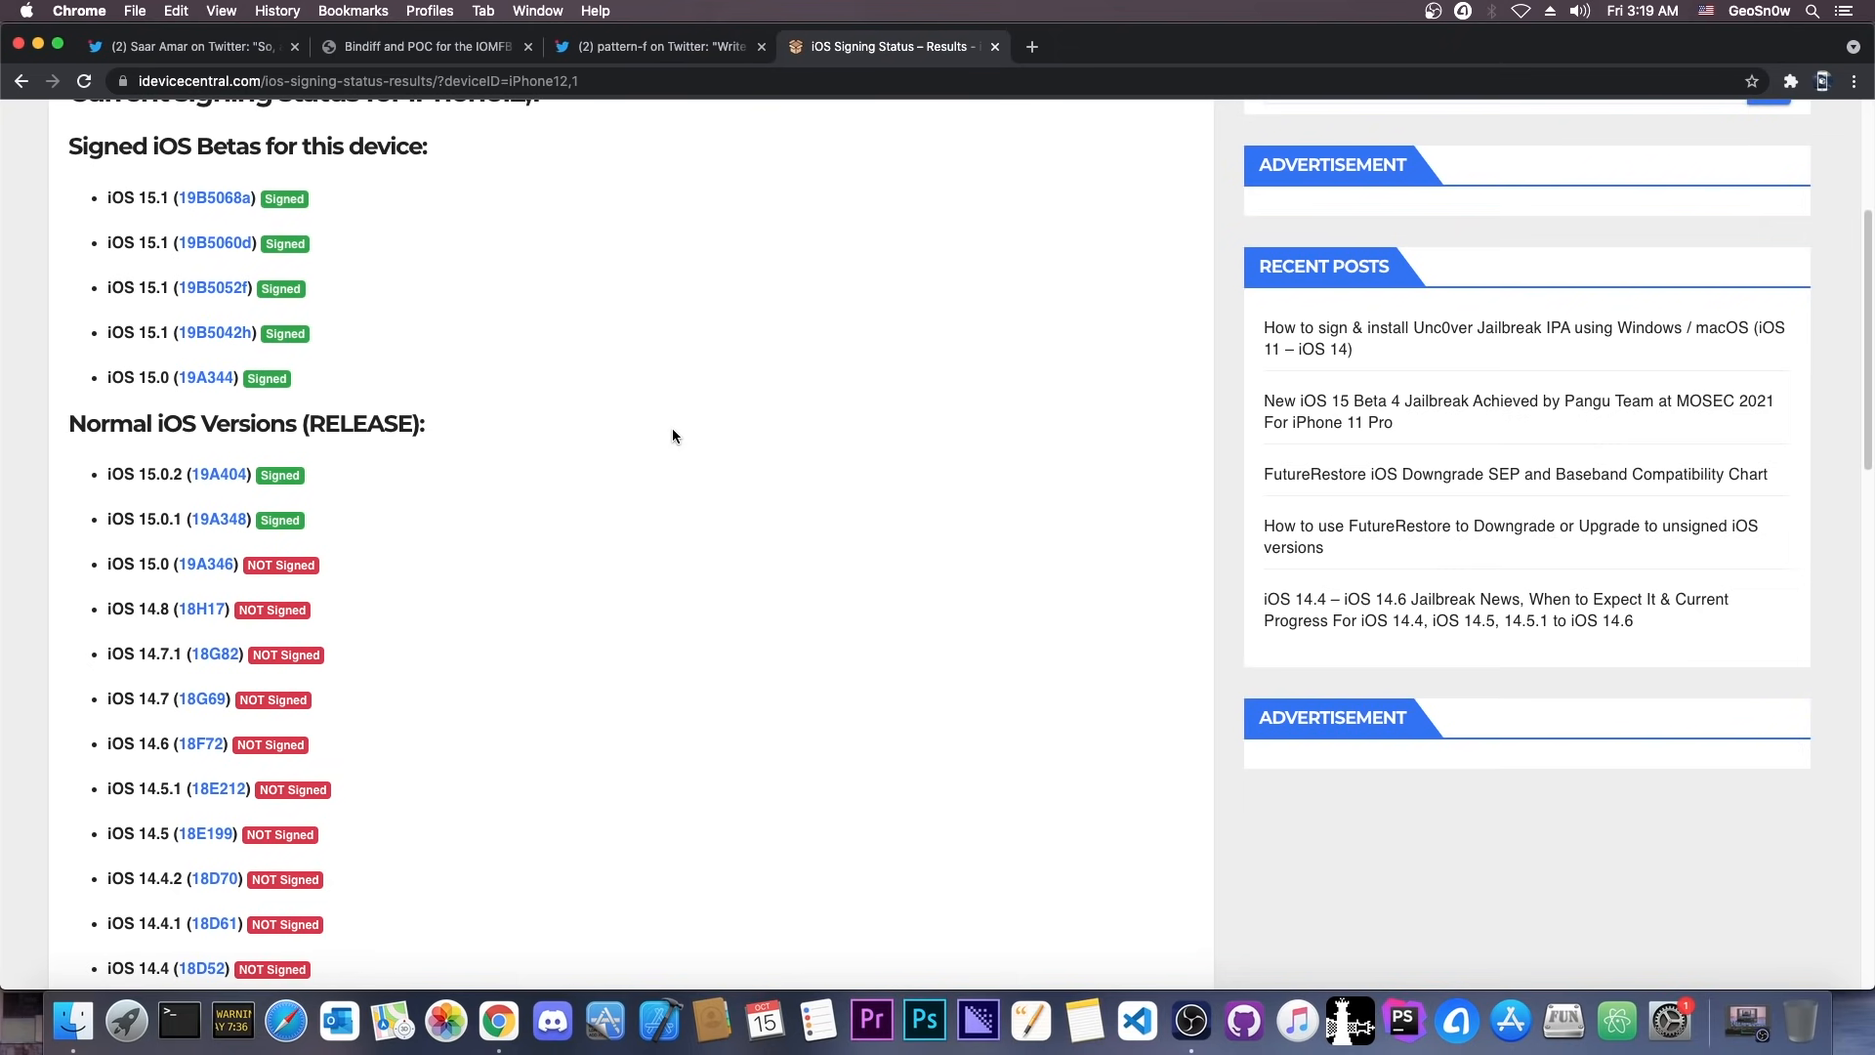
mouse_move(285, 639)
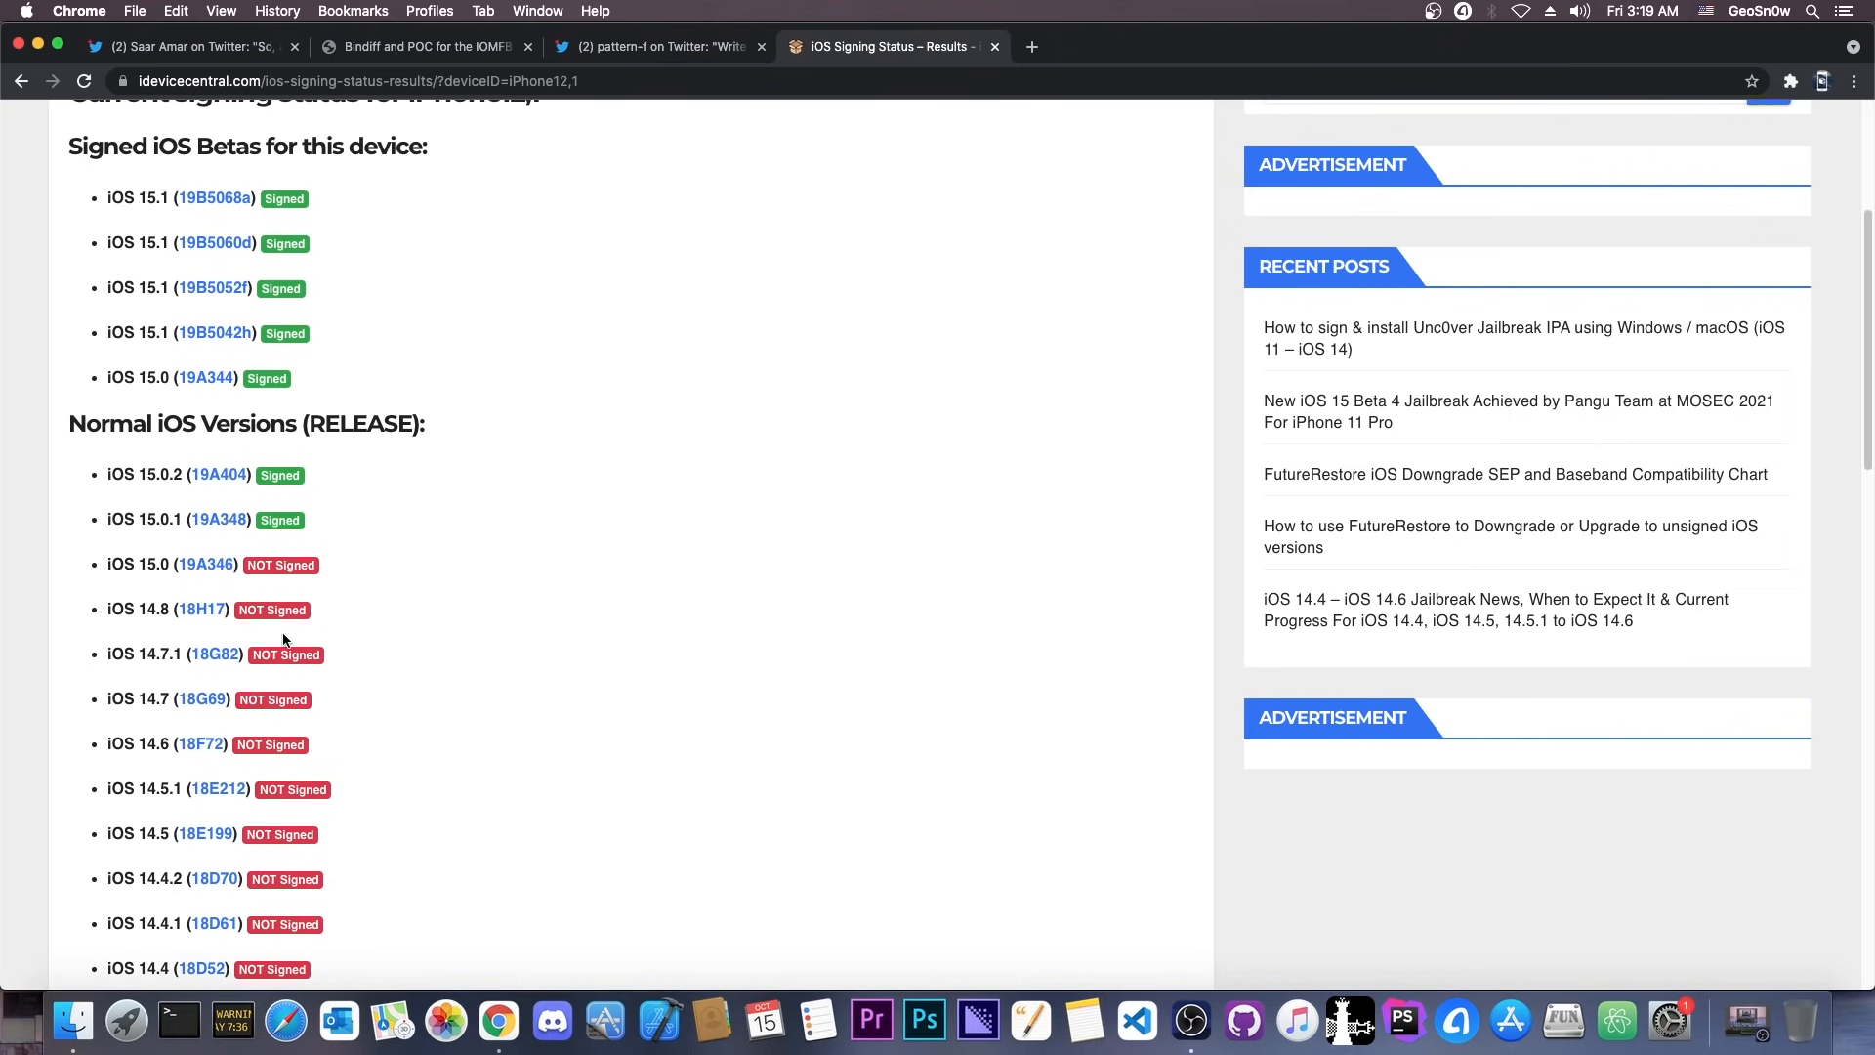
scroll("down", 3)
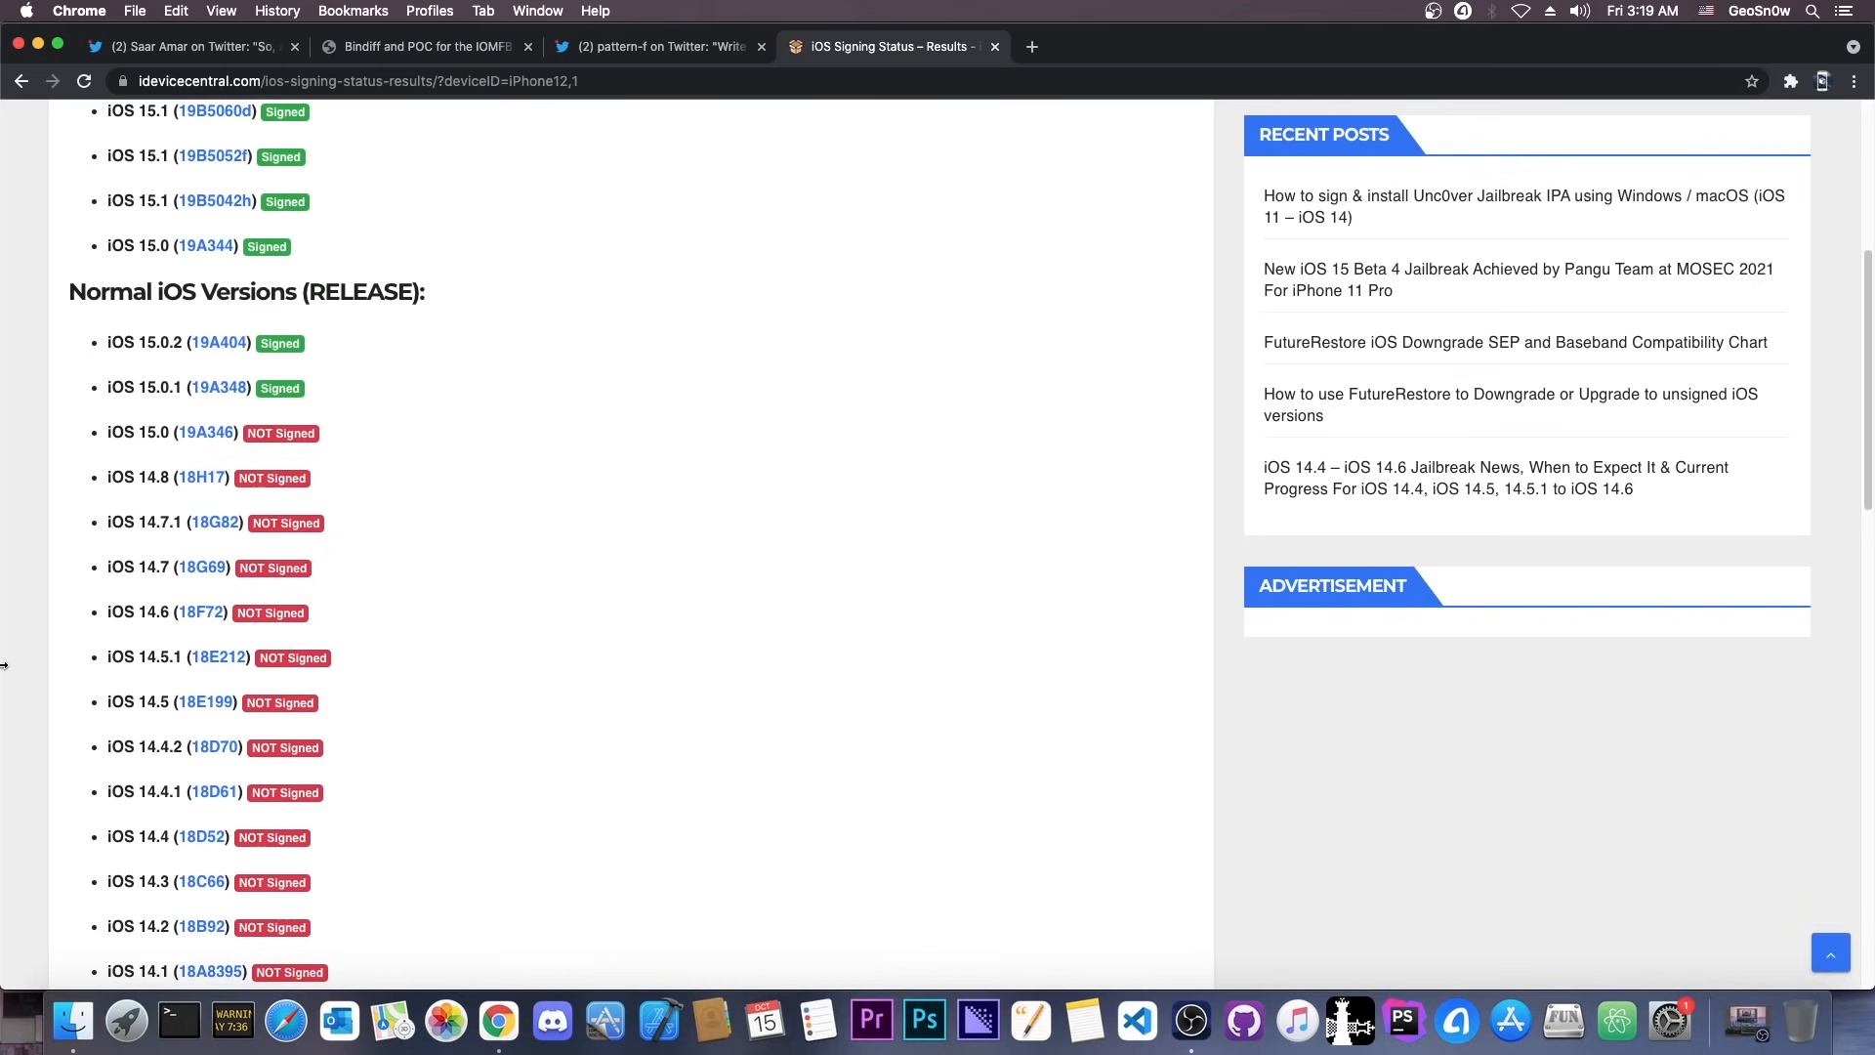
mouse_move(160, 646)
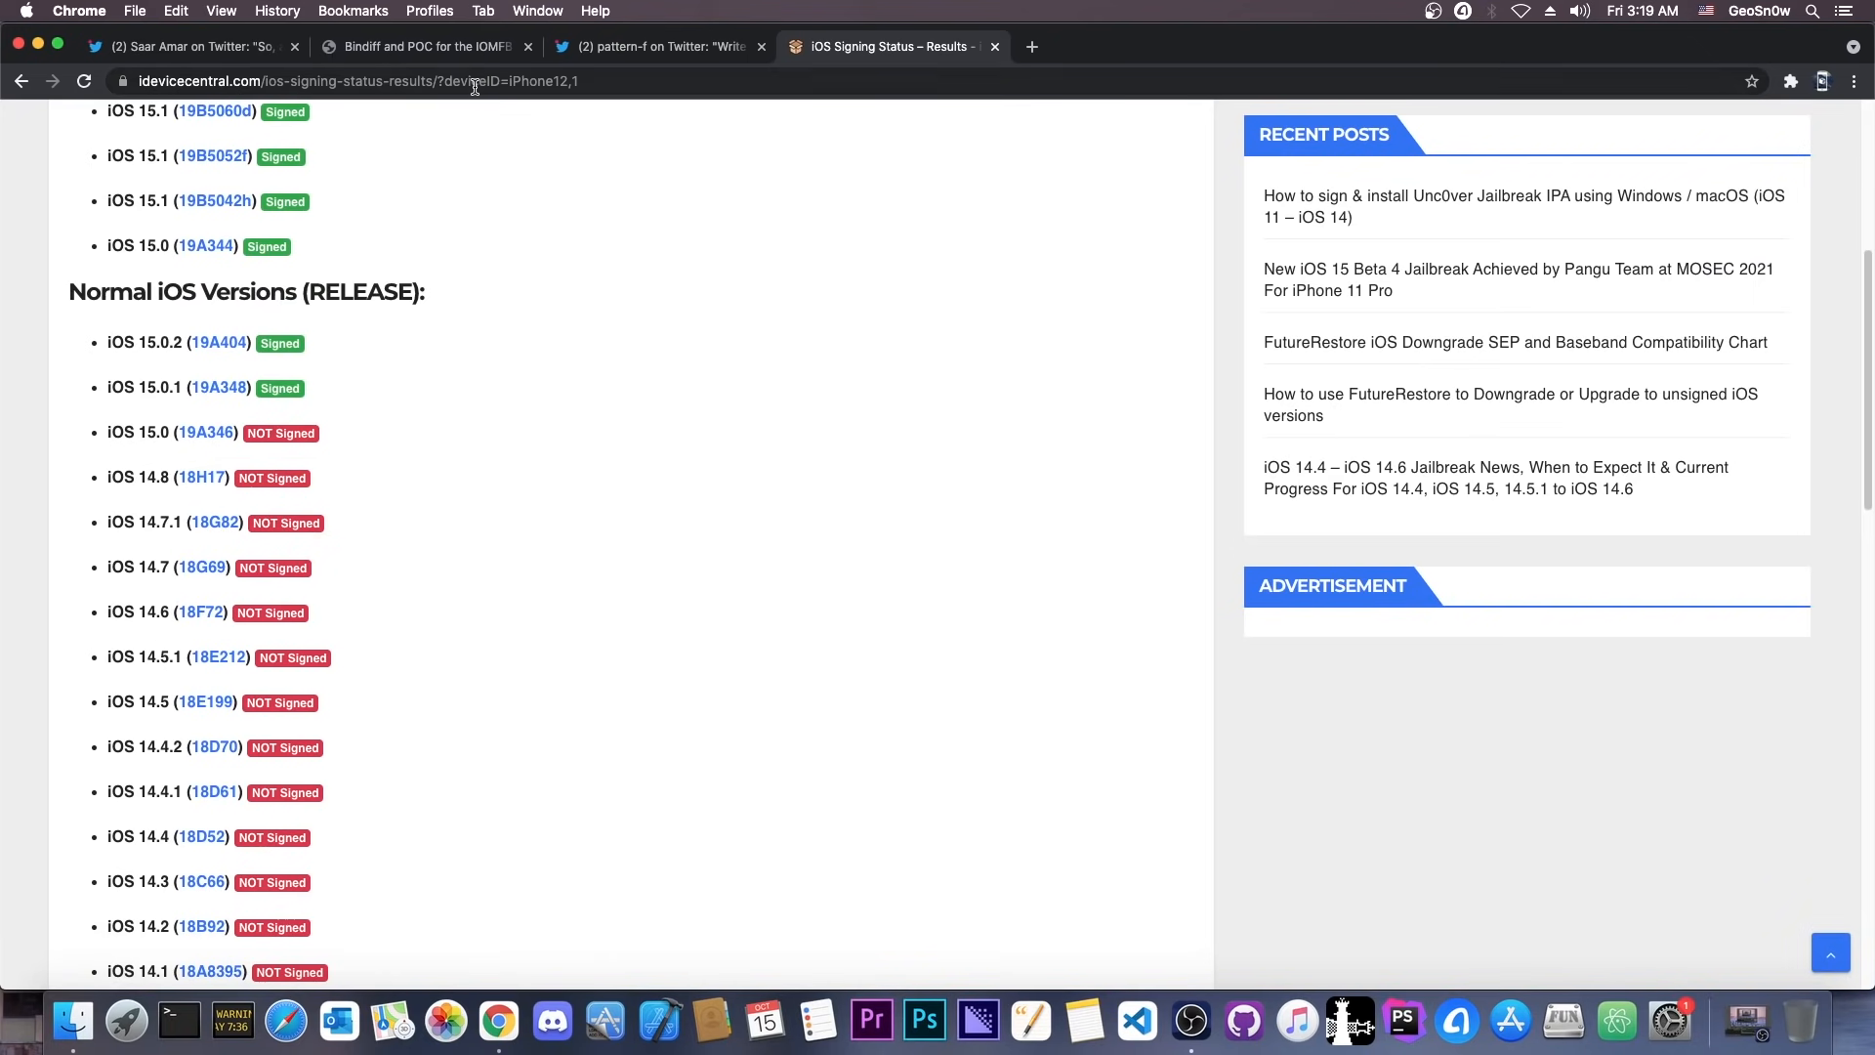
left_click(658, 46)
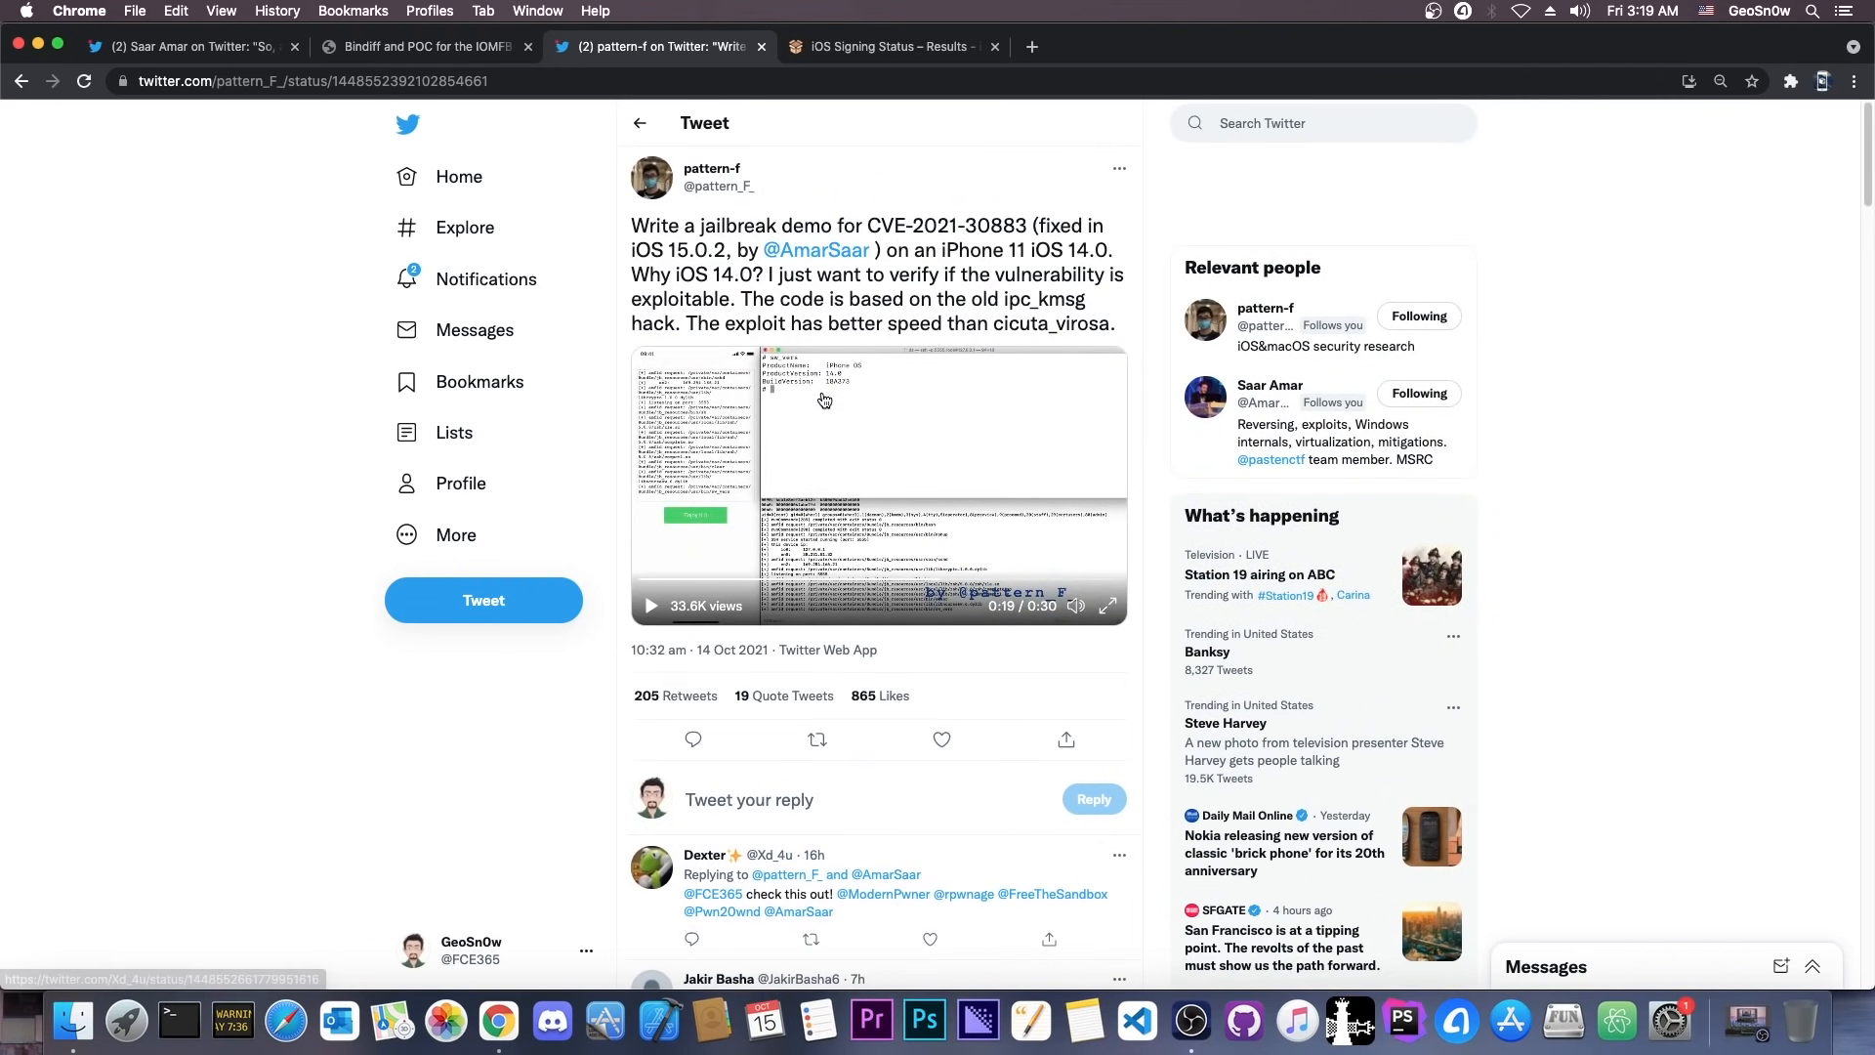
mouse_move(716, 371)
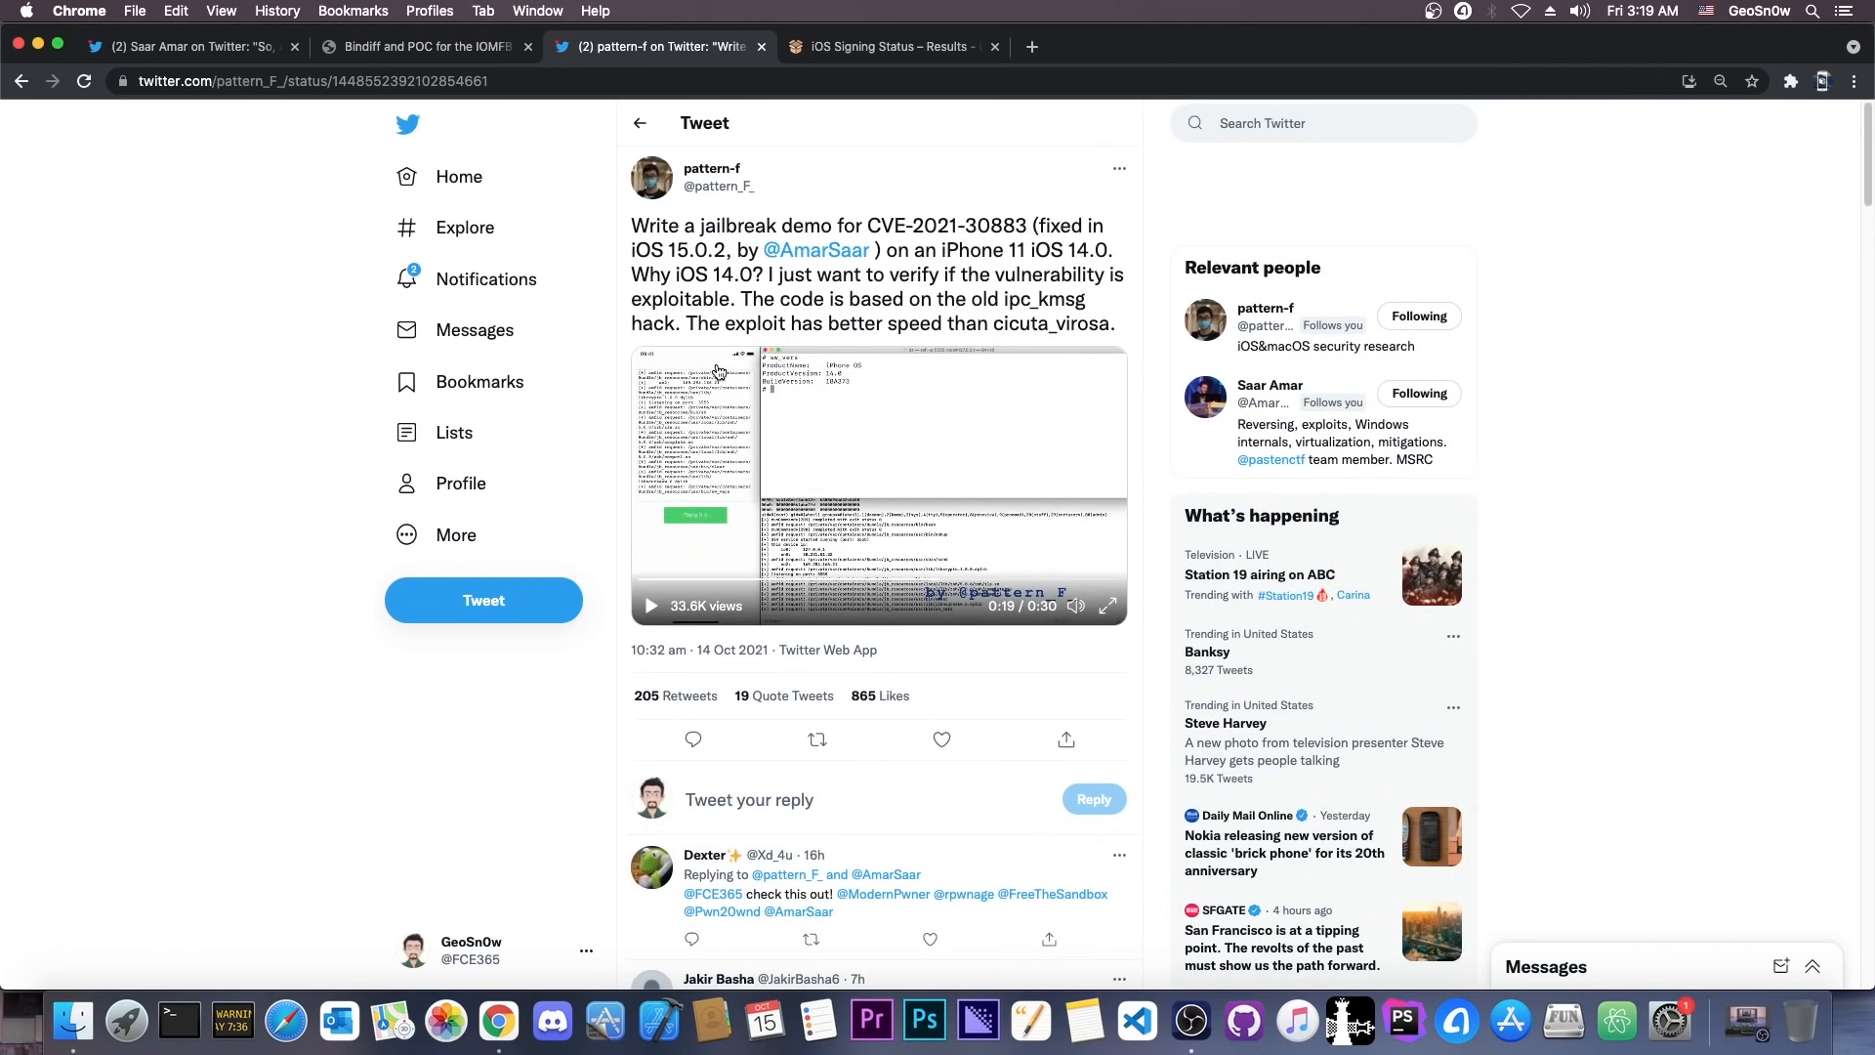
Step: Compare the iPhone12,1 signing status with the pattern-f tweet again, then hide Chrome to show the desktop
left_click(891, 47)
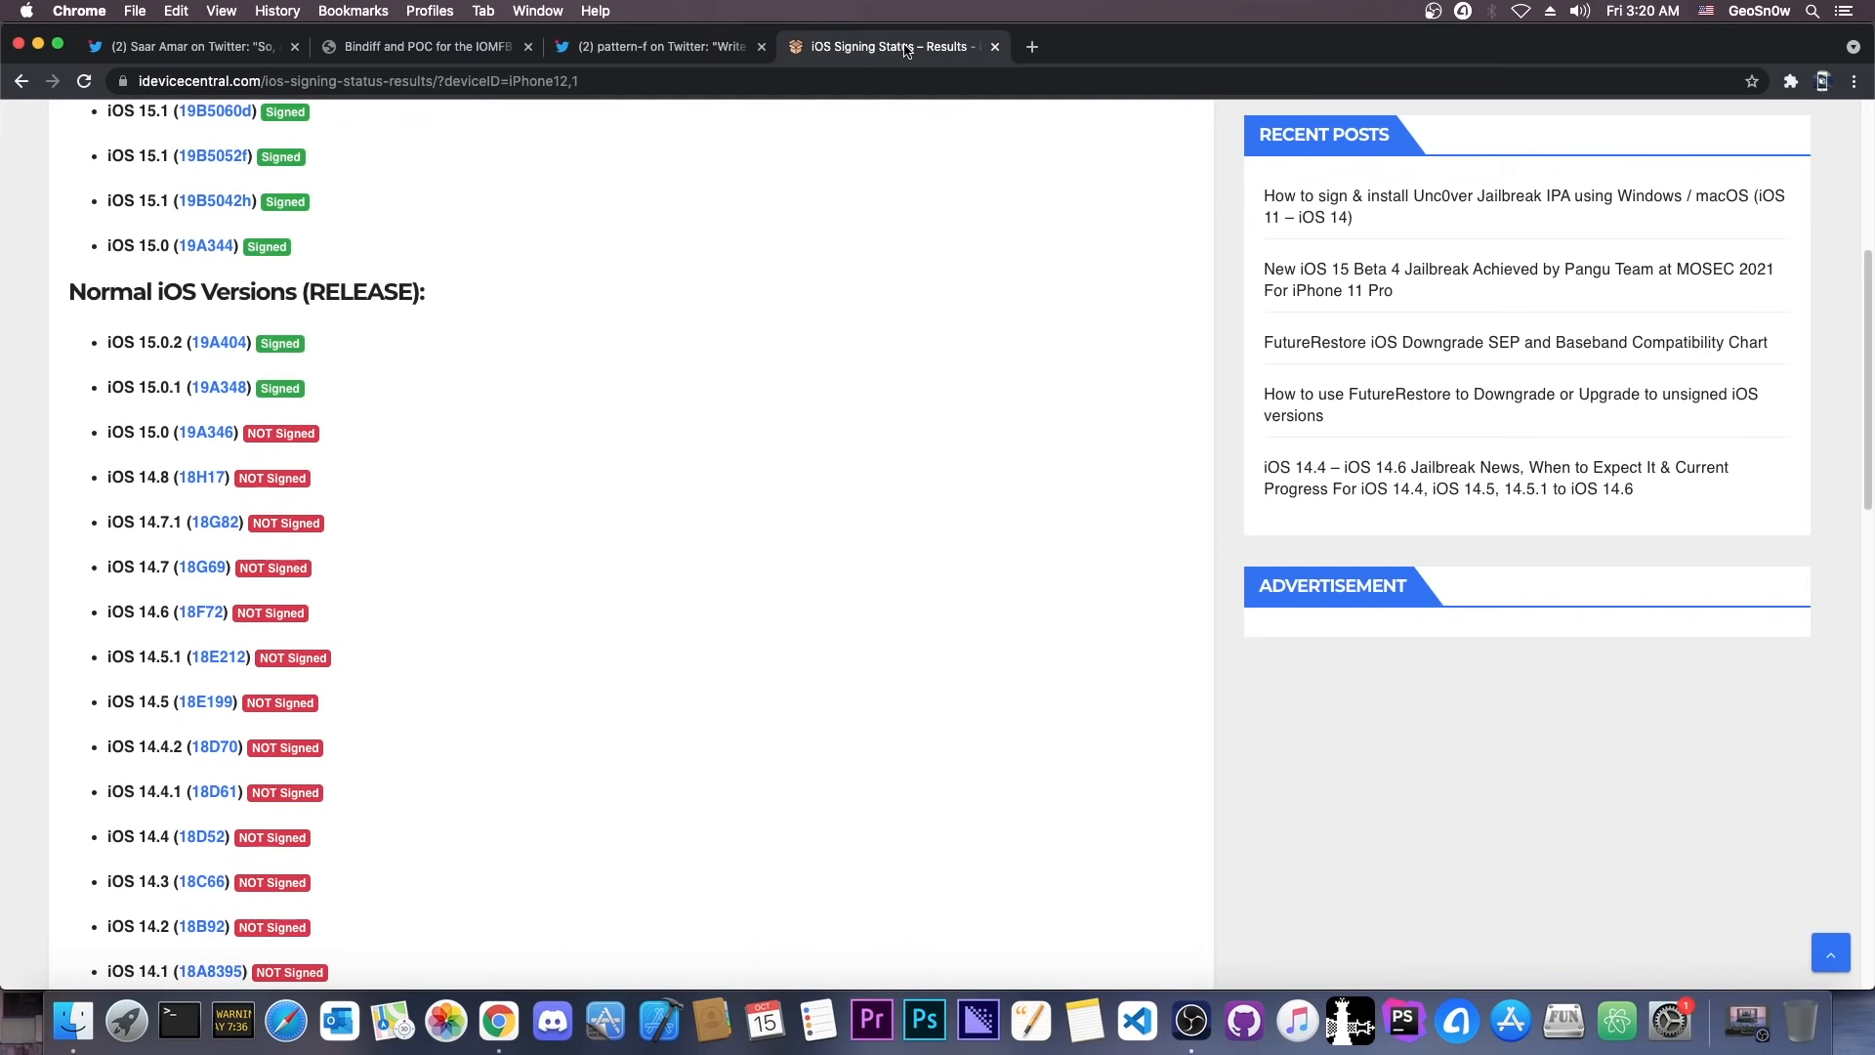
mouse_move(756, 356)
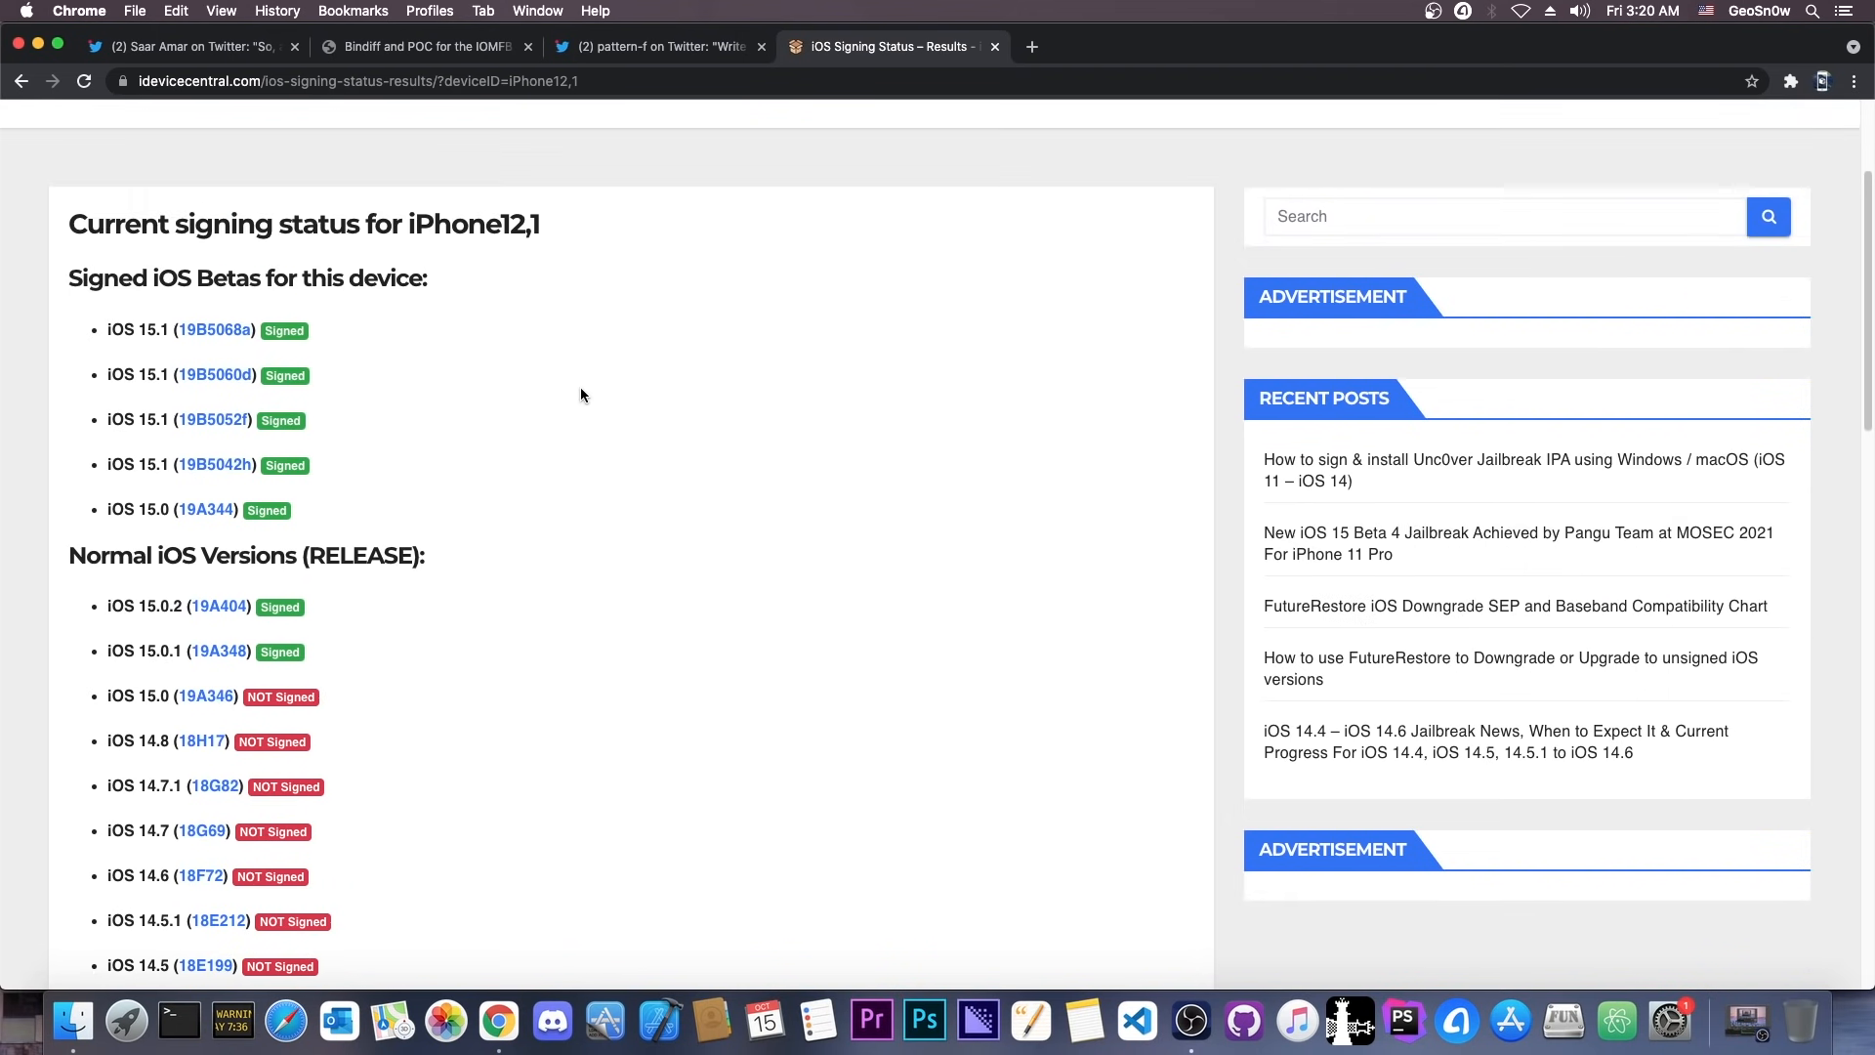
mouse_move(584, 342)
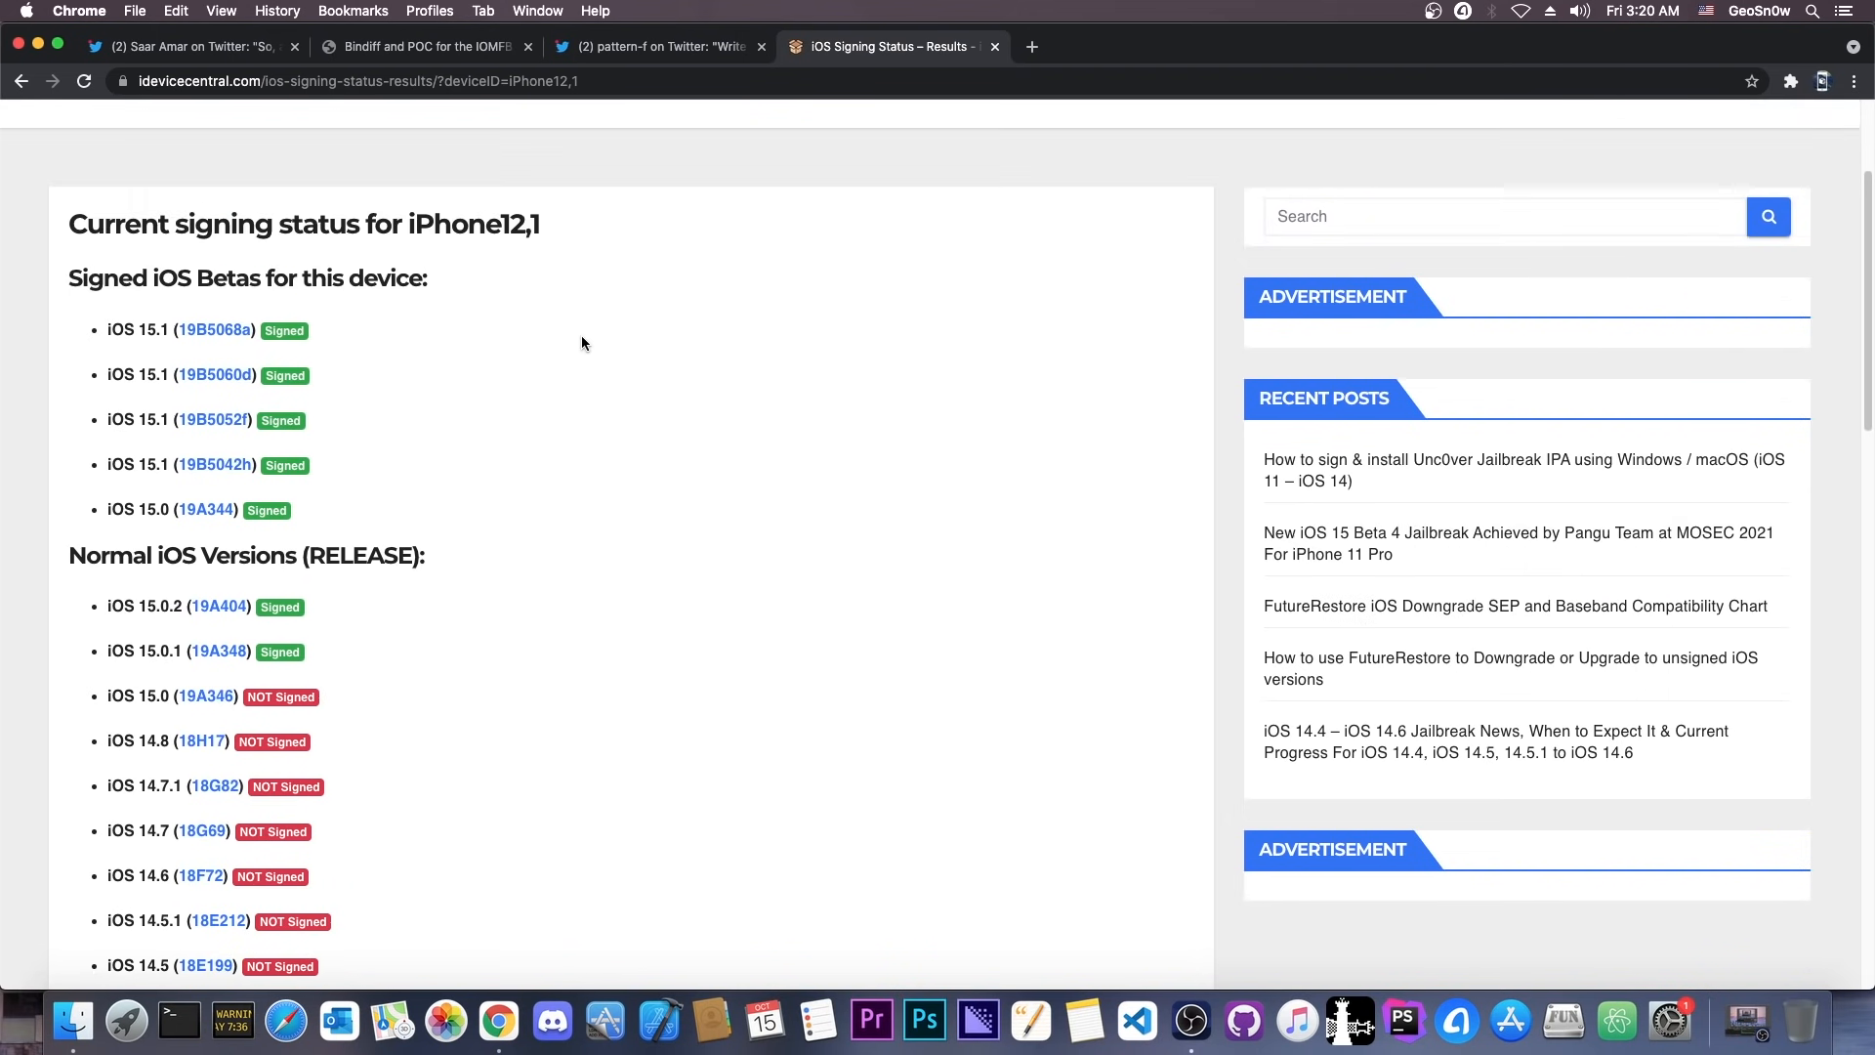
left_click(656, 47)
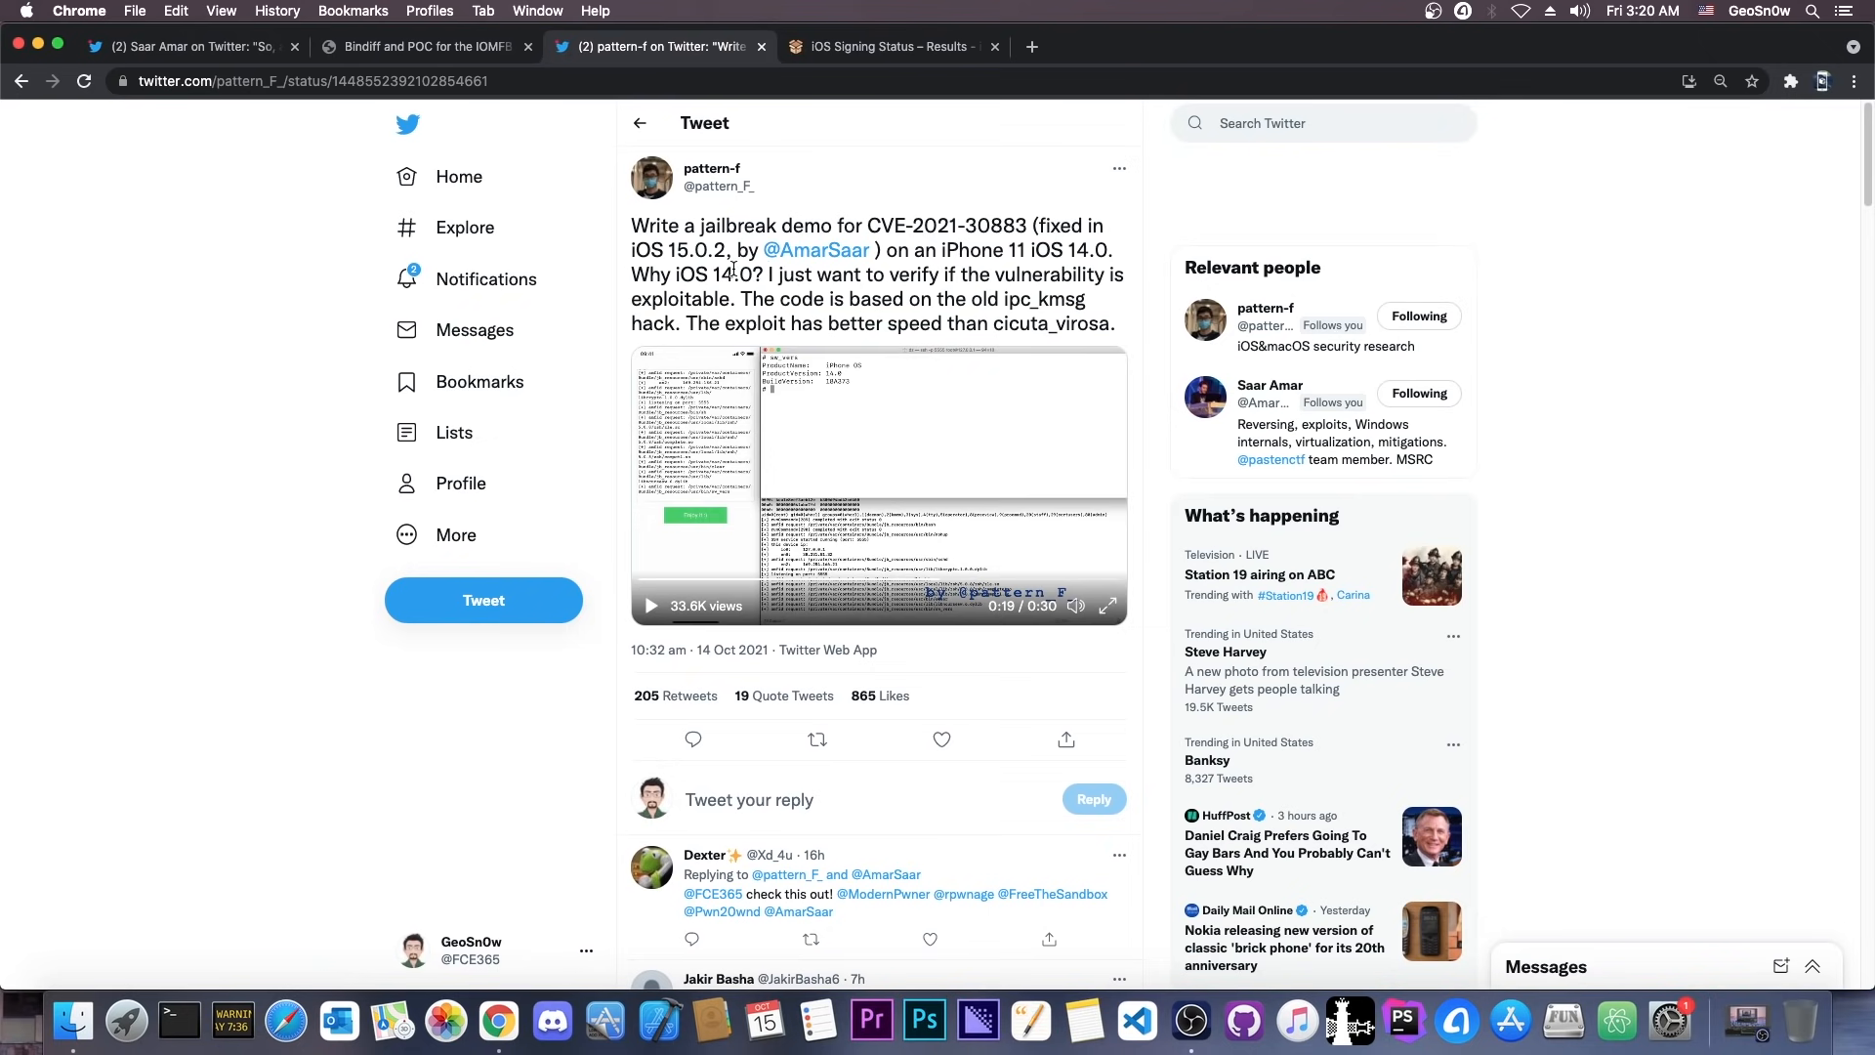
left_click(891, 47)
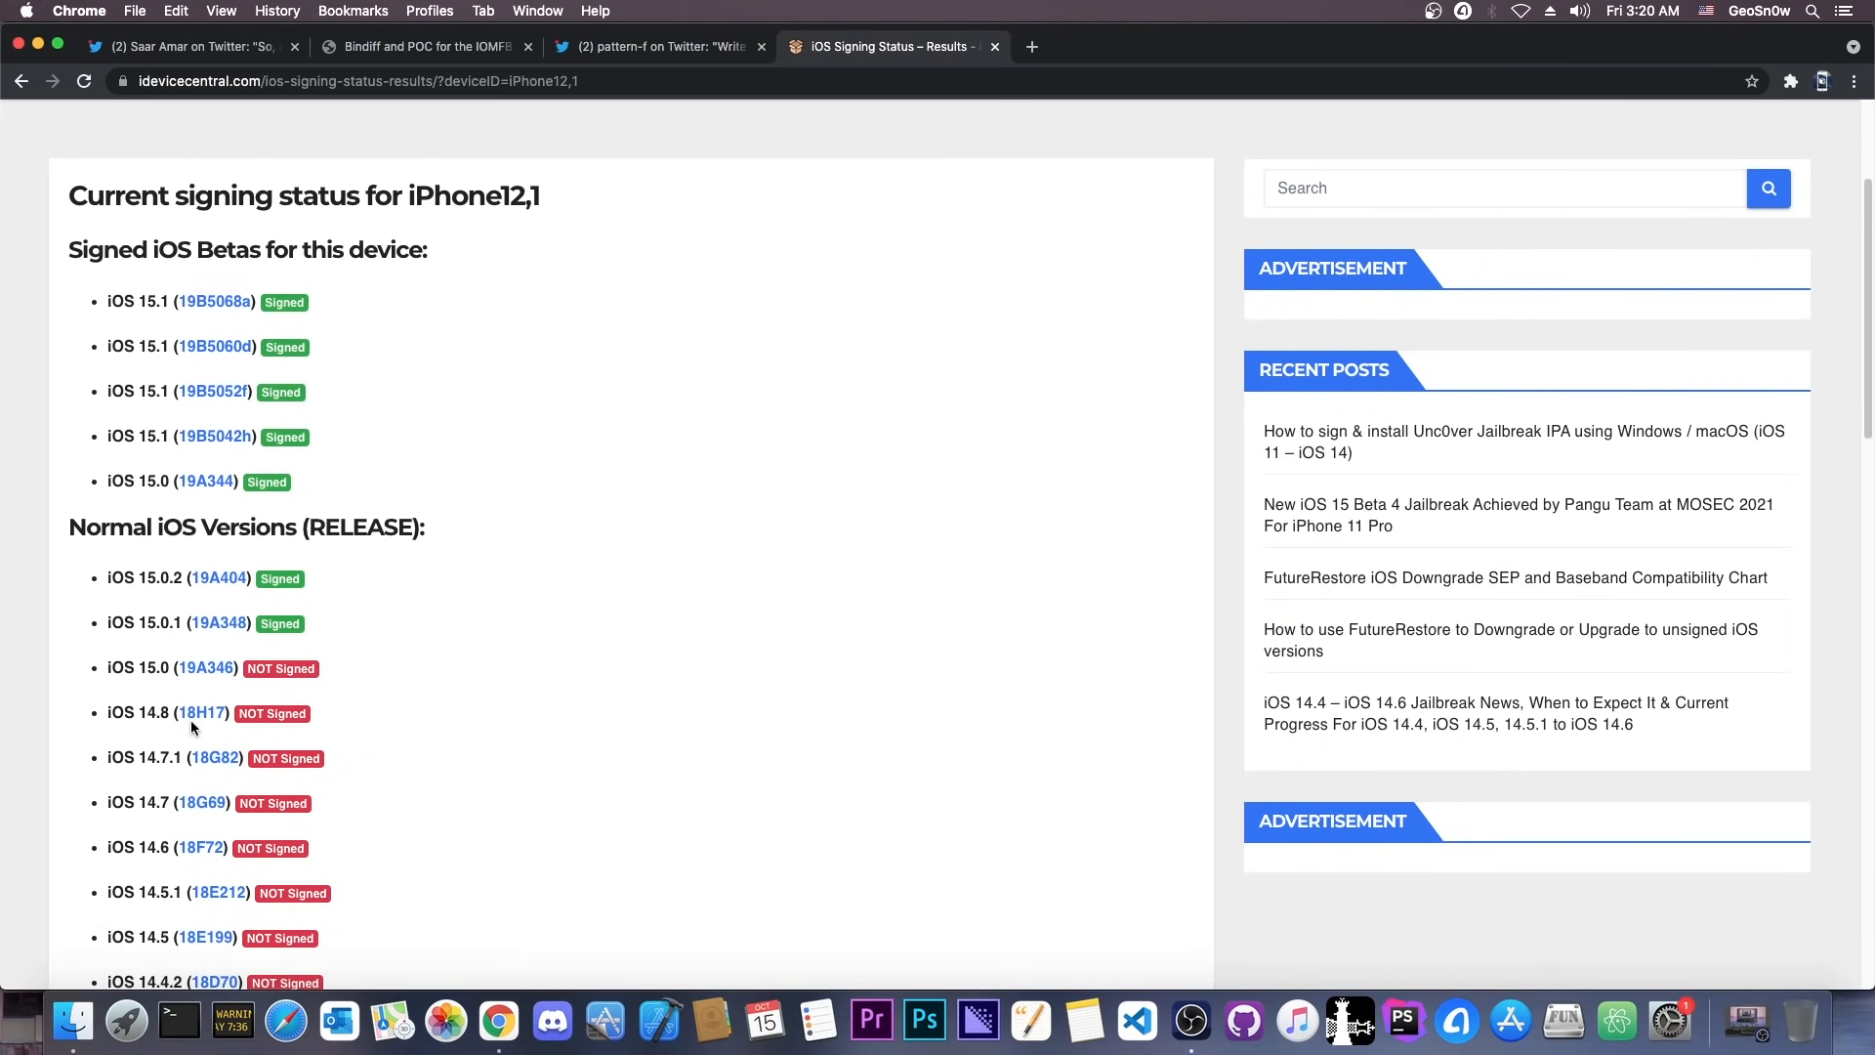
mouse_move(287, 530)
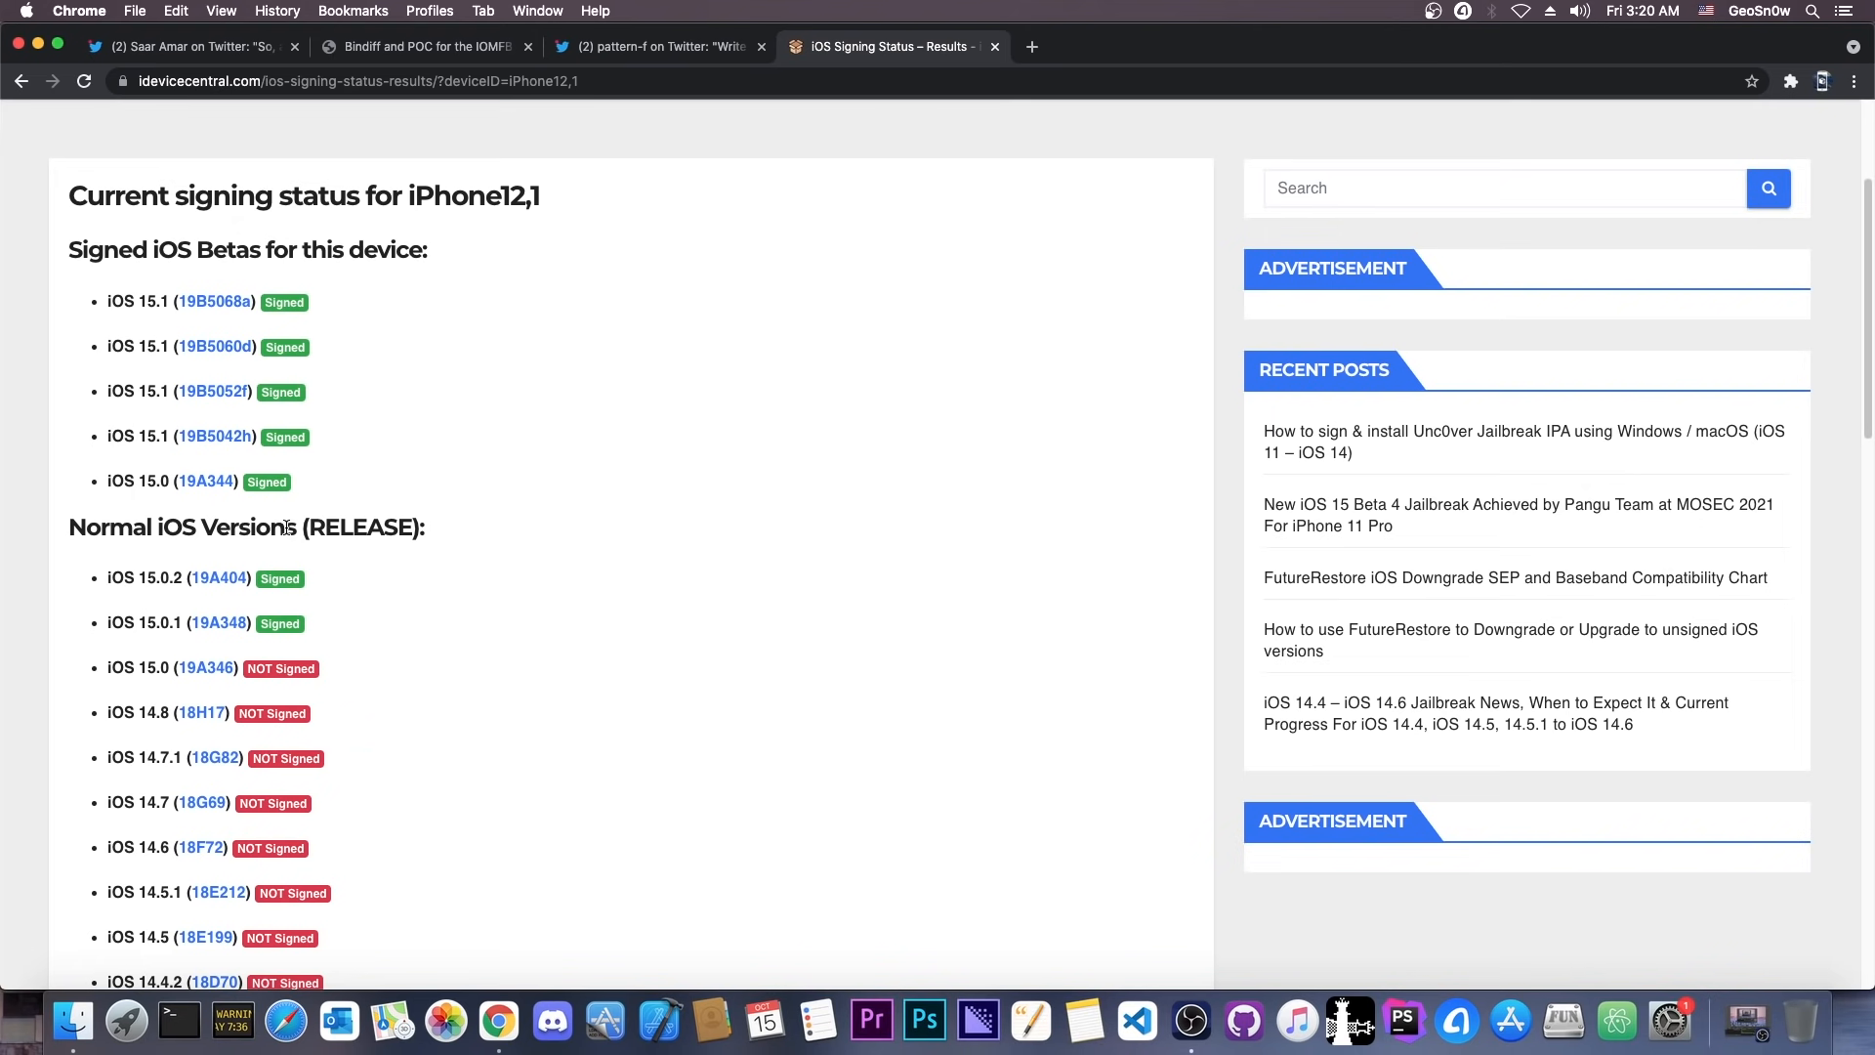
mouse_move(246, 578)
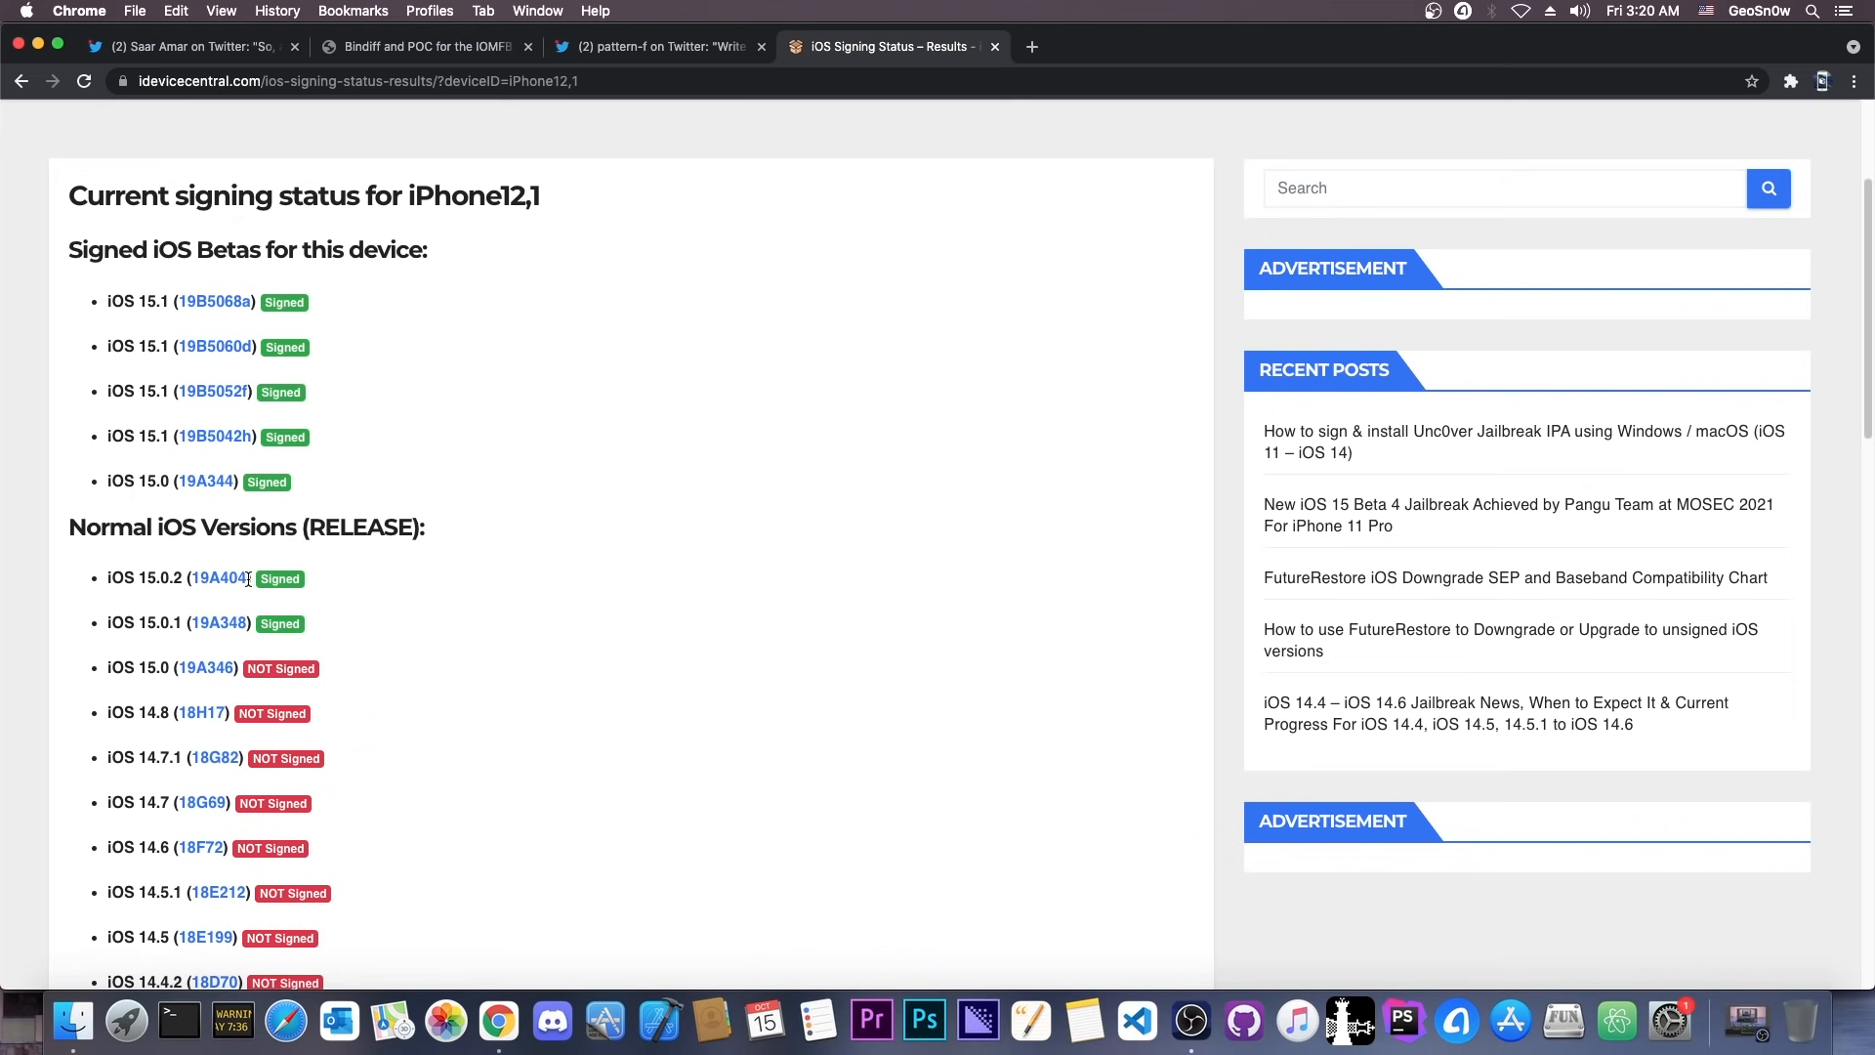
mouse_move(432, 406)
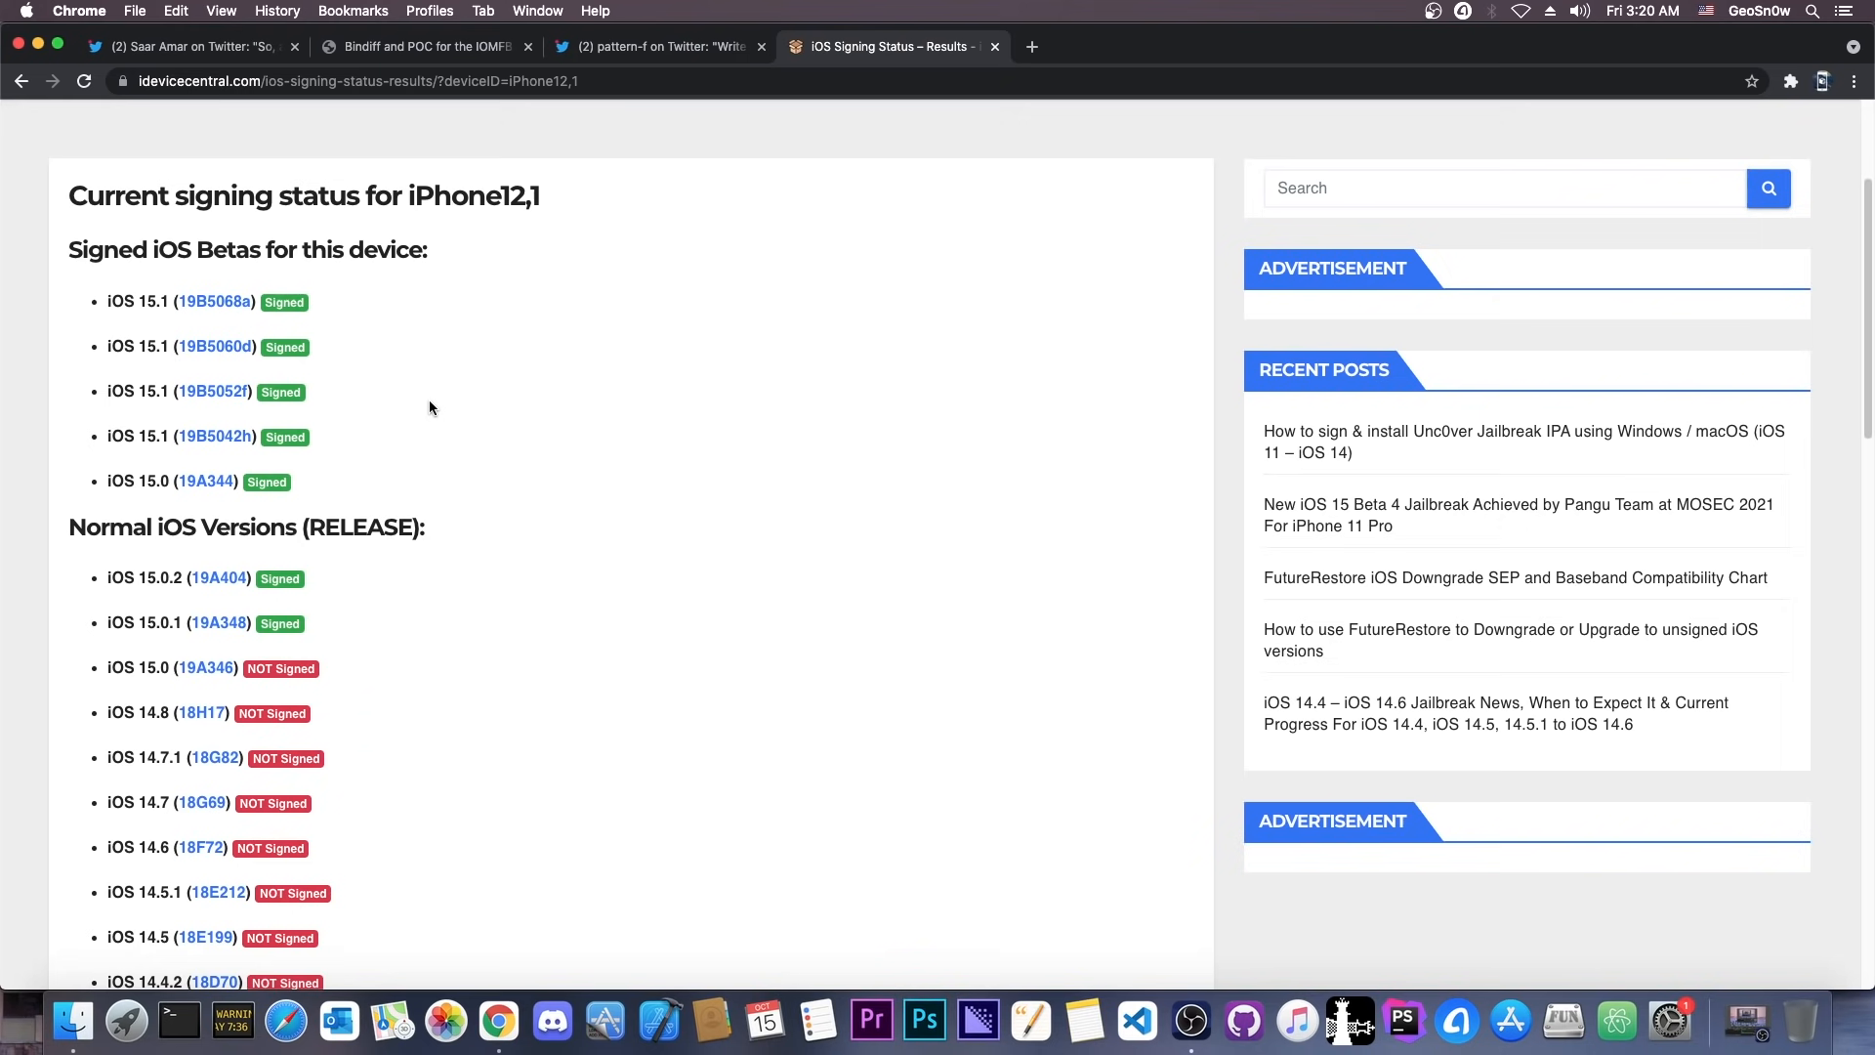
mouse_move(377, 531)
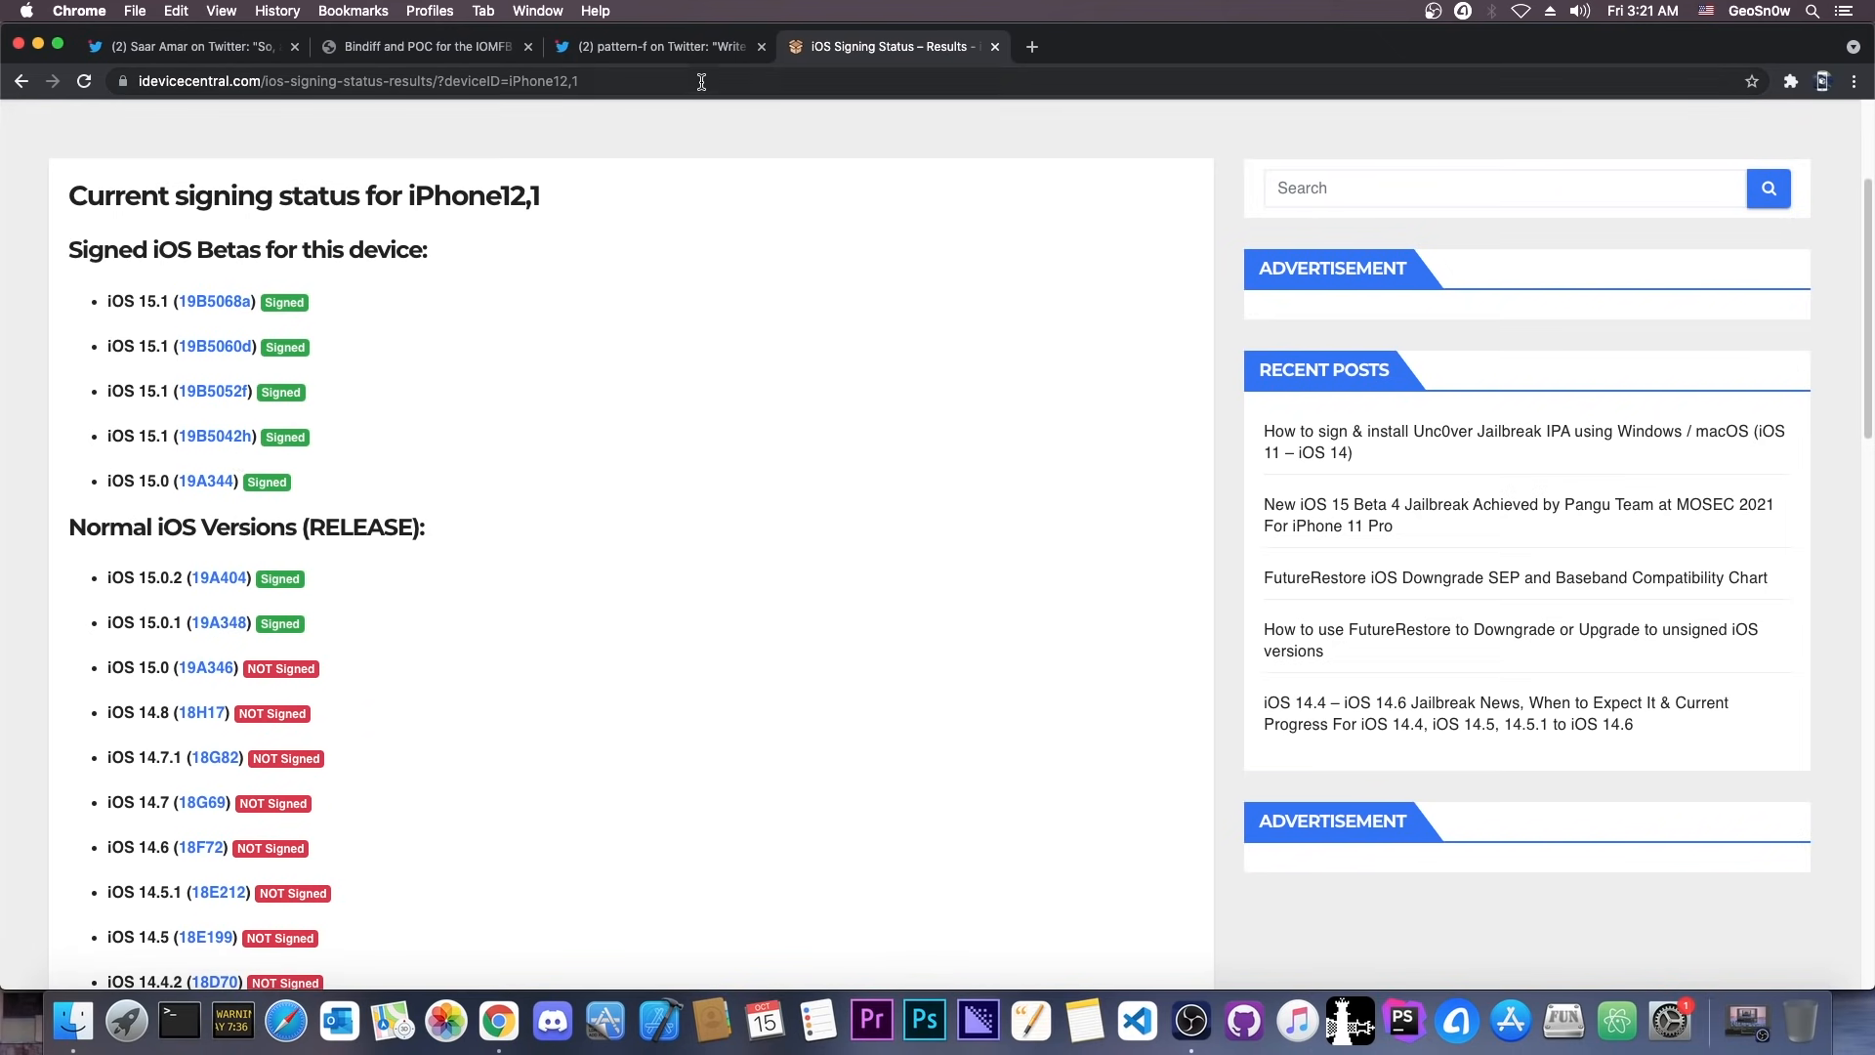
left_click(656, 47)
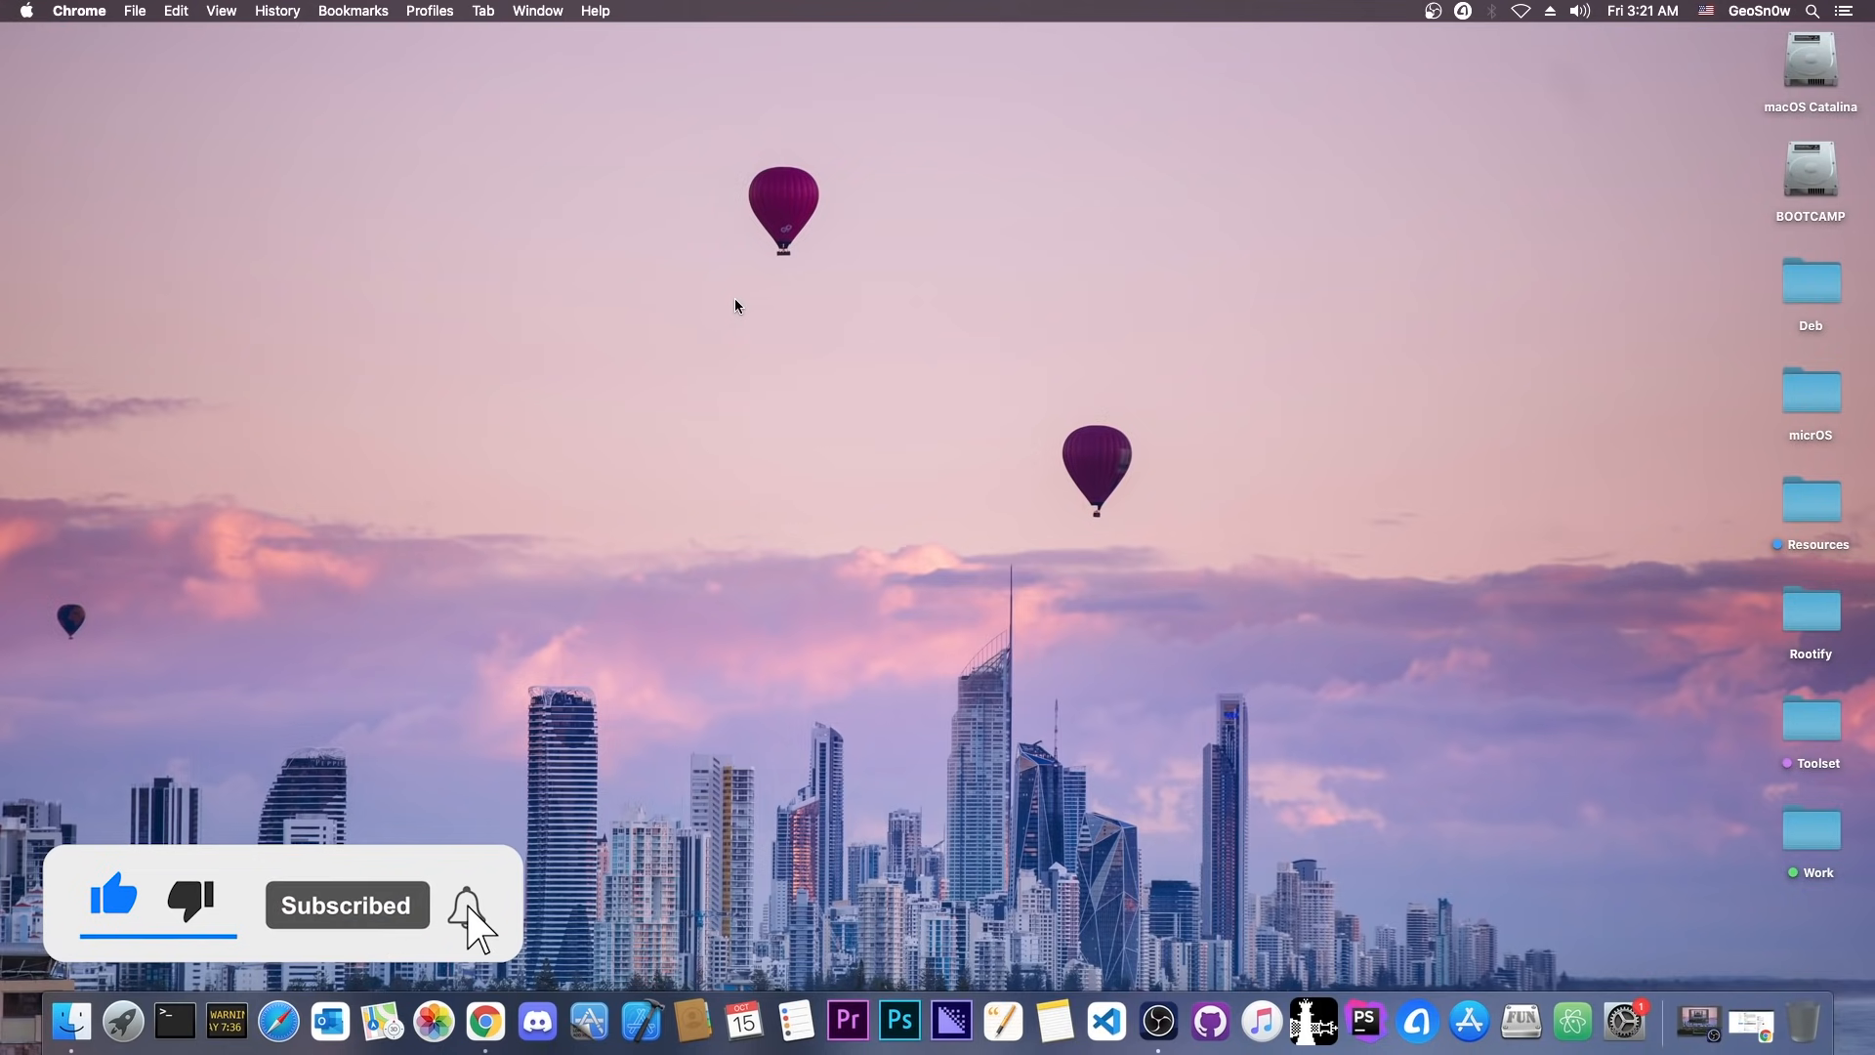
left_click(461, 921)
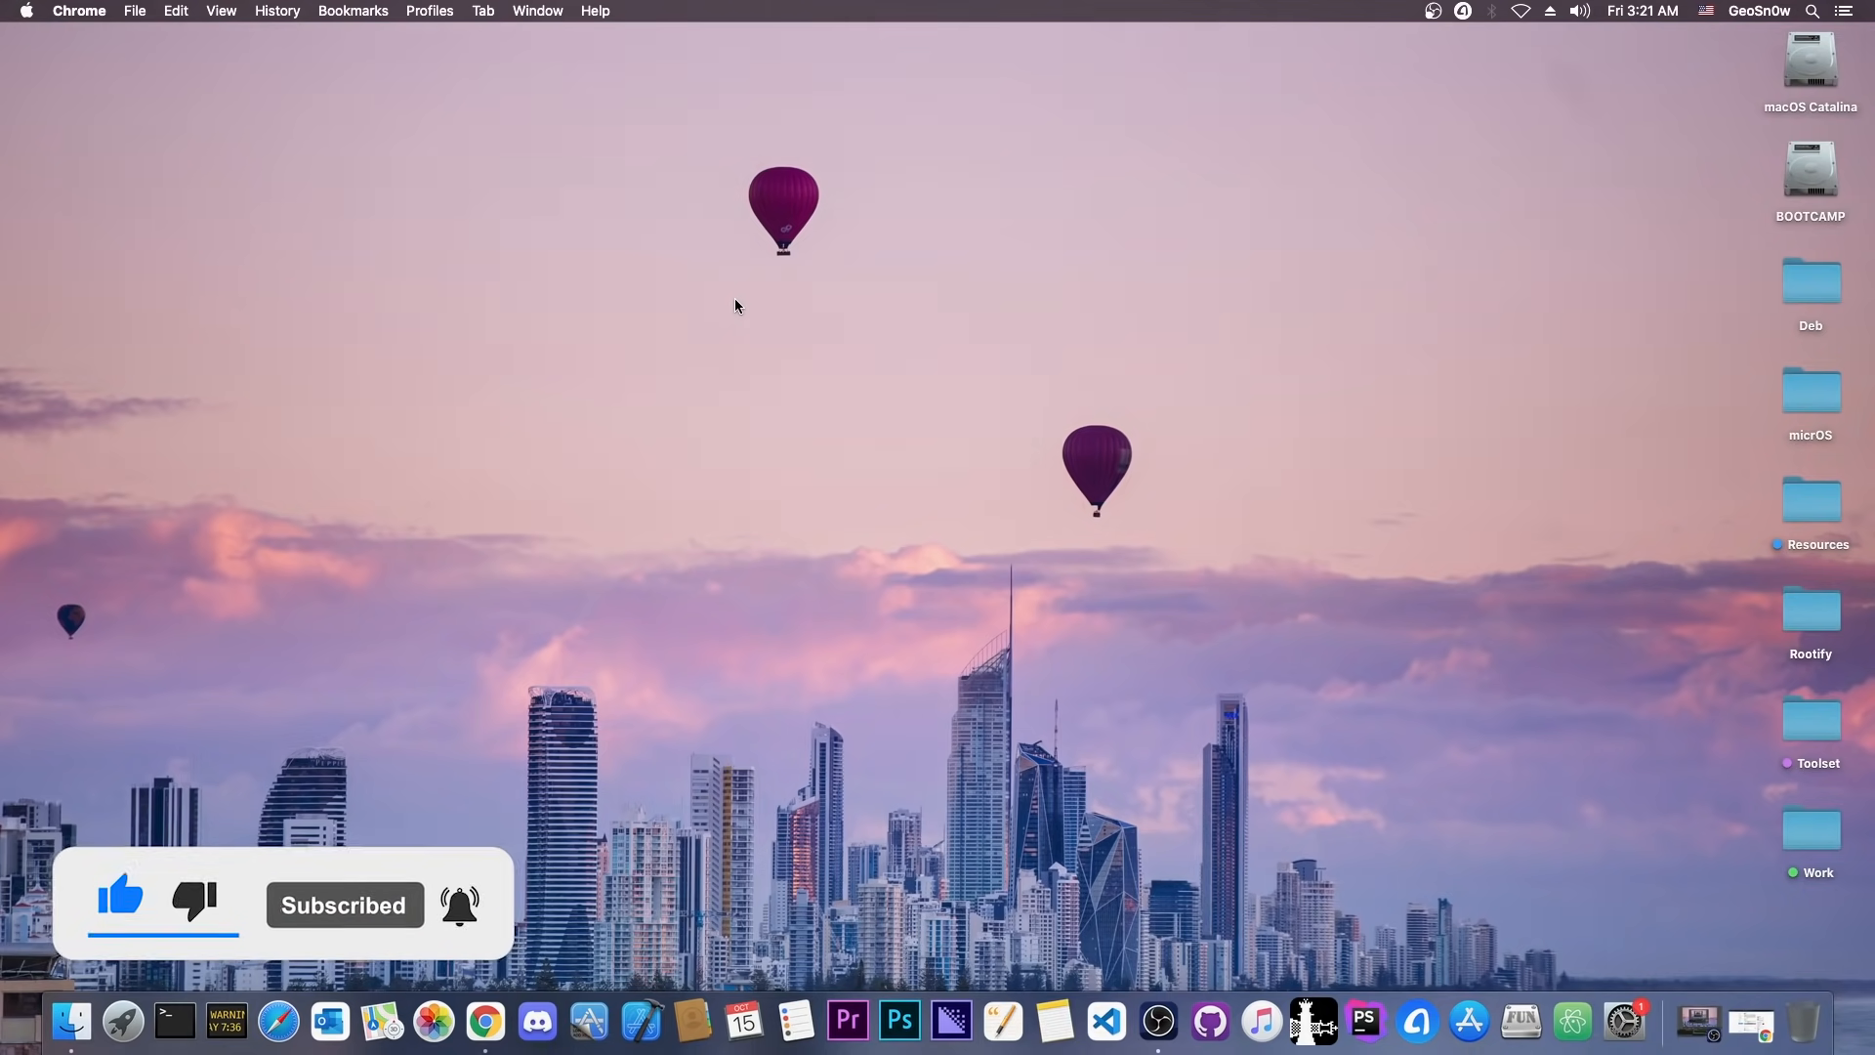